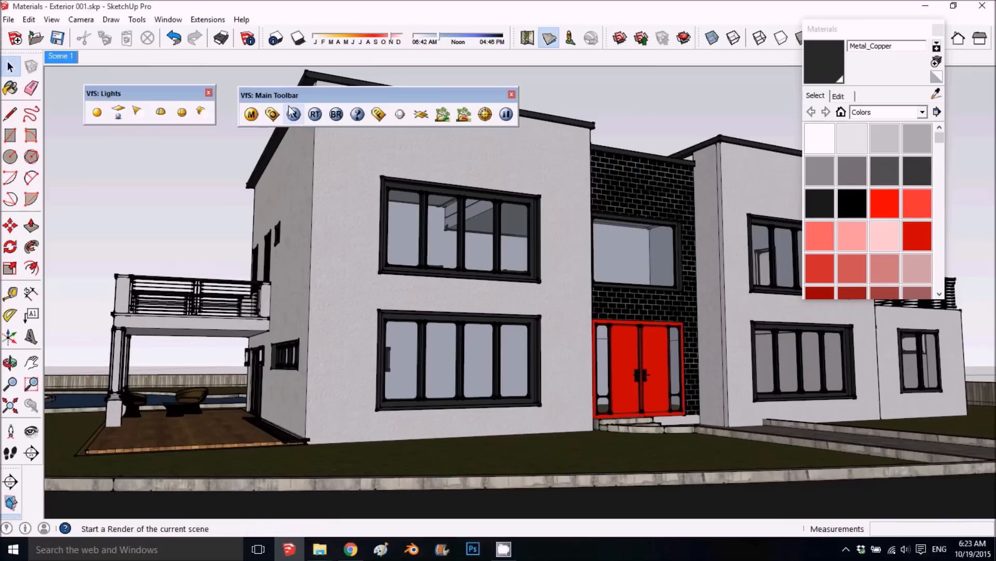
- Bring up the V-Ray option editor from the VfS main toolbar
{"action": "left_click", "coordinate": [293, 115]}
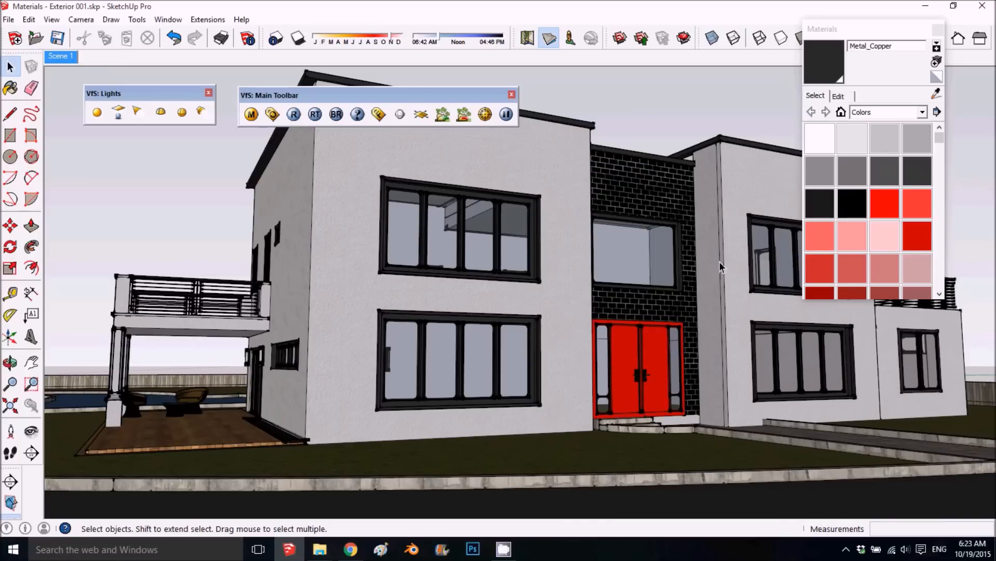
{"action": "mouse_move", "coordinate": [181, 248]}
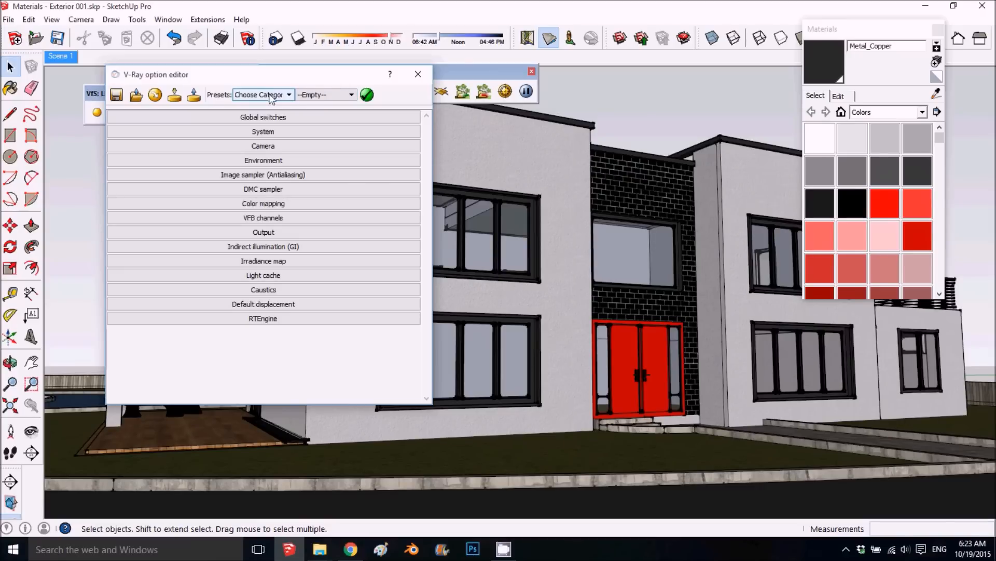
- Choose the Exterior category in the V-Ray preset list
{"action": "left_click", "coordinate": [288, 94]}
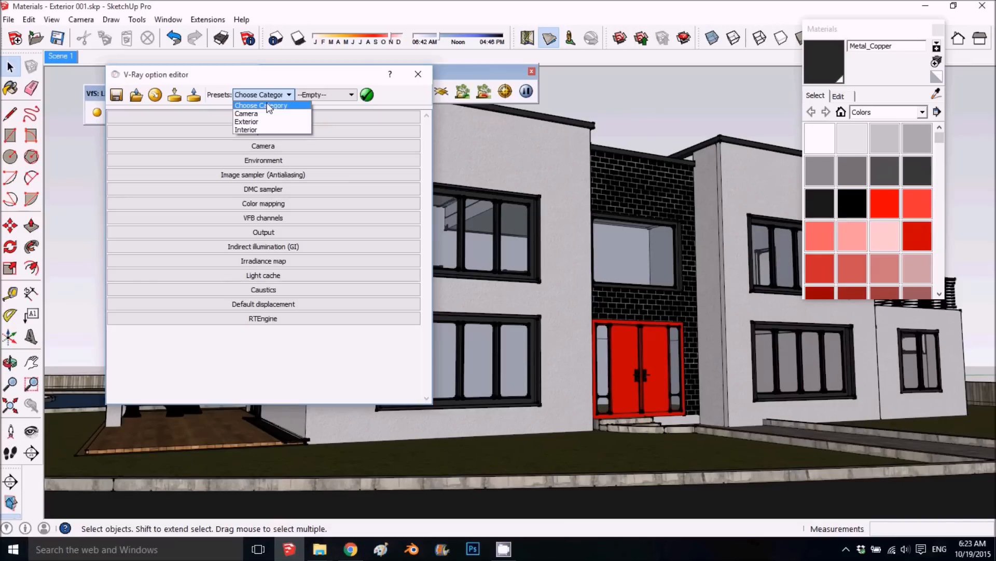
{"action": "left_click", "coordinate": [288, 95]}
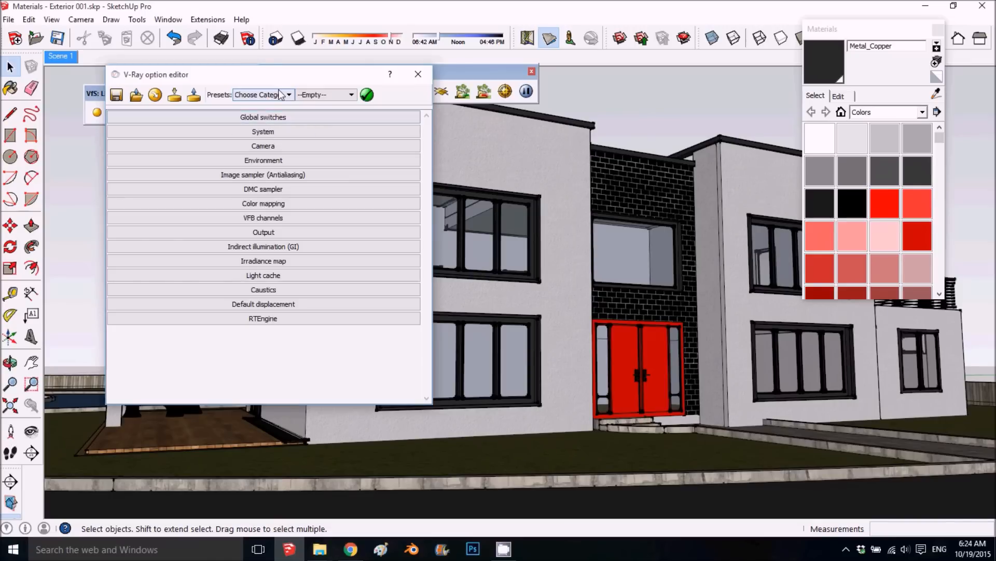
{"action": "left_click", "coordinate": [287, 95]}
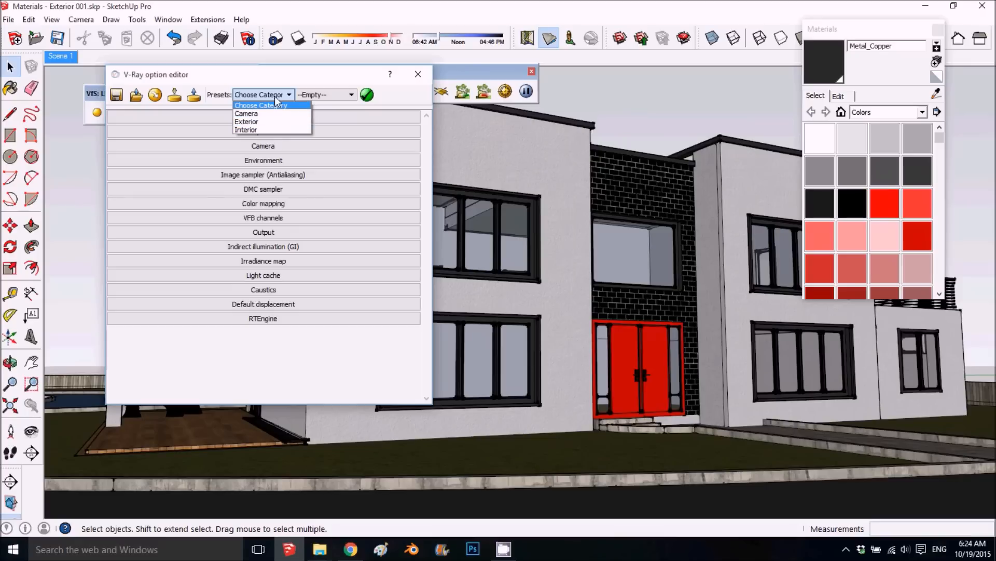
{"action": "mouse_move", "coordinate": [260, 122]}
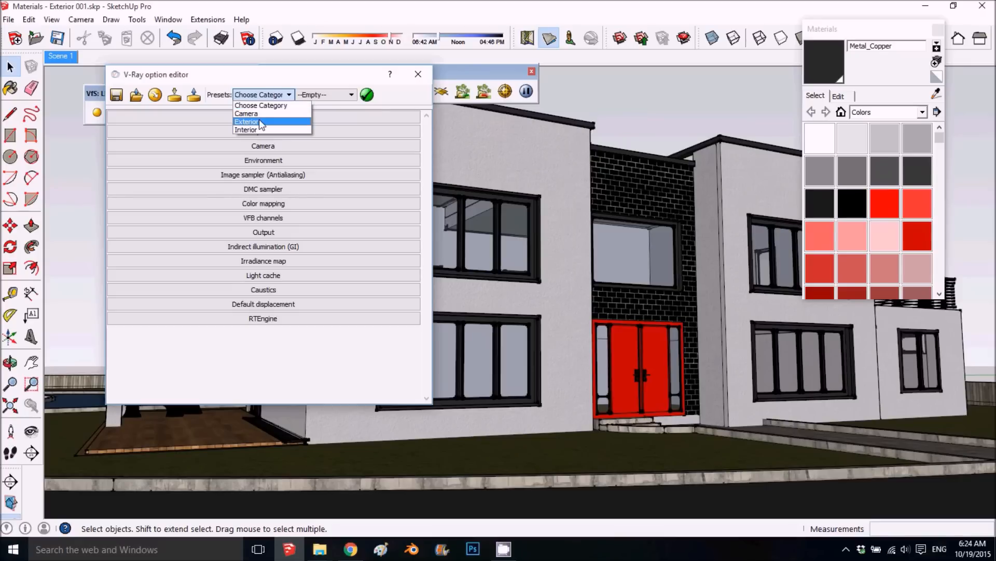
{"action": "mouse_move", "coordinate": [254, 134]}
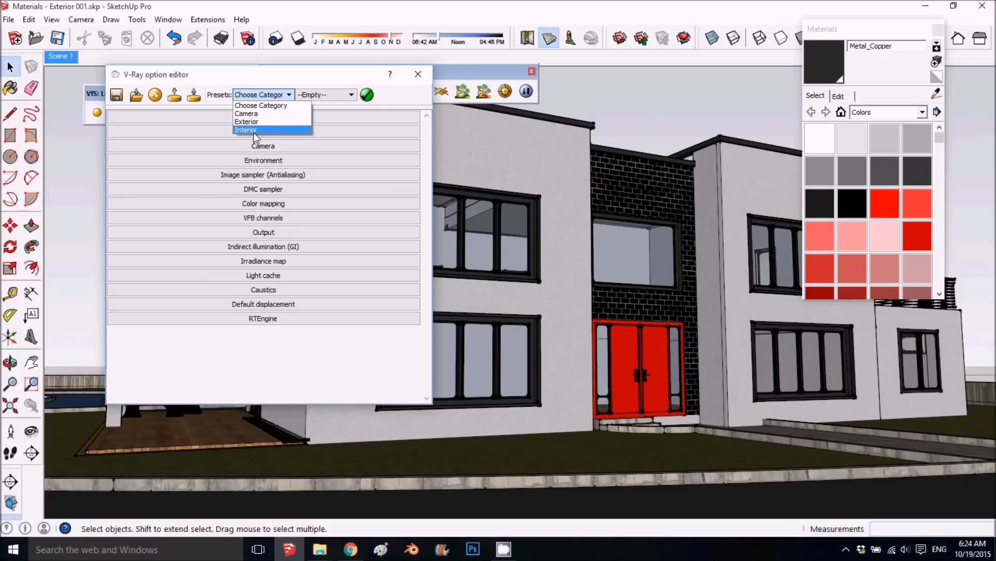
{"action": "mouse_move", "coordinate": [247, 121]}
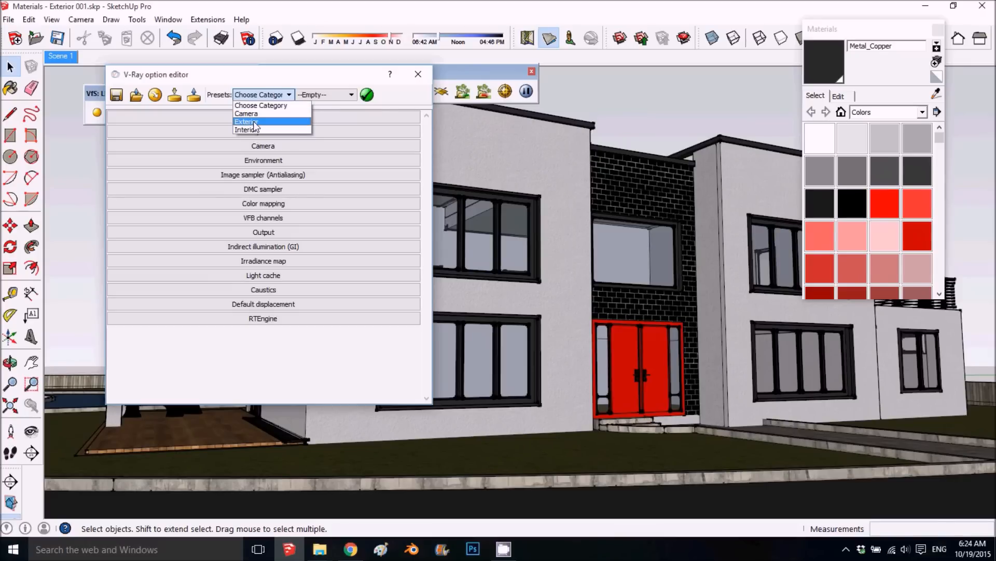
{"action": "left_click", "coordinate": [245, 121]}
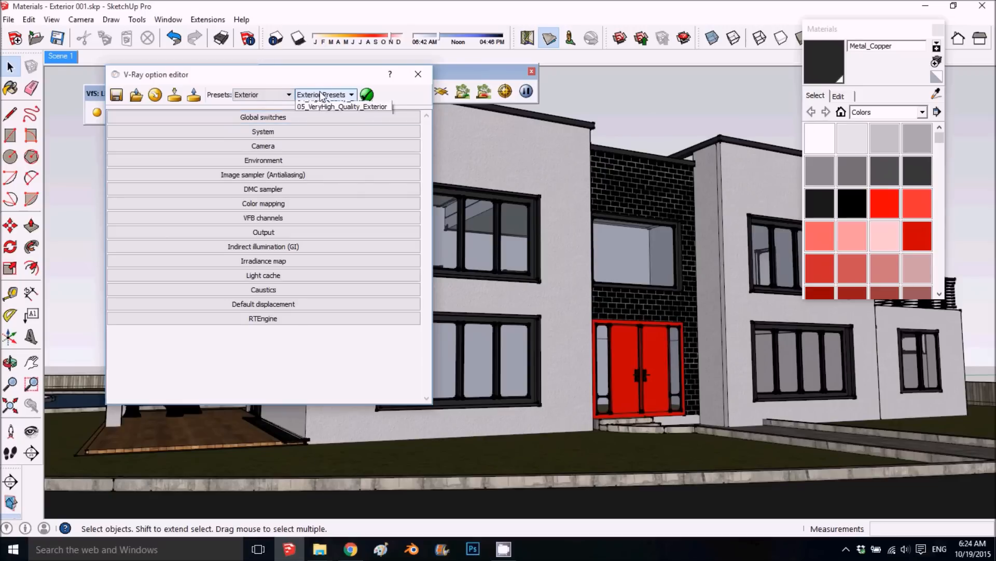
- Pick the 05_VeryHigh_Quality_Exterior preset and apply it to the render settings
{"action": "left_click", "coordinate": [351, 94]}
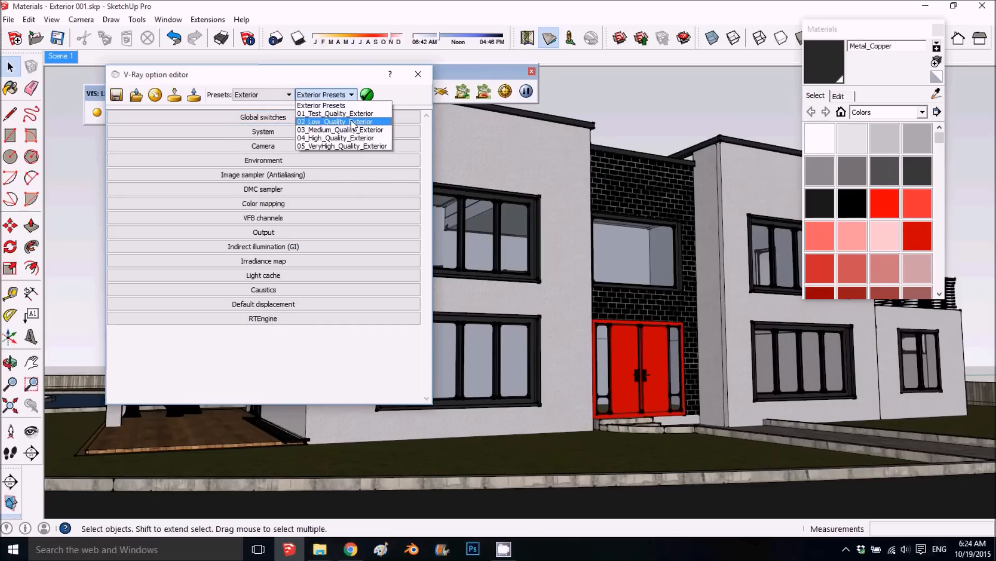
{"action": "mouse_move", "coordinate": [348, 146]}
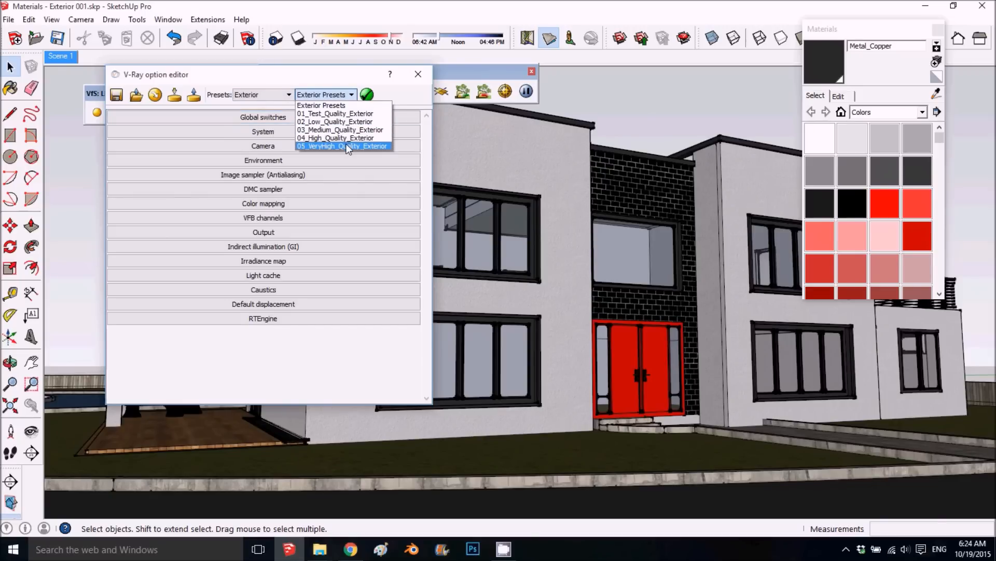
{"action": "mouse_move", "coordinate": [336, 138]}
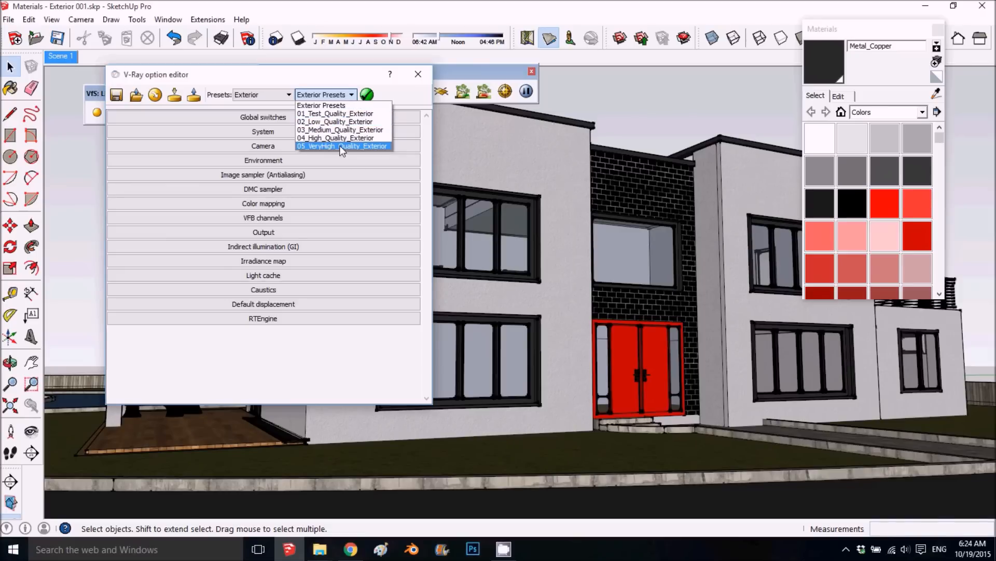
{"action": "mouse_move", "coordinate": [333, 156]}
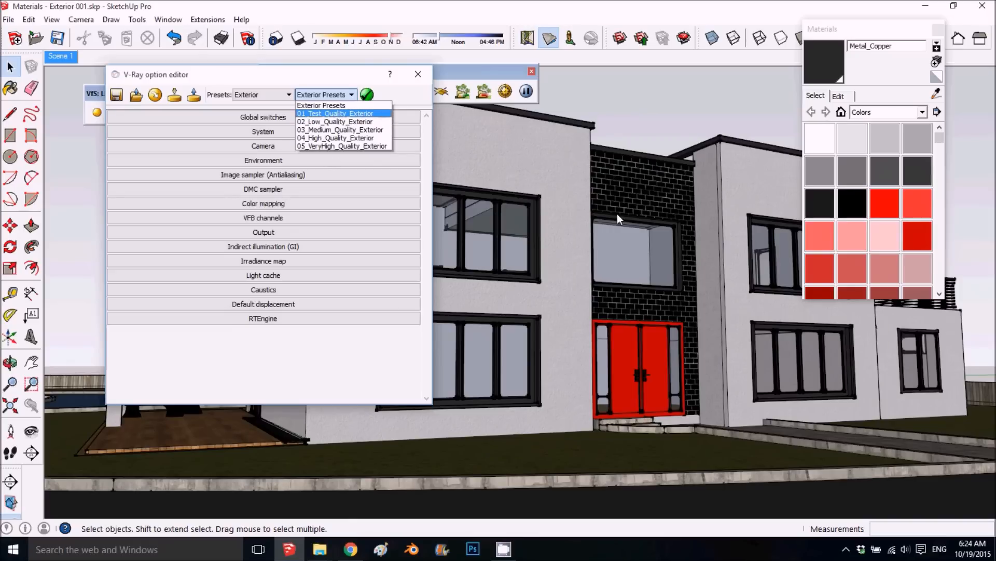
{"action": "left_click", "coordinate": [344, 145]}
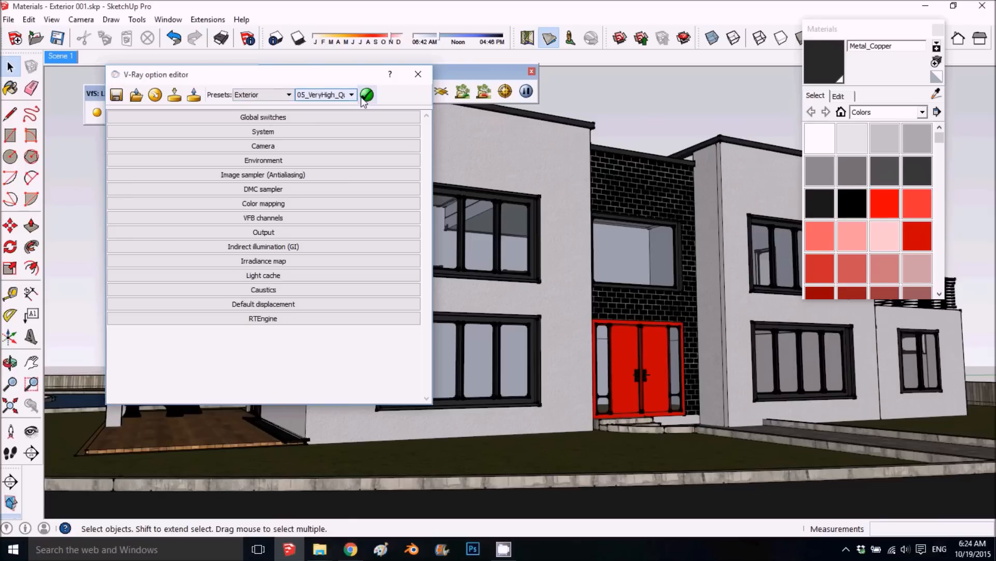
{"action": "mouse_move", "coordinate": [367, 94]}
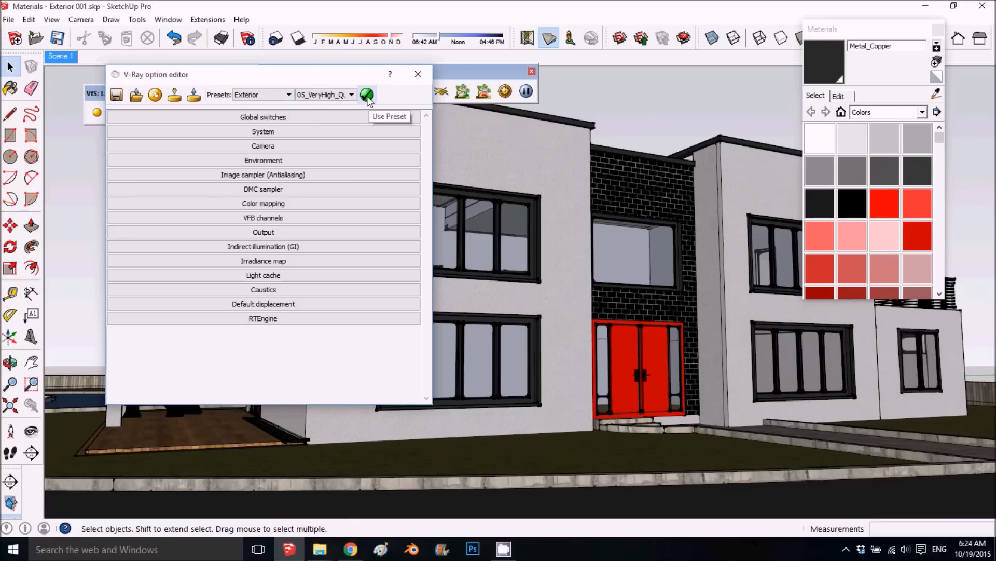
{"action": "left_click", "coordinate": [366, 94]}
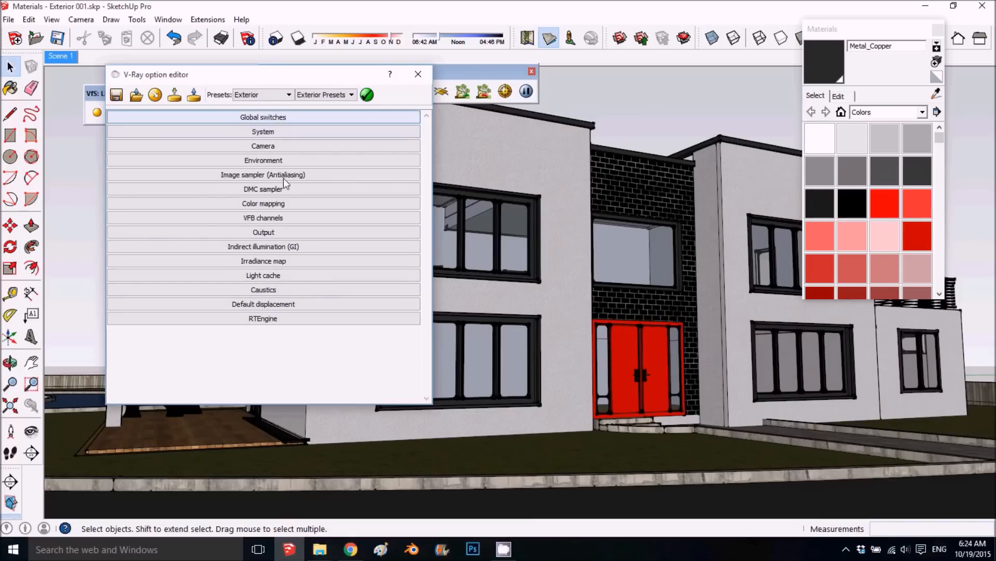
{"action": "left_click", "coordinate": [263, 117]}
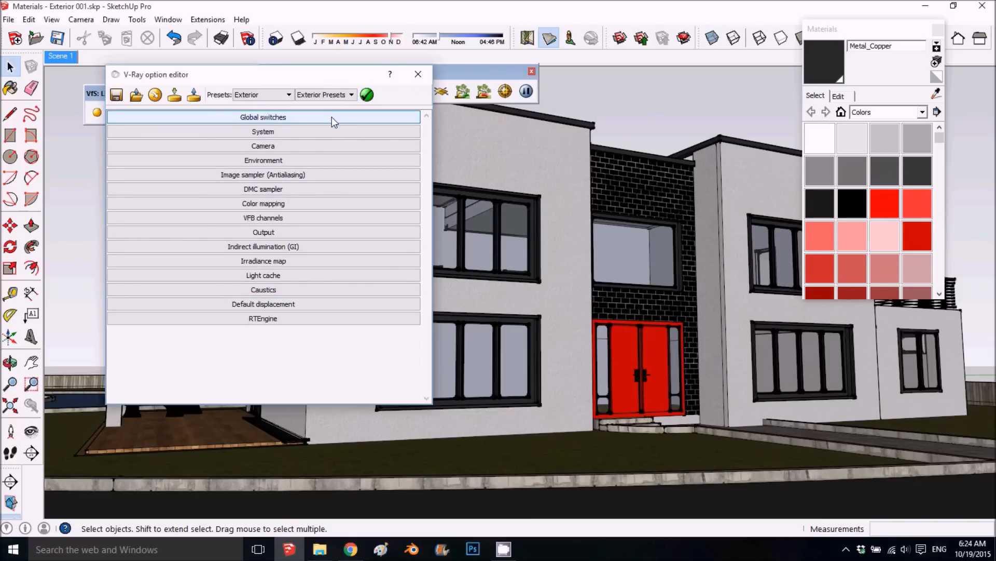
{"action": "mouse_move", "coordinate": [290, 120]}
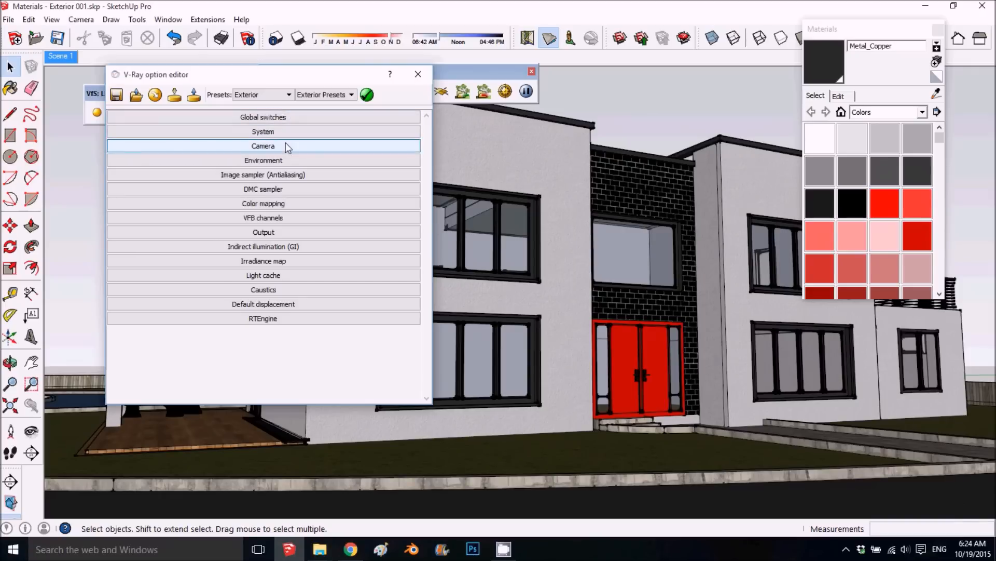
{"action": "mouse_move", "coordinate": [287, 153]}
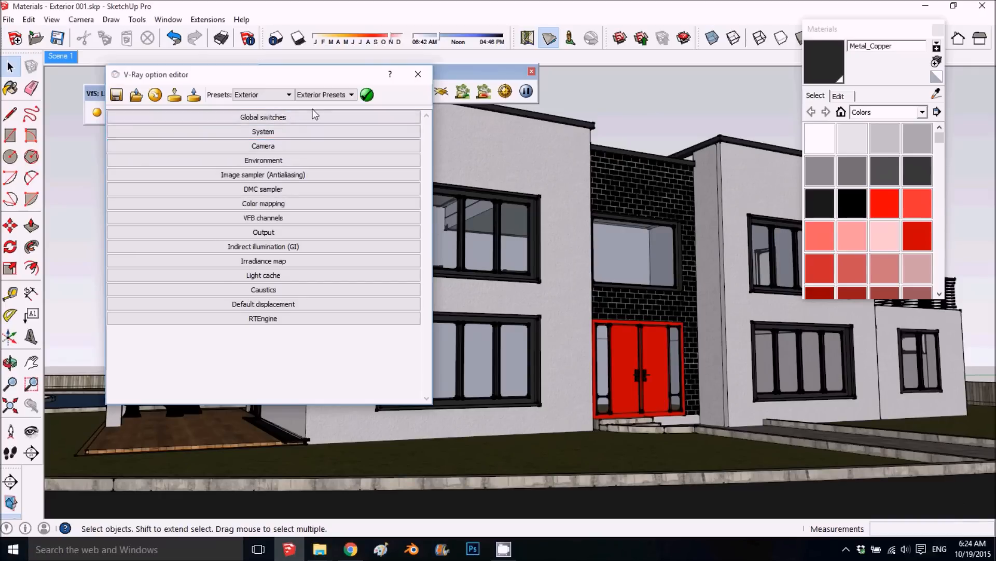
{"action": "left_click", "coordinate": [263, 146]}
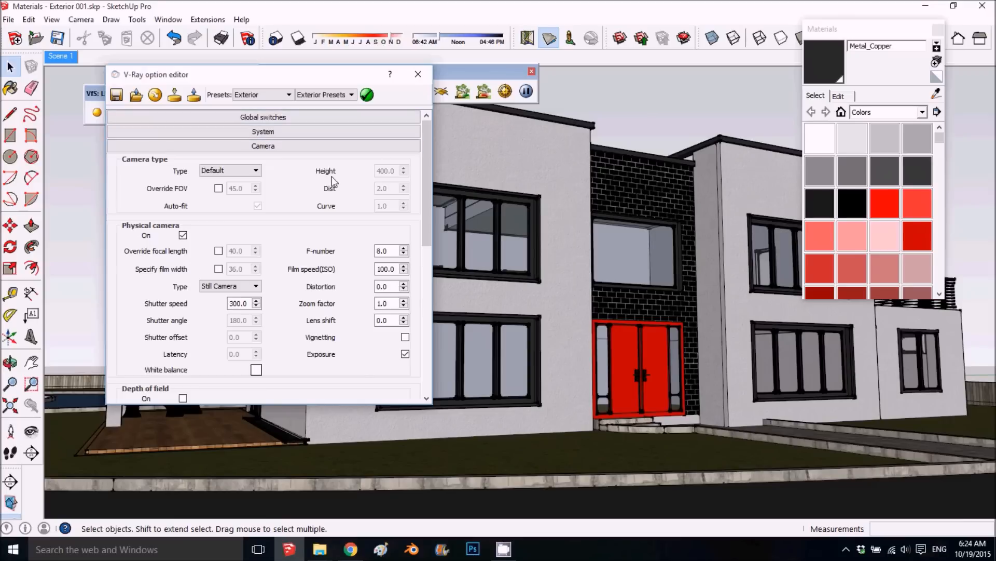
{"action": "mouse_move", "coordinate": [341, 189]}
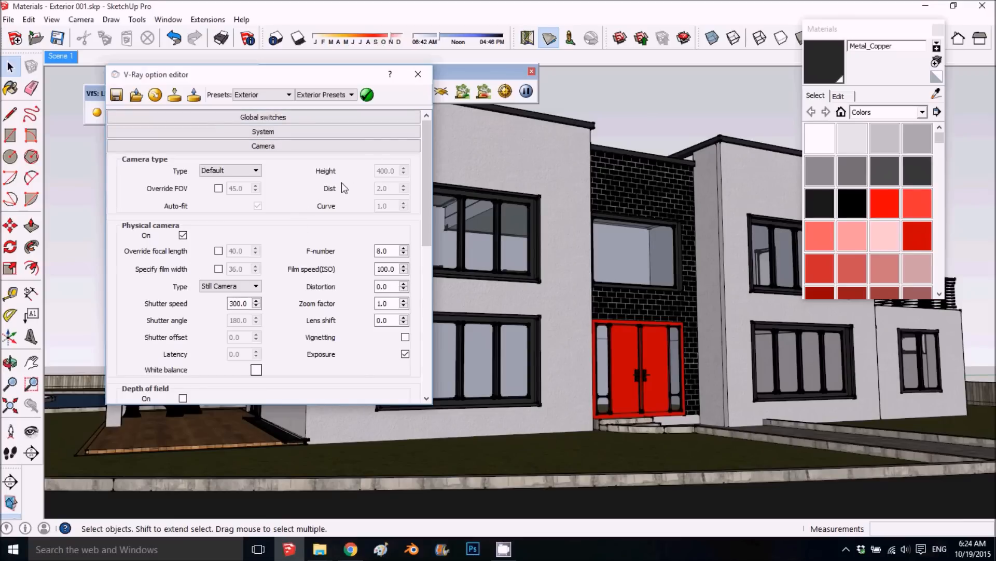
{"action": "left_click", "coordinate": [240, 303]}
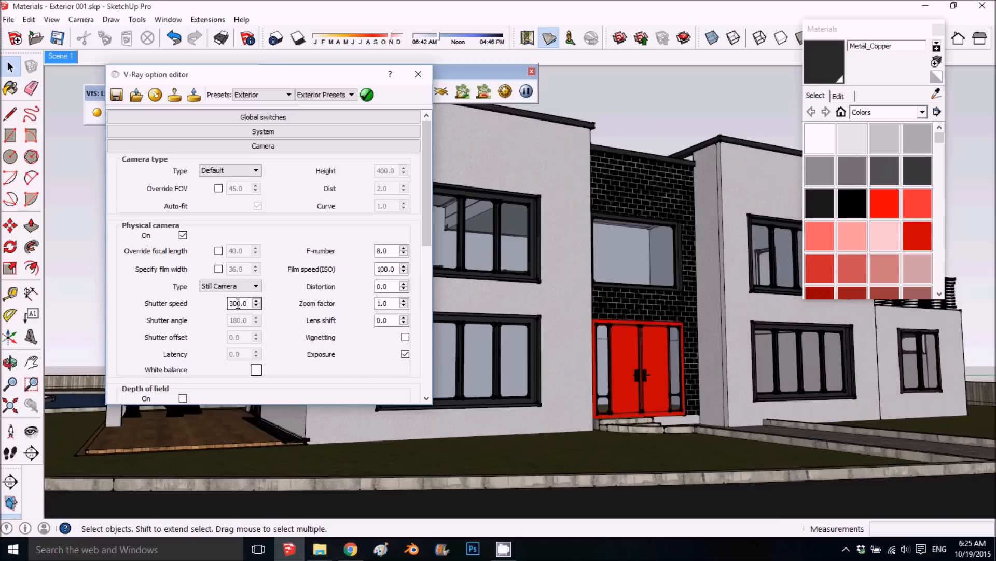
{"action": "left_click", "coordinate": [248, 303]}
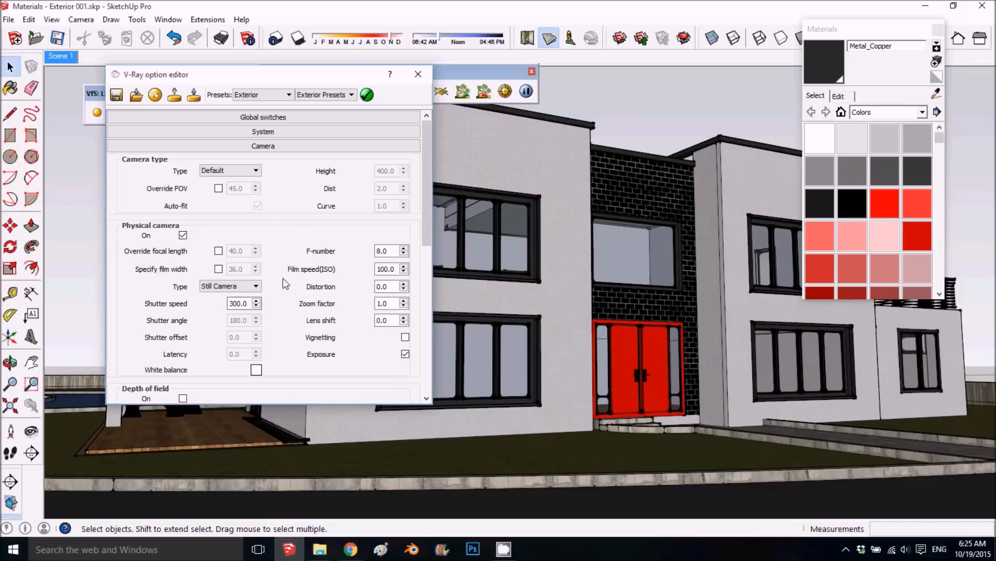
{"action": "left_click", "coordinate": [238, 303]}
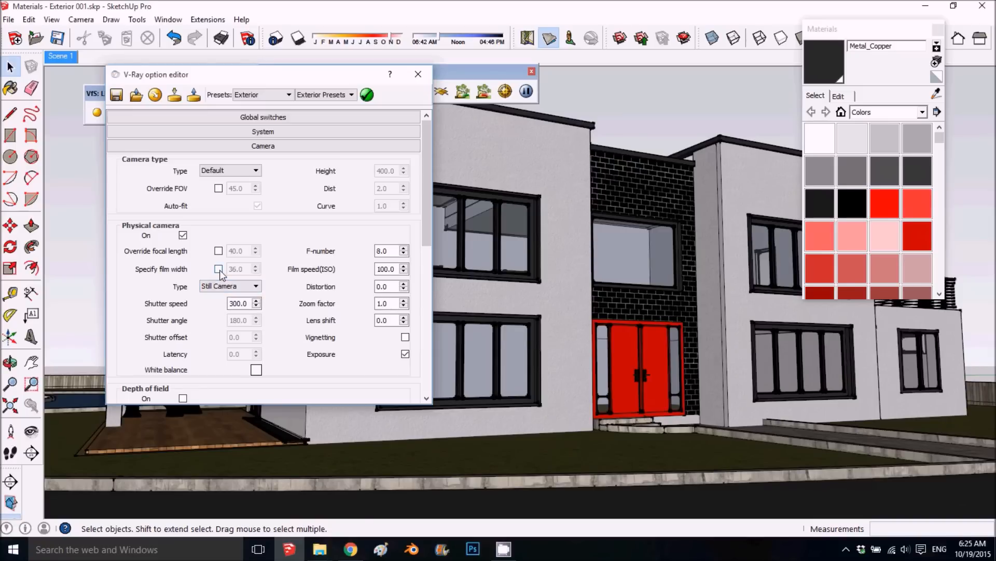
{"action": "left_click", "coordinate": [219, 268]}
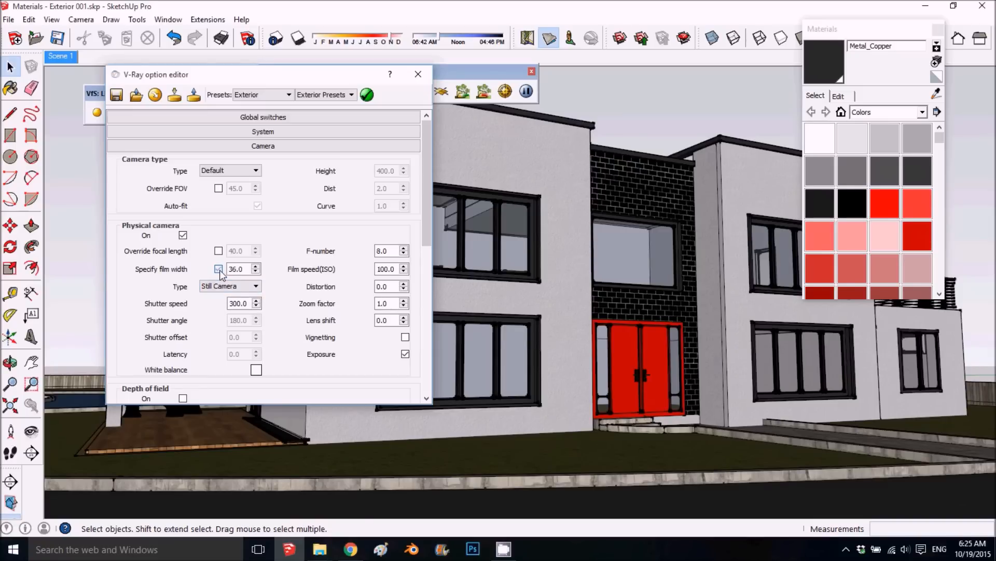
{"action": "left_click", "coordinate": [219, 269]}
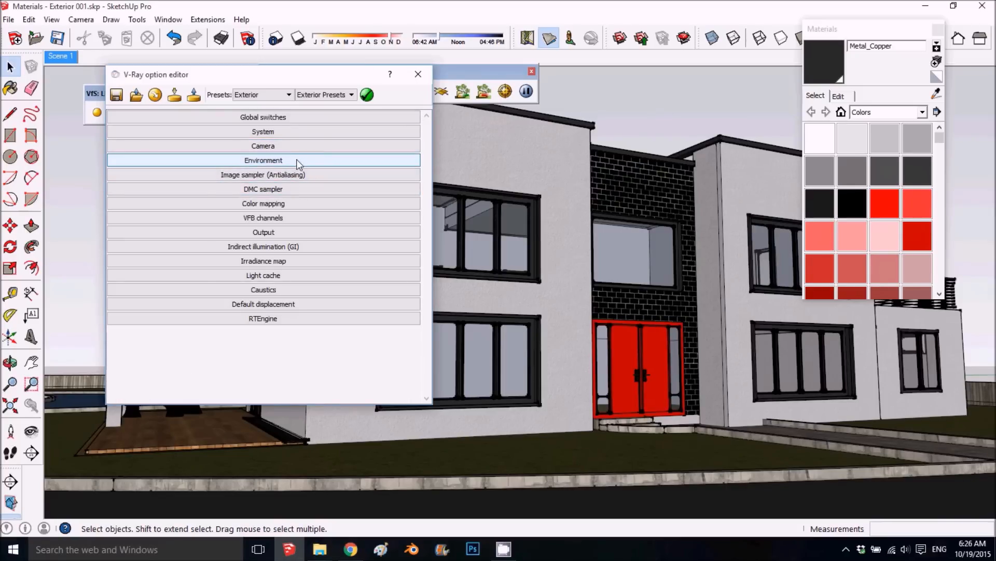
- Expand V-Ray's Environment rollout, show the Shadow Settings panel, then roll it up to its title bar
{"action": "left_click", "coordinate": [263, 160]}
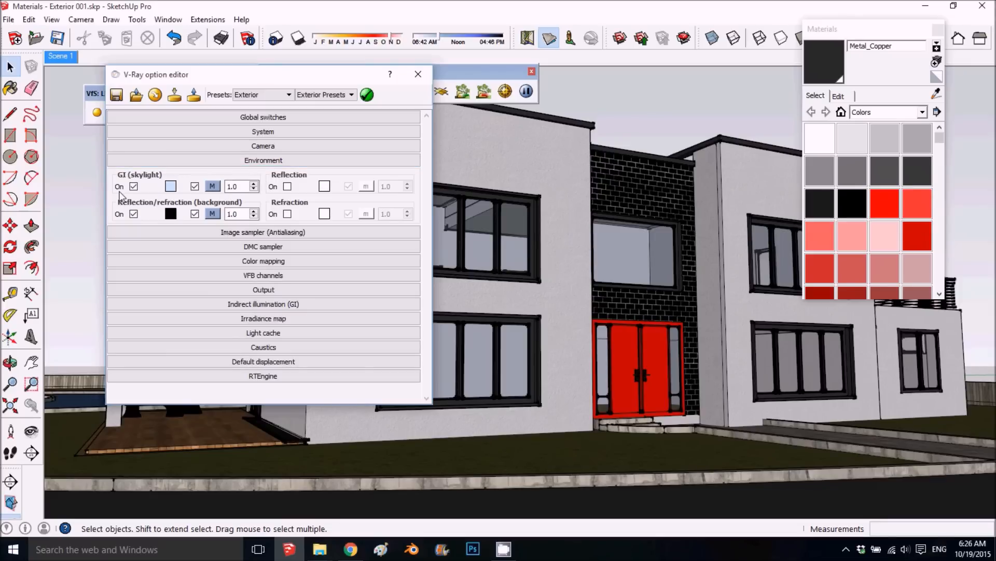
{"action": "mouse_move", "coordinate": [612, 138]}
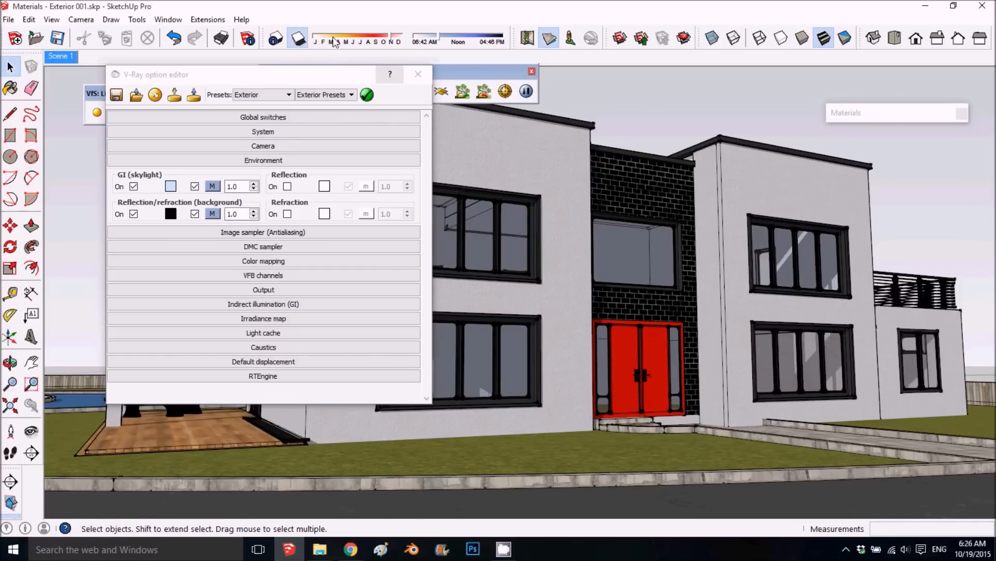
{"action": "left_click", "coordinate": [168, 19]}
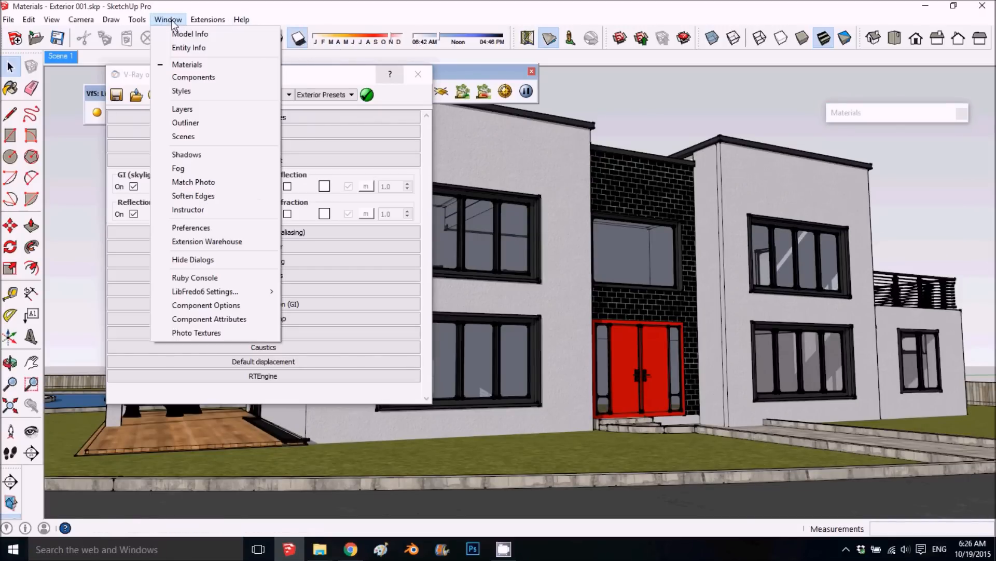
{"action": "mouse_move", "coordinate": [187, 155]}
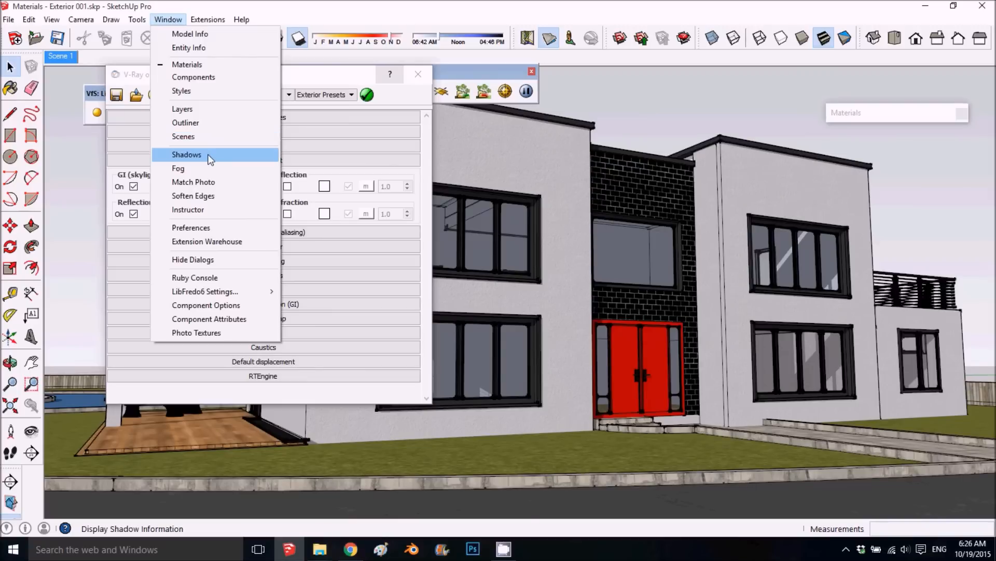
{"action": "left_click", "coordinate": [187, 155]}
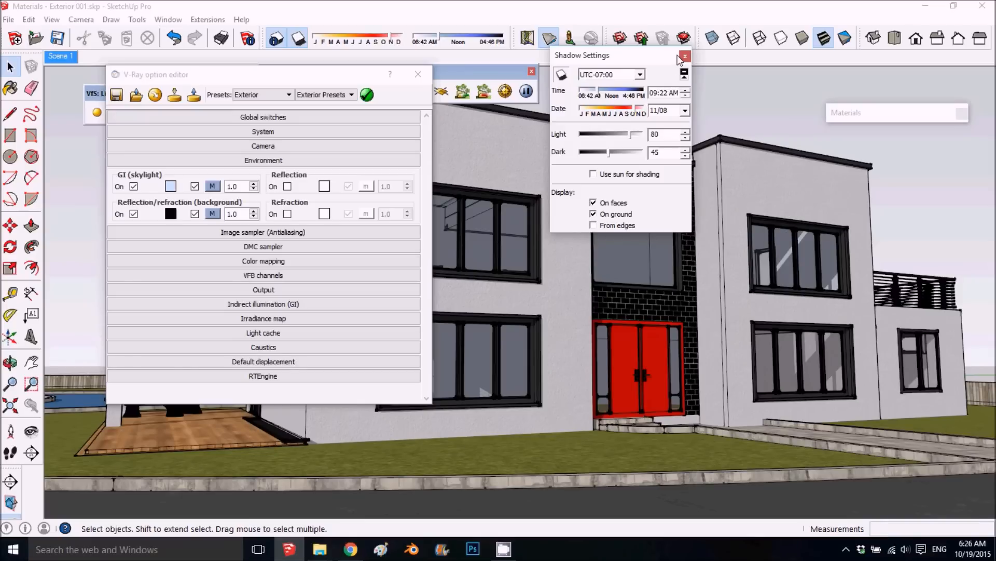
{"action": "left_click", "coordinate": [685, 56]}
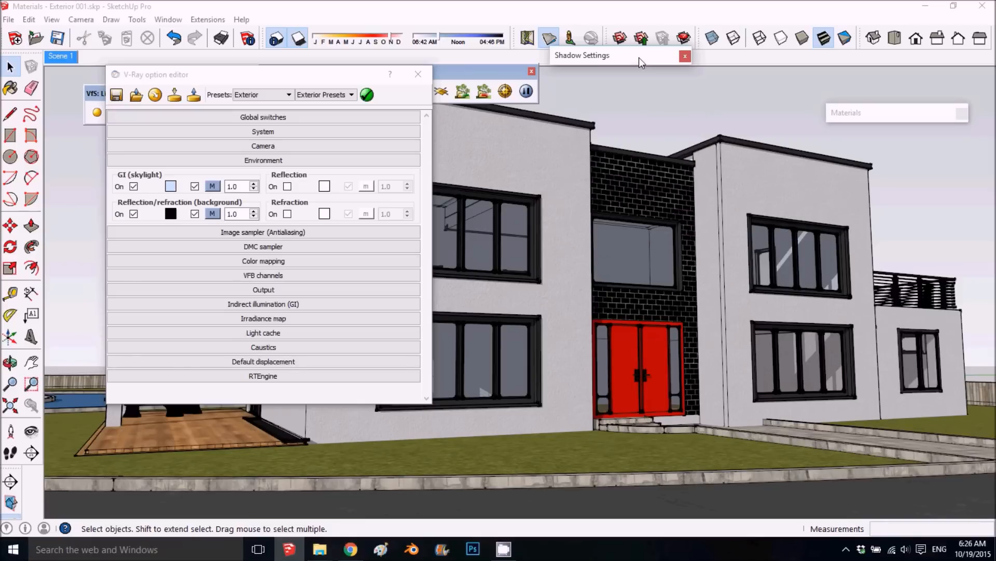
{"action": "mouse_move", "coordinate": [310, 24]}
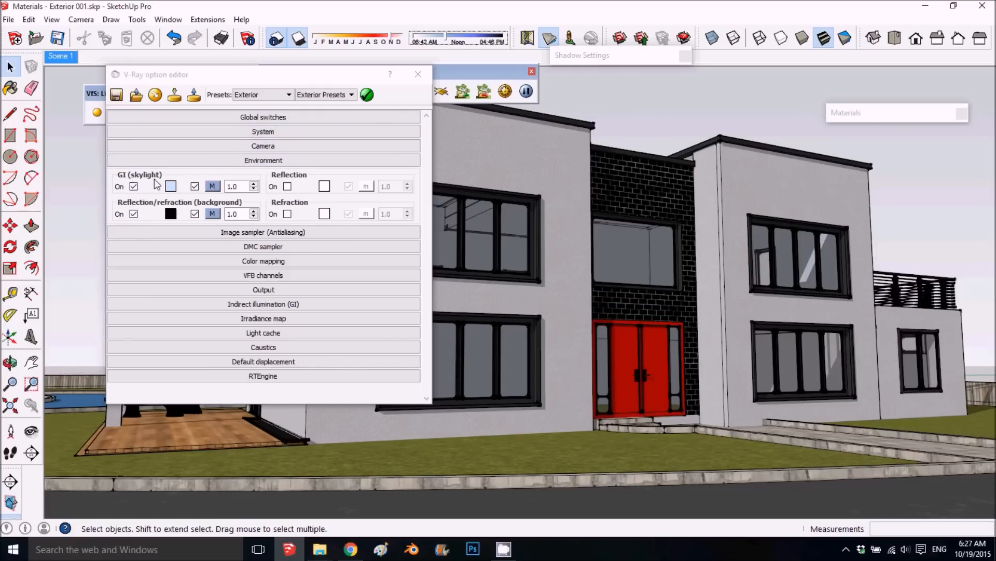
- Edit the background texture as a bitmap and start browsing for a sky image file
{"action": "left_click", "coordinate": [170, 186]}
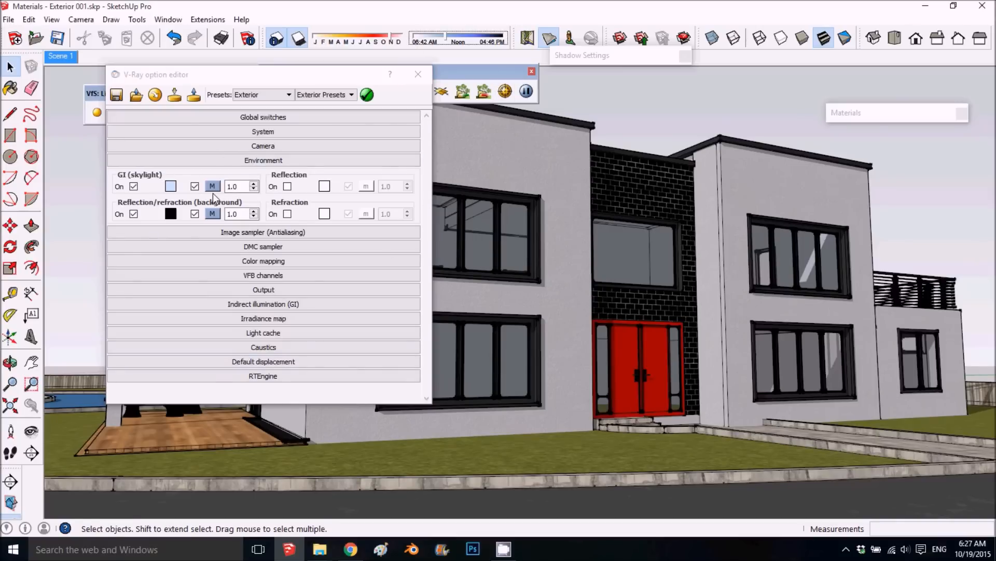
{"action": "mouse_move", "coordinate": [212, 186]}
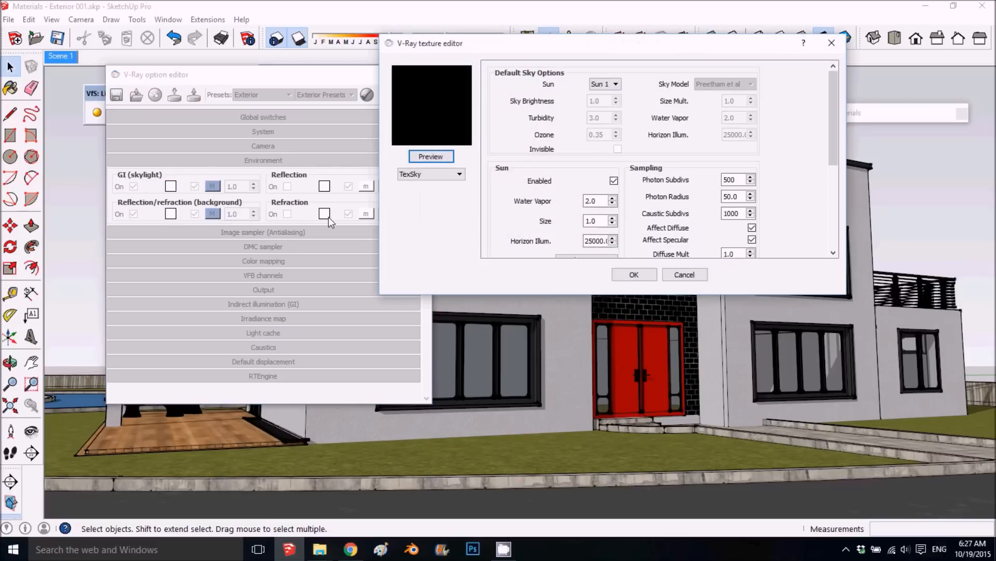
{"action": "left_click", "coordinate": [458, 174]}
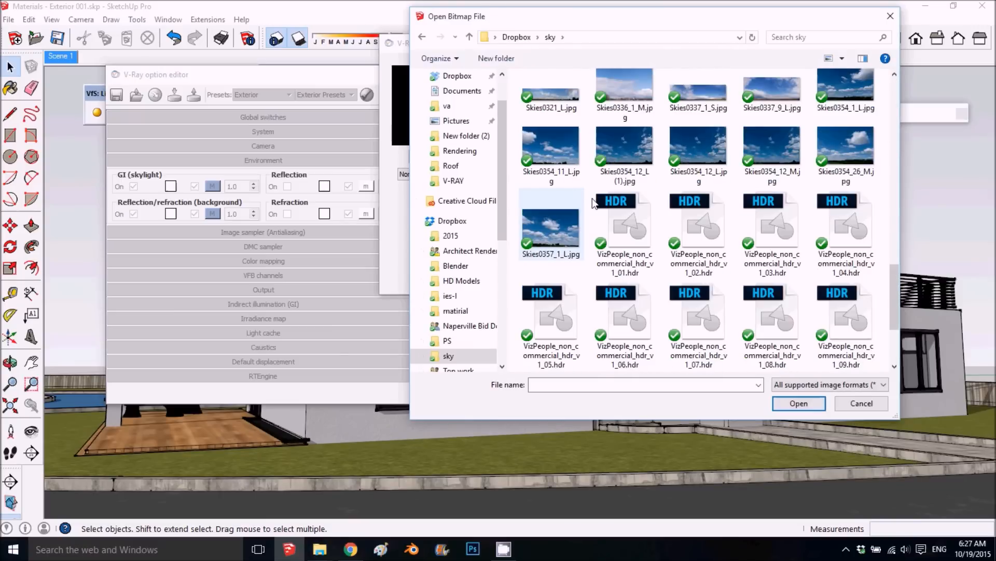
- Open the first VizPeople HDR sky file in Adobe Photoshop CC 2015 to view it
{"action": "right_click", "coordinate": [624, 228]}
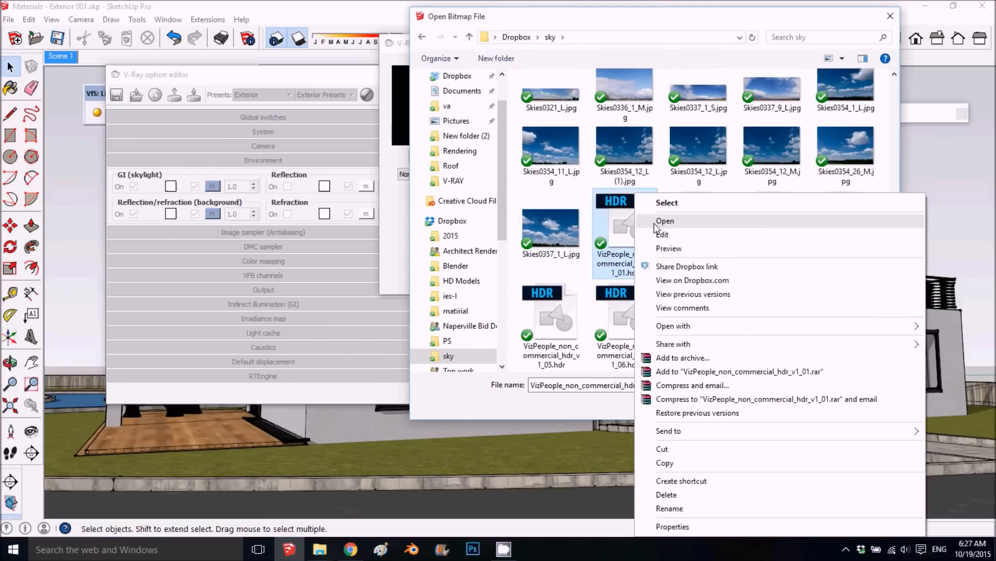
{"action": "left_click", "coordinate": [664, 220]}
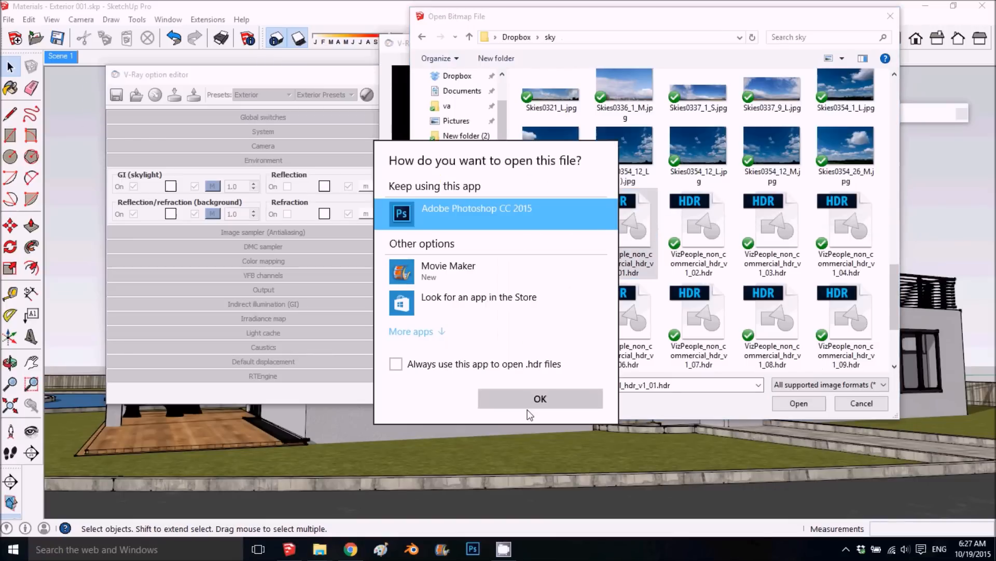
{"action": "left_click", "coordinate": [540, 399]}
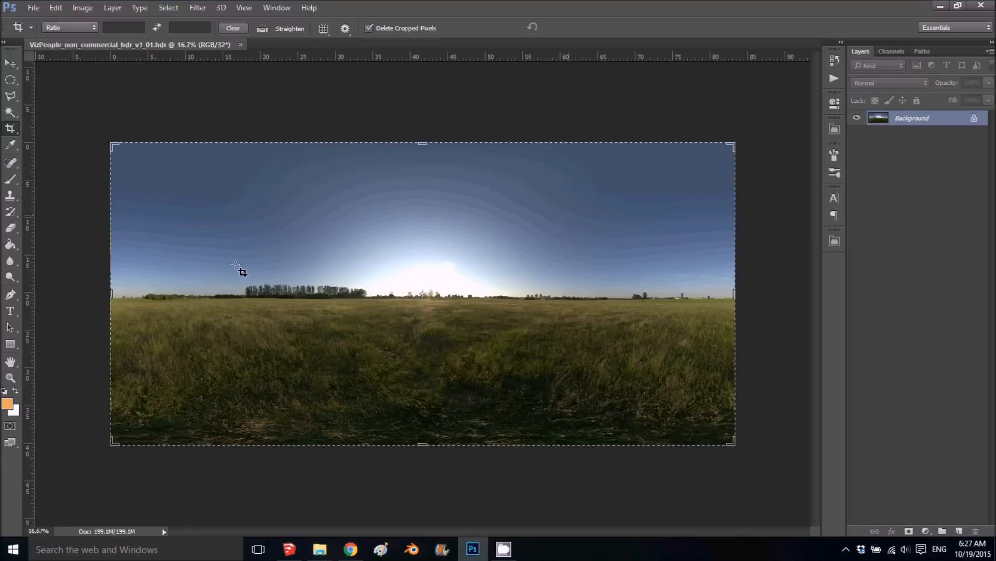
{"action": "mouse_move", "coordinate": [120, 215]}
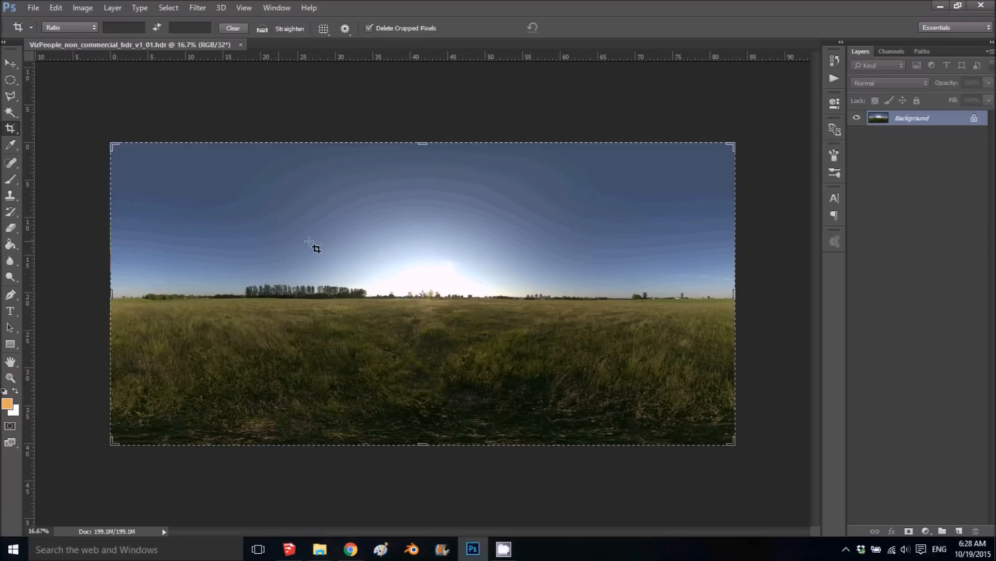
{"action": "mouse_move", "coordinate": [143, 231]}
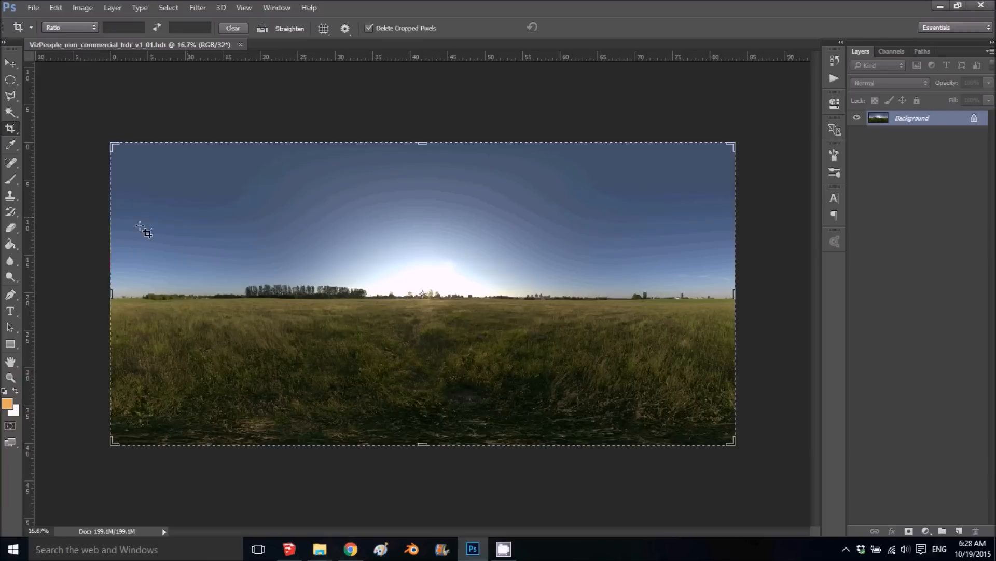
{"action": "mouse_move", "coordinate": [275, 280]}
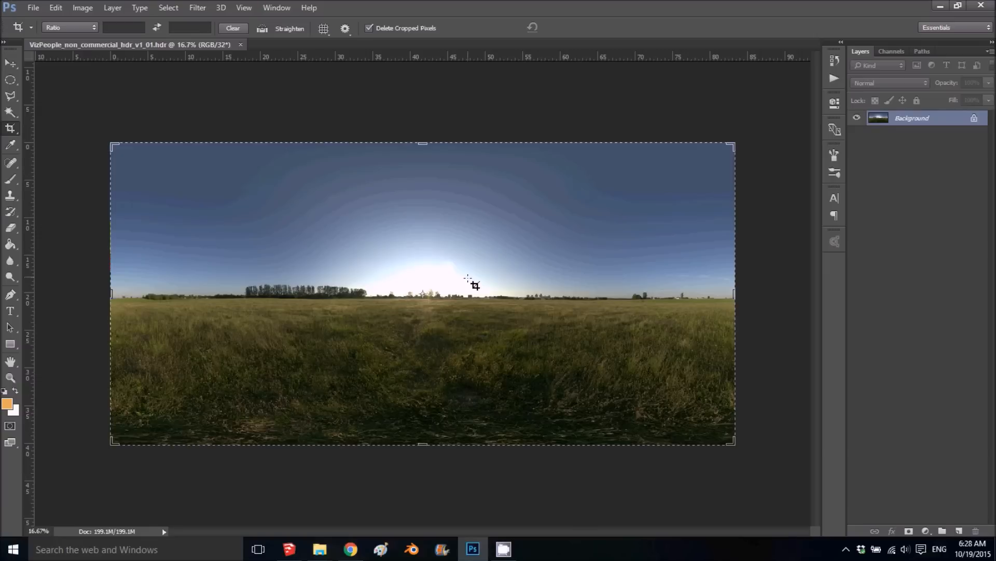
{"action": "mouse_move", "coordinate": [382, 548]}
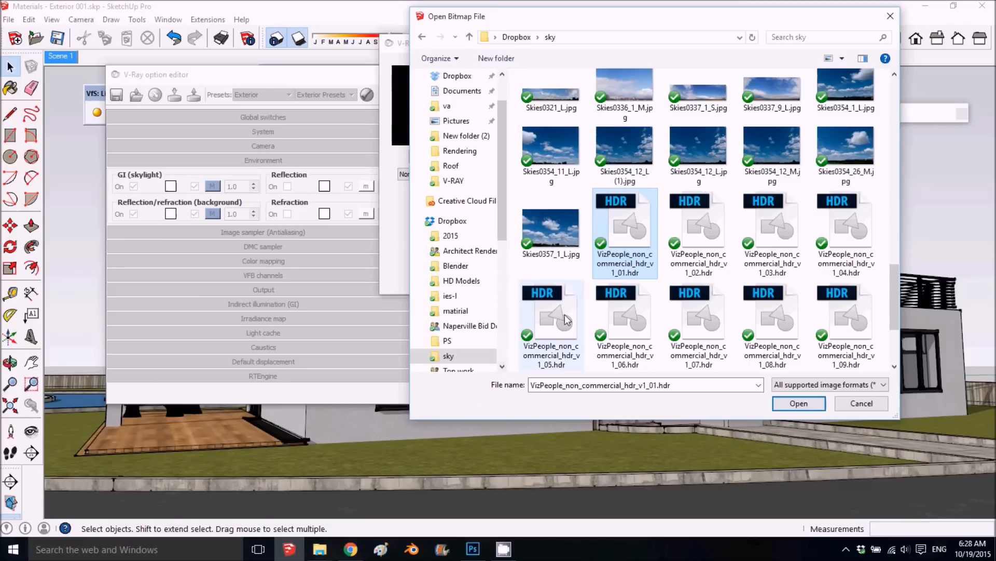
{"action": "mouse_move", "coordinate": [626, 222]}
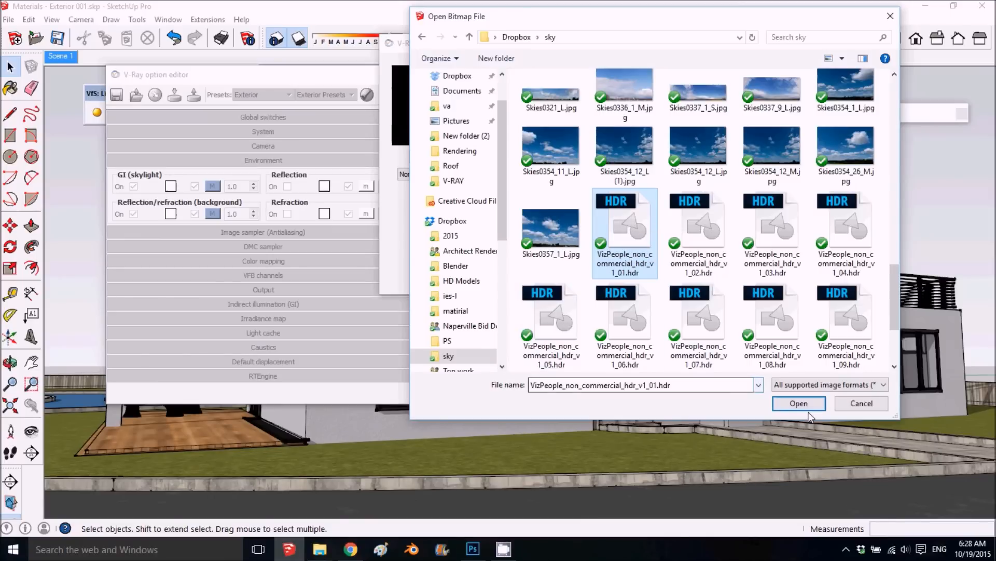
- Load the VizPeople HDR as the texture and map it with UVWGenEnvironment spherical mapping
{"action": "left_click", "coordinate": [799, 403]}
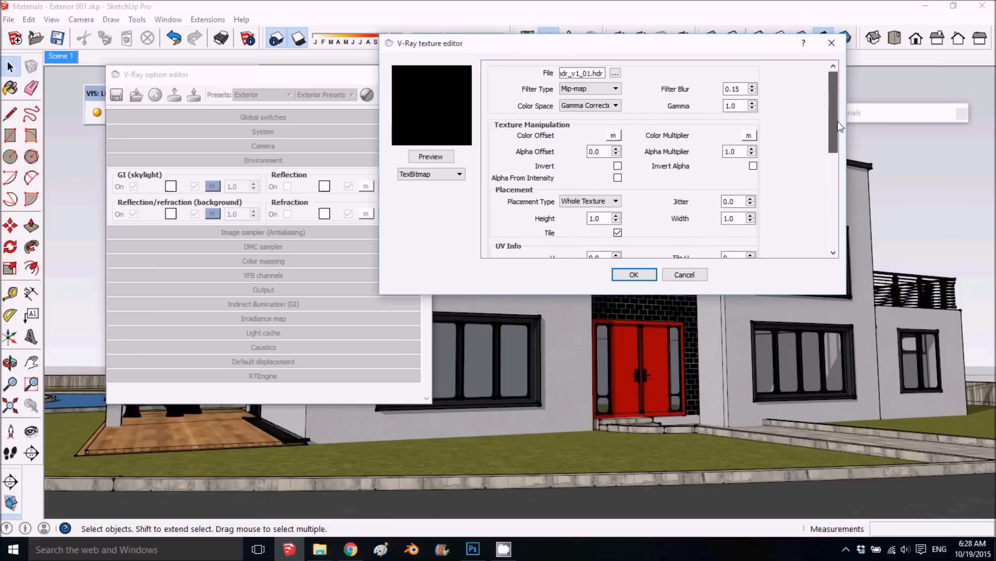
{"action": "scroll", "scroll_direction": "down", "scroll_amount": 3}
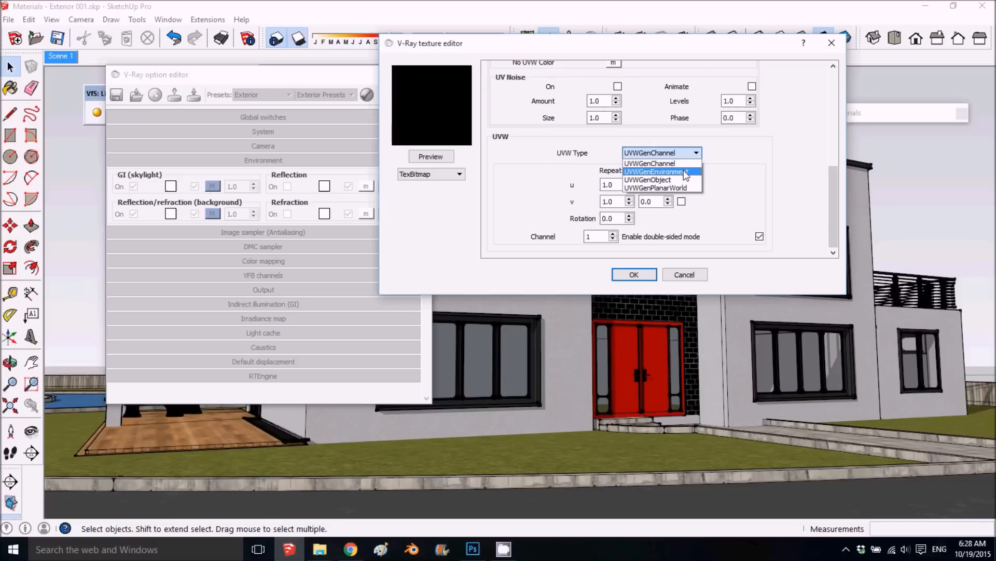
{"action": "mouse_move", "coordinate": [636, 180]}
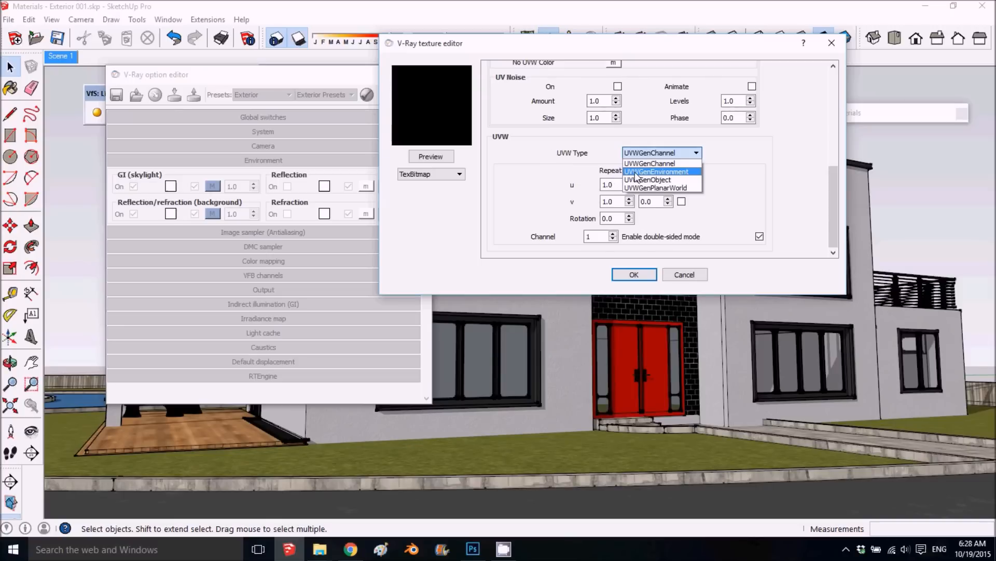
{"action": "left_click", "coordinate": [656, 171]}
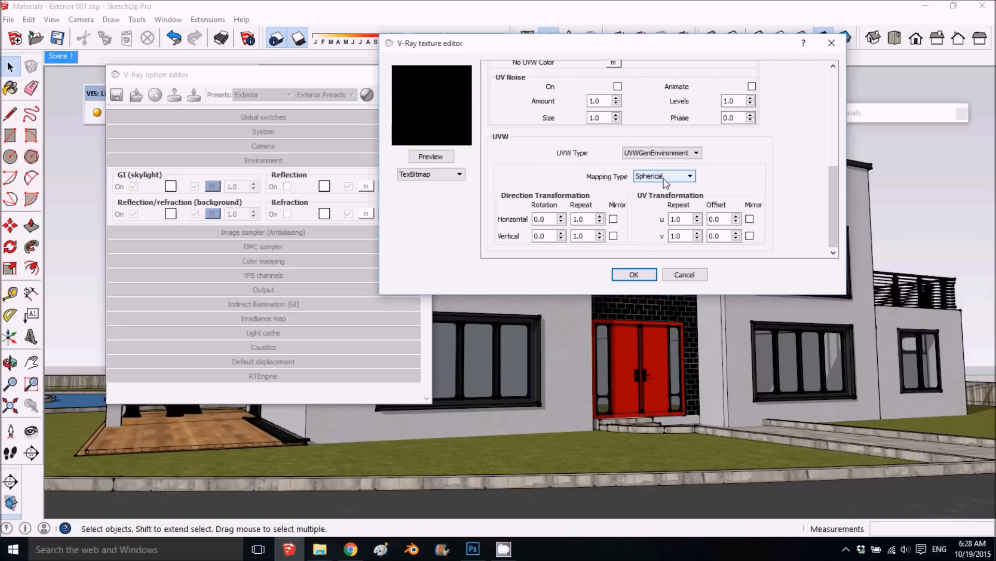
{"action": "left_click", "coordinate": [633, 274]}
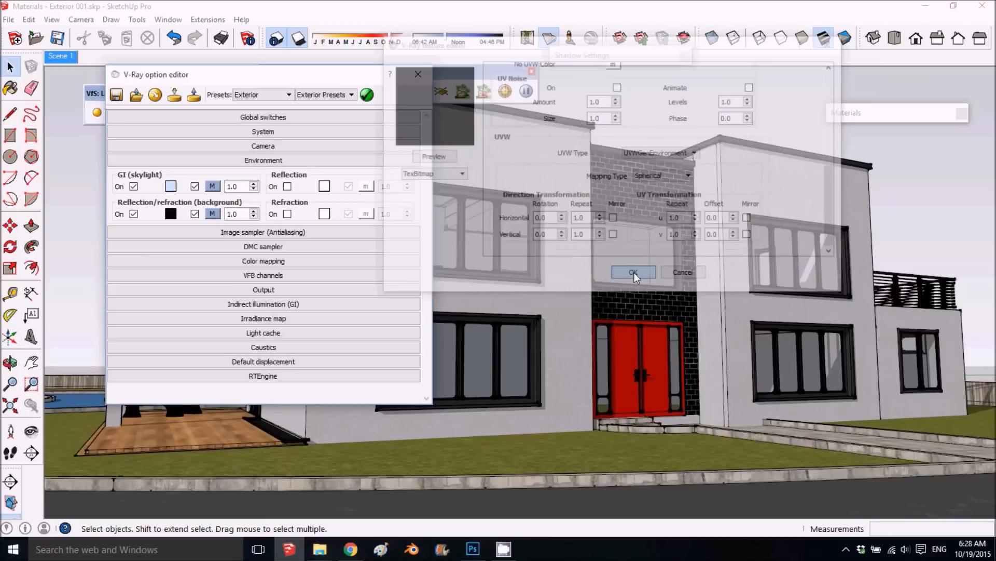
- Preview the HDR background texture and accept it as the scene background
{"action": "left_click", "coordinate": [632, 272]}
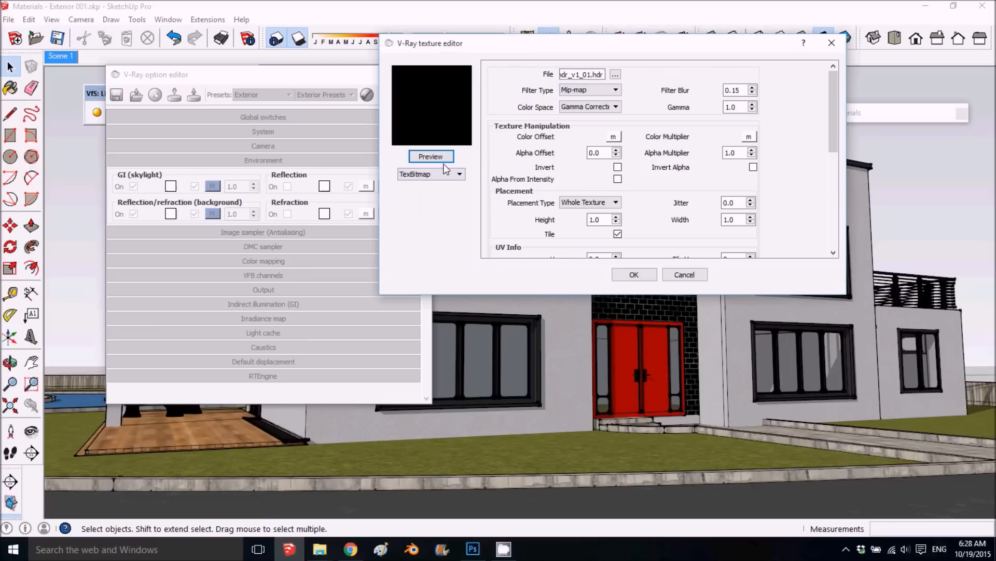
{"action": "left_click", "coordinate": [431, 157]}
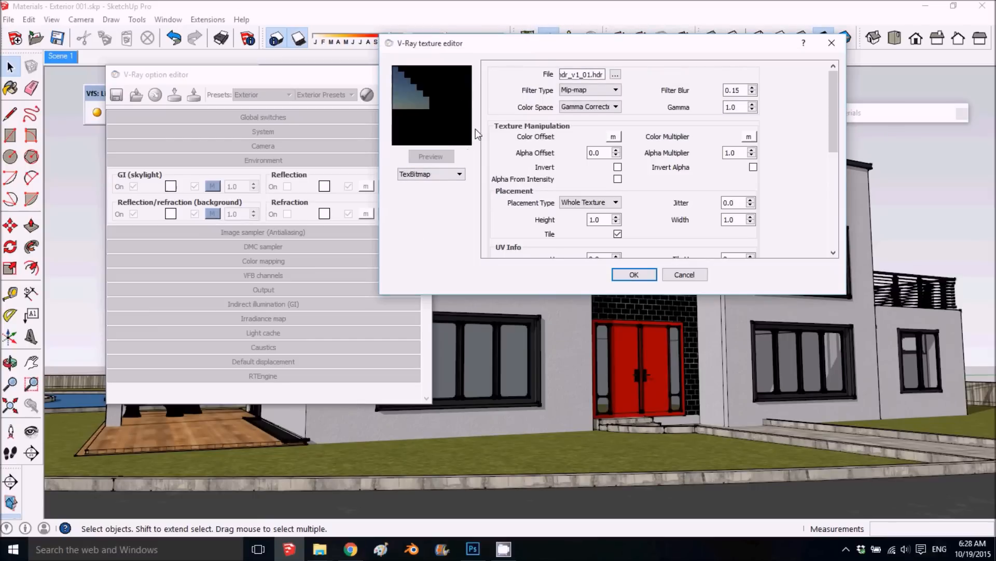
{"action": "left_click", "coordinate": [633, 274]}
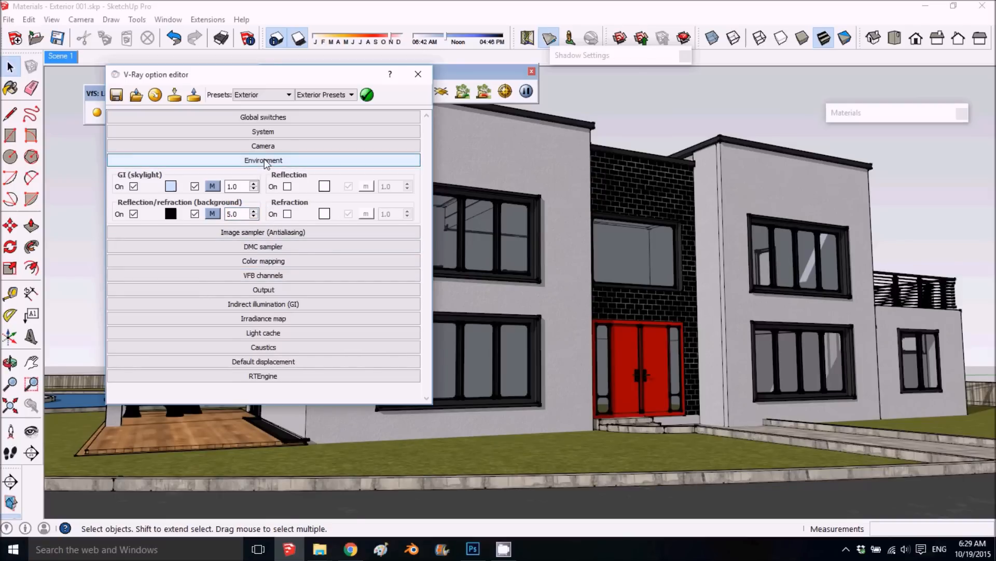
- Collapse Environment and set the Output render size to 1920 by 1080
{"action": "left_click", "coordinate": [262, 160]}
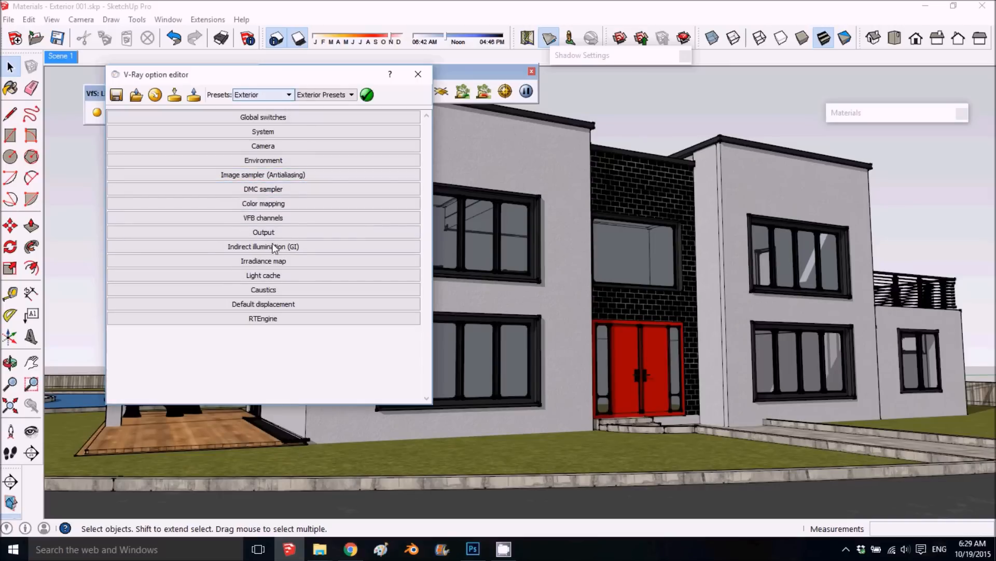
{"action": "left_click", "coordinate": [262, 217]}
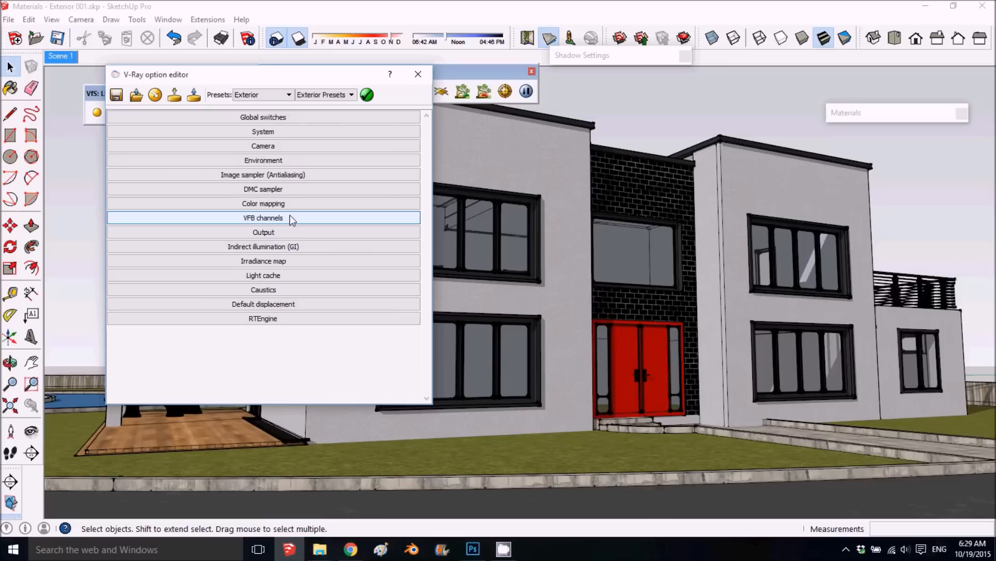
{"action": "left_click", "coordinate": [263, 231]}
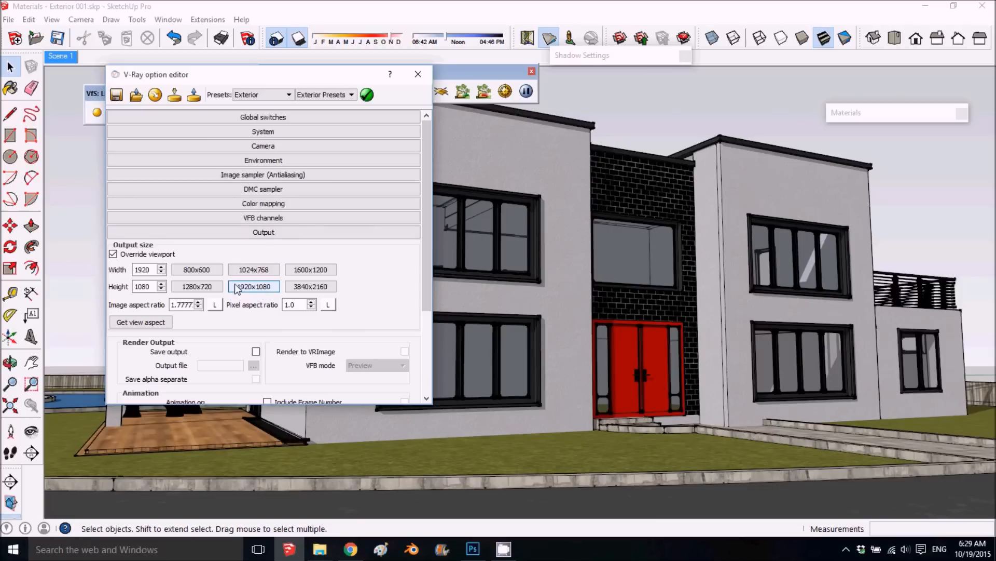
{"action": "left_click", "coordinate": [263, 232]}
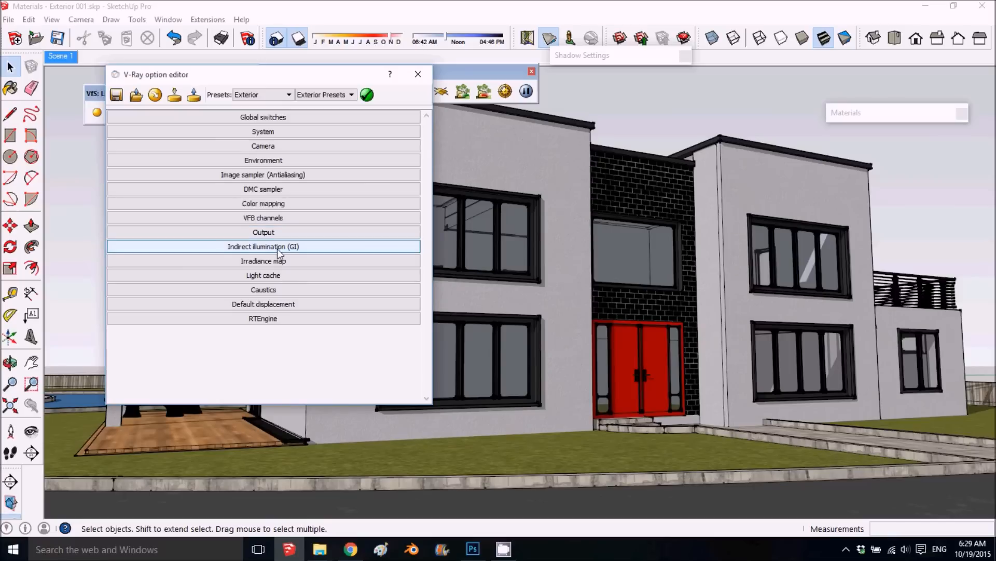
{"action": "mouse_move", "coordinate": [257, 251]}
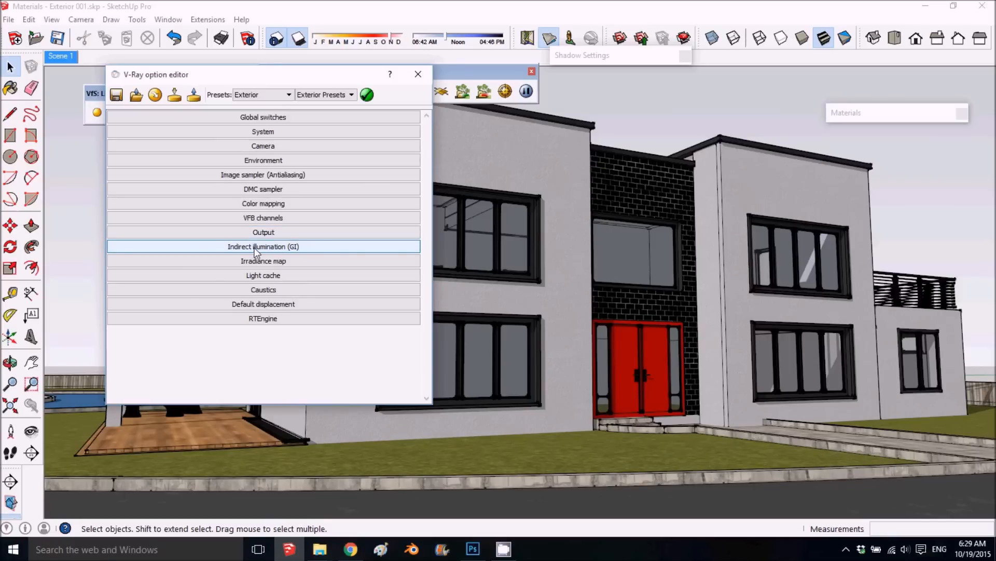
{"action": "mouse_move", "coordinate": [263, 256]}
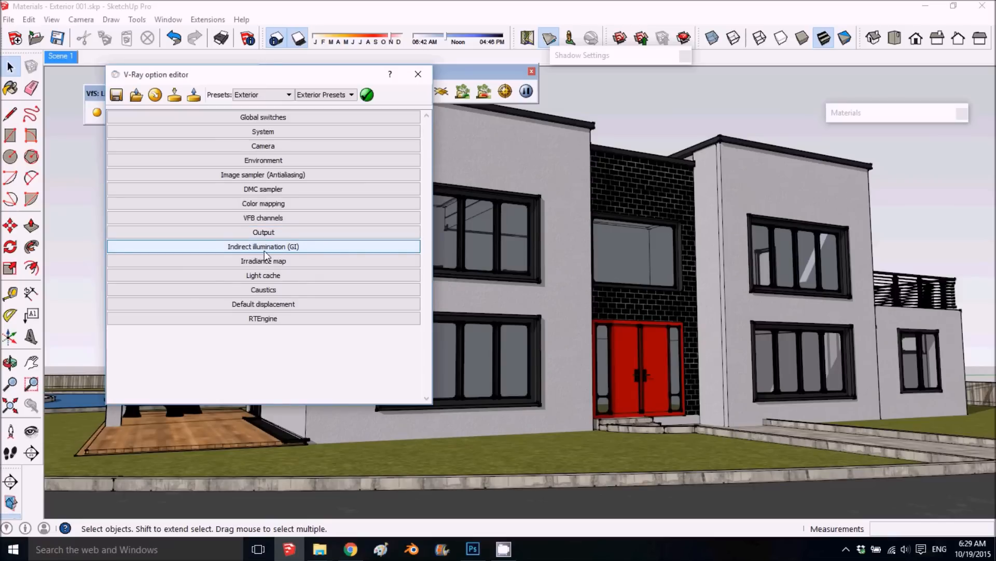
- Enable ambient occlusion with amount 1.5, subdivs 25 and radius 15 under Indirect illumination
{"action": "left_click", "coordinate": [263, 246]}
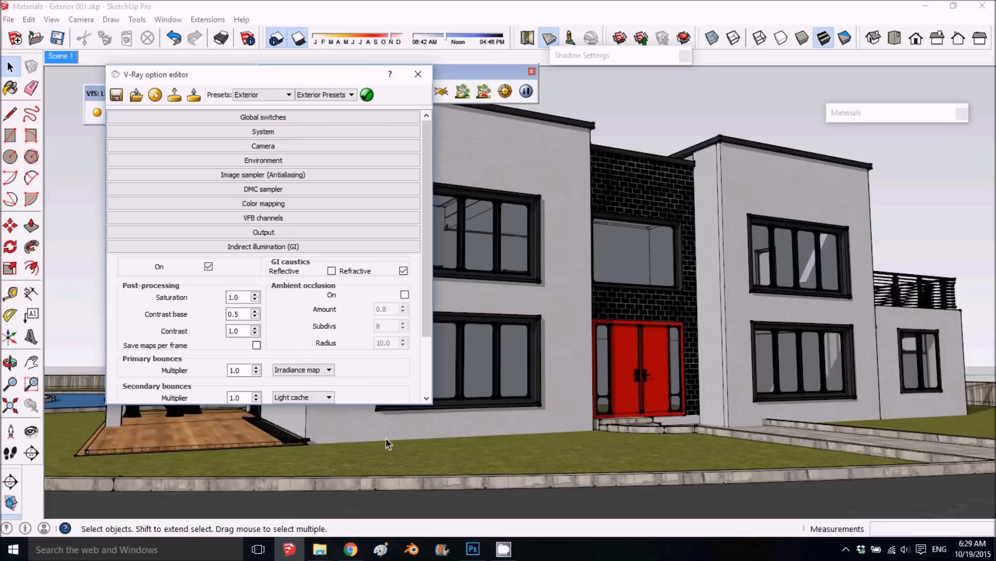
{"action": "mouse_move", "coordinate": [370, 434]}
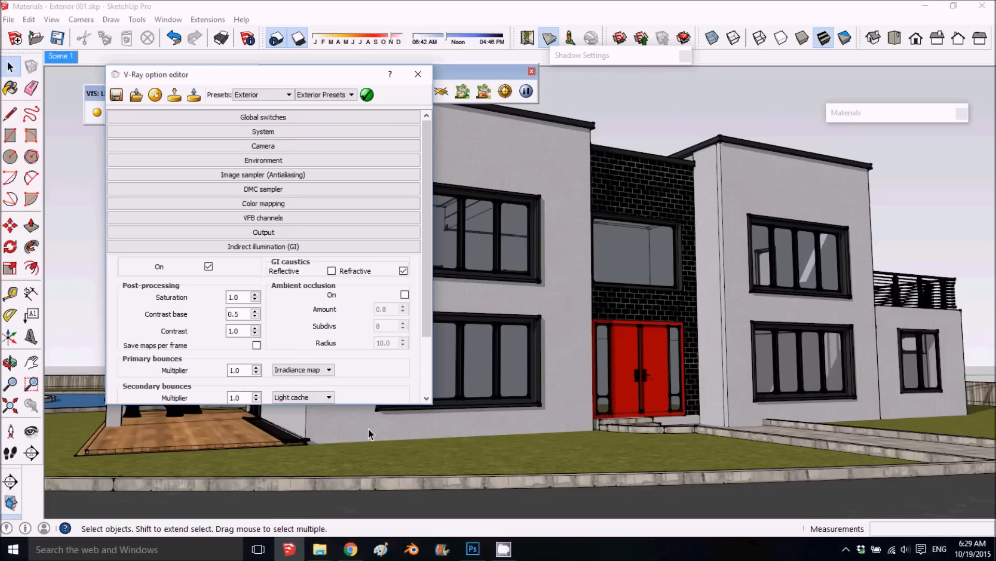
{"action": "mouse_move", "coordinate": [381, 439]}
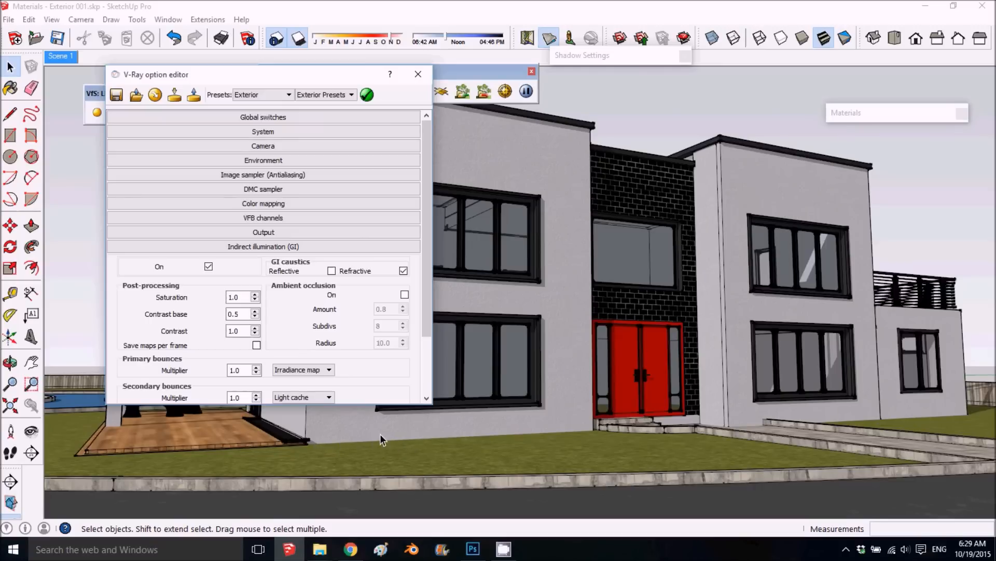
{"action": "mouse_move", "coordinate": [373, 434]}
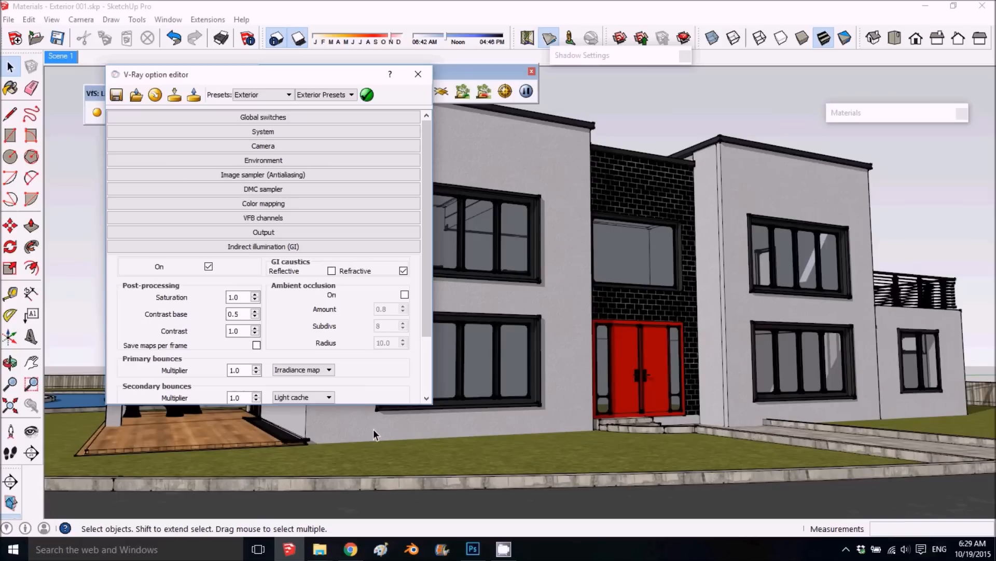
{"action": "mouse_move", "coordinate": [308, 452]}
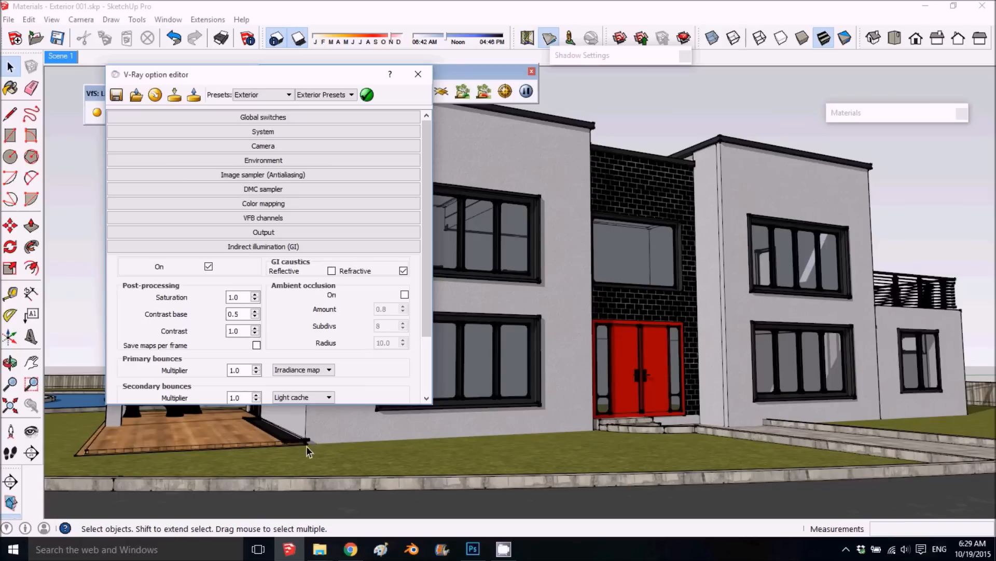
{"action": "mouse_move", "coordinate": [559, 434]}
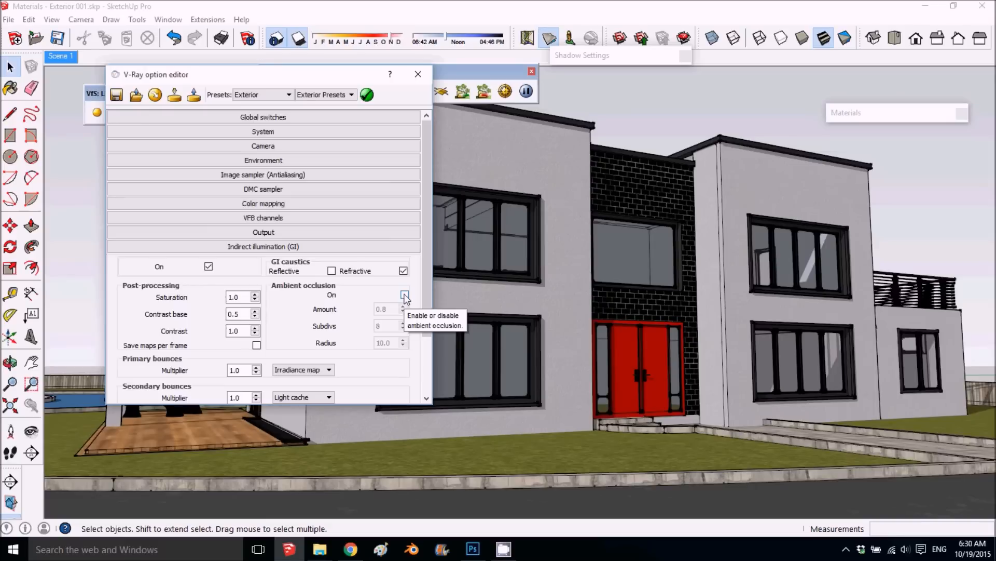
{"action": "left_click", "coordinate": [404, 293]}
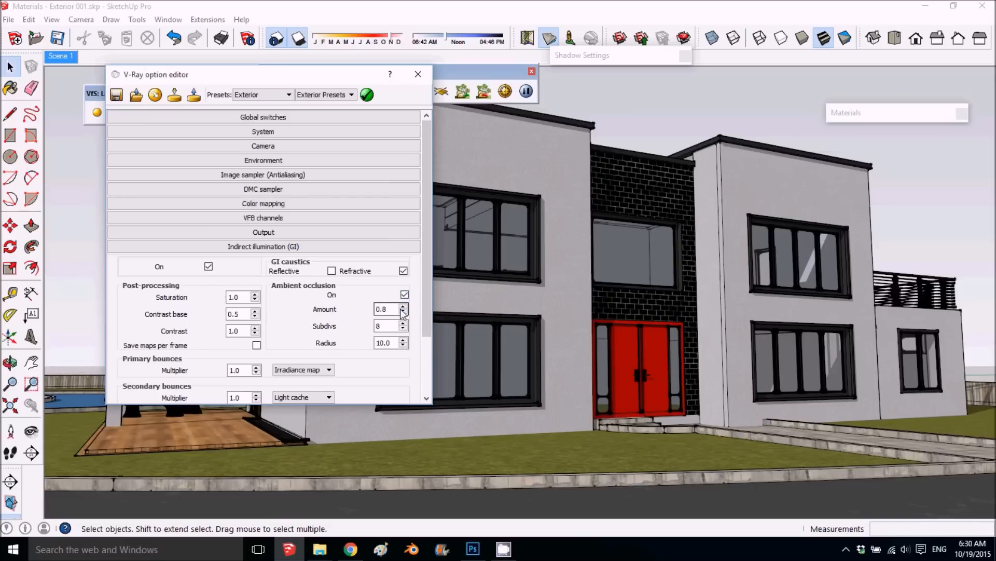
{"action": "triple_click", "coordinate": [384, 310]}
{"action": "type", "text": "1.5"}
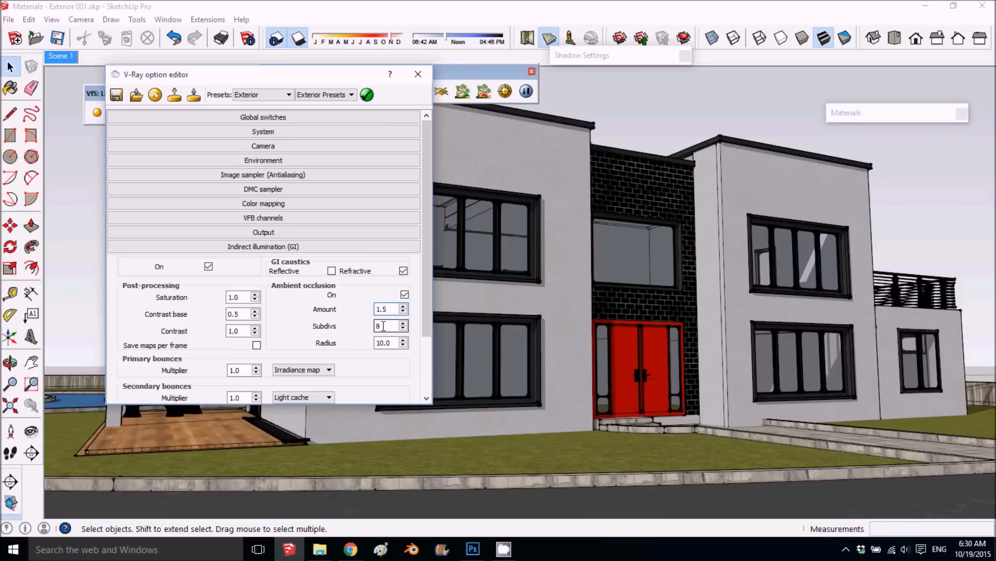
{"action": "left_click", "coordinate": [387, 325]}
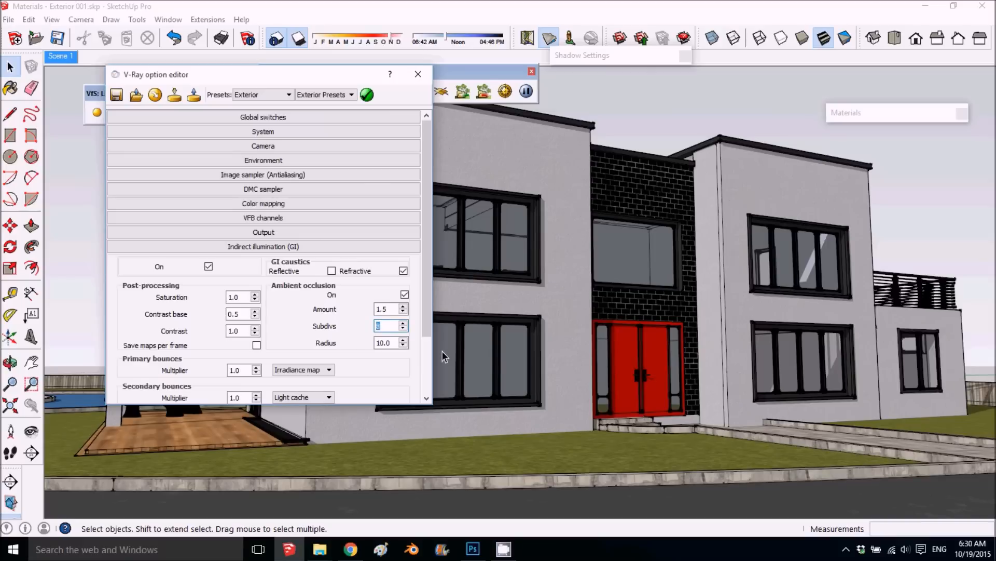
{"action": "type", "text": "25"}
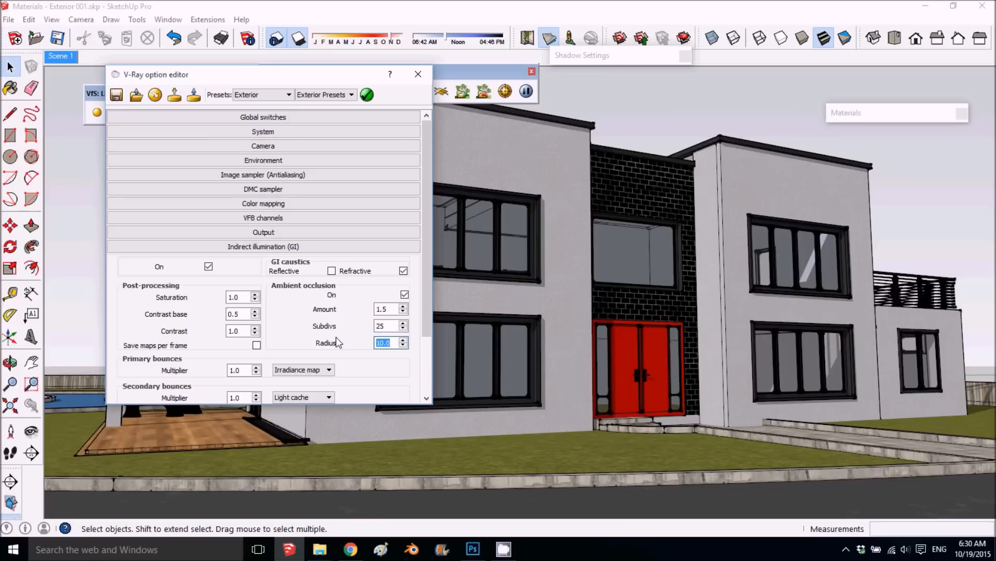
{"action": "type", "text": "15"}
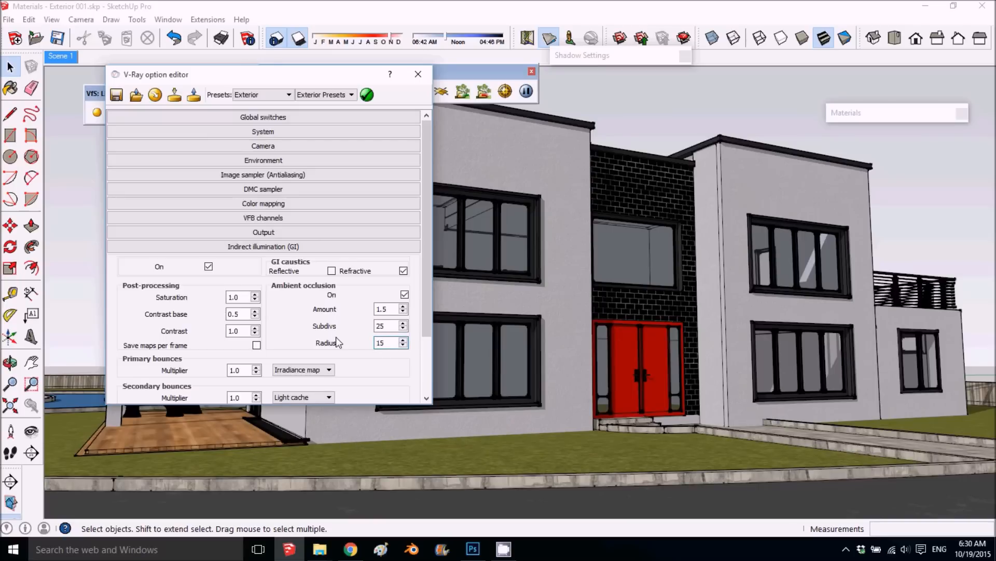
{"action": "scroll", "scroll_direction": "down", "scroll_amount": 3}
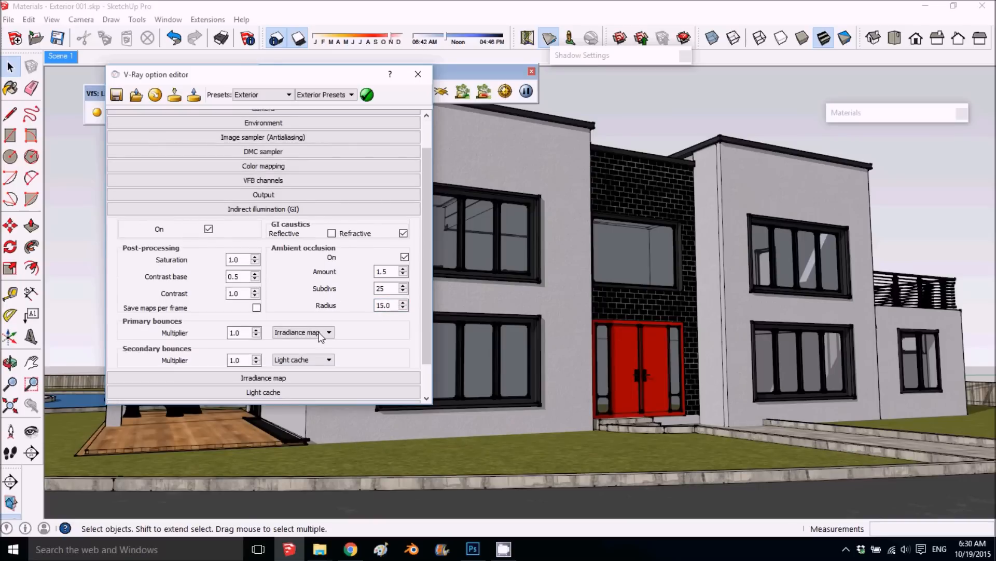
{"action": "scroll", "scroll_direction": "down", "scroll_amount": 3}
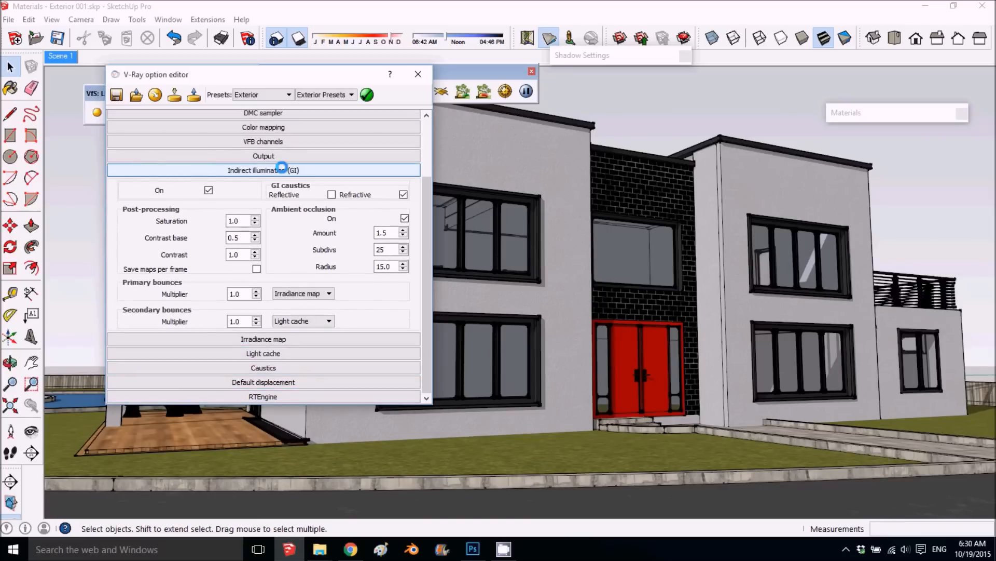
{"action": "left_click", "coordinate": [263, 169]}
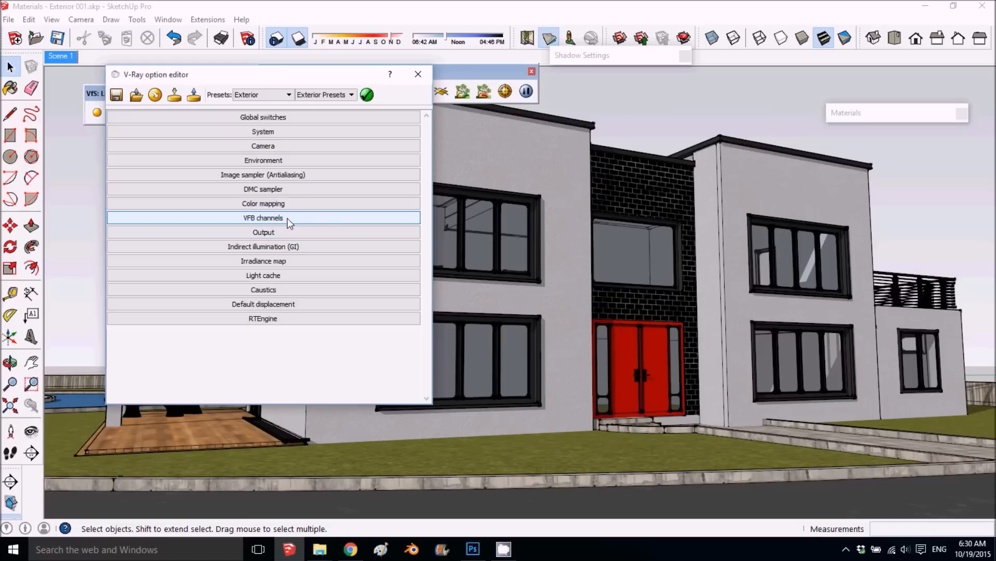
- Add Material ID to the standard VFB render channels
{"action": "left_click", "coordinate": [263, 217]}
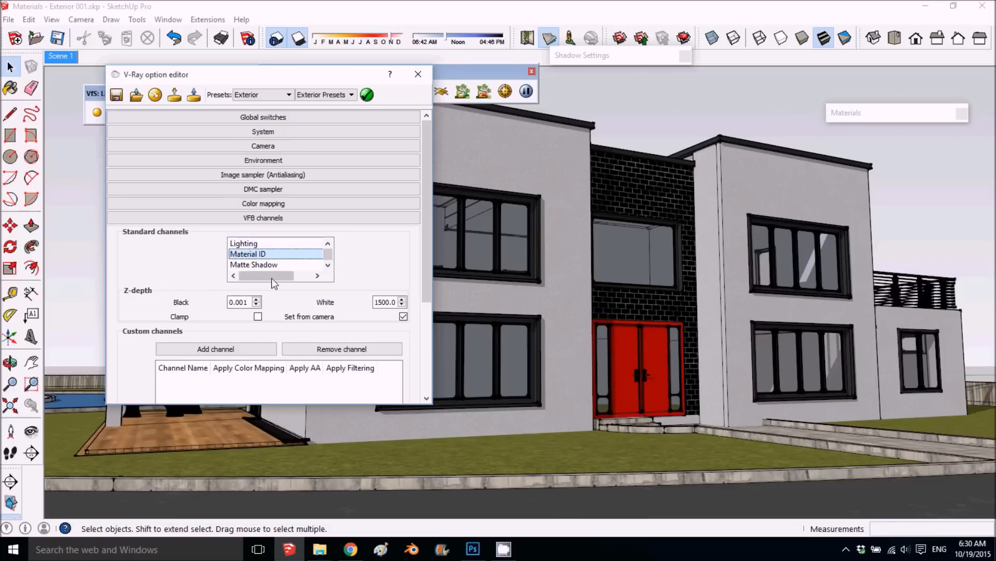
{"action": "mouse_move", "coordinate": [216, 273]}
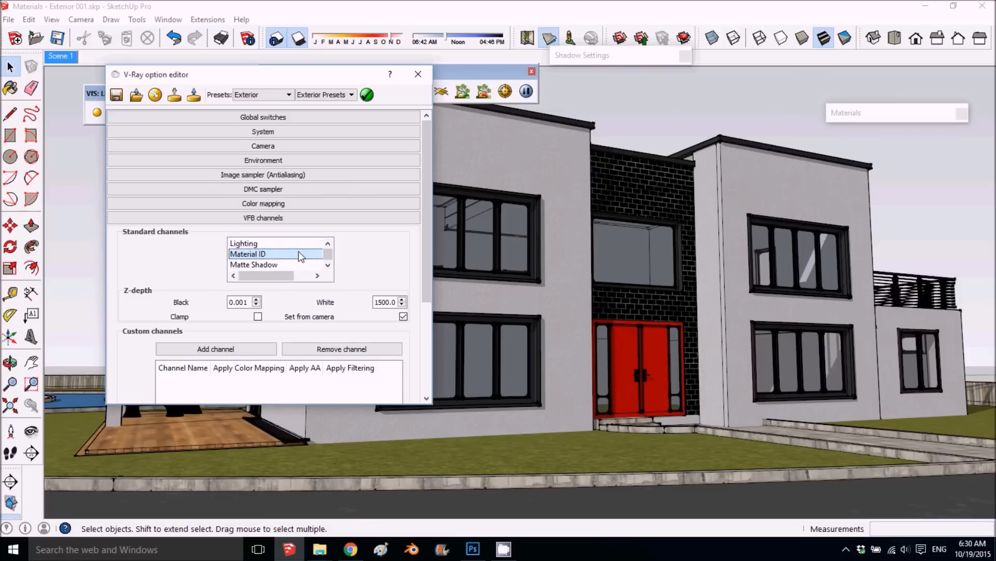
{"action": "left_click", "coordinate": [243, 242]}
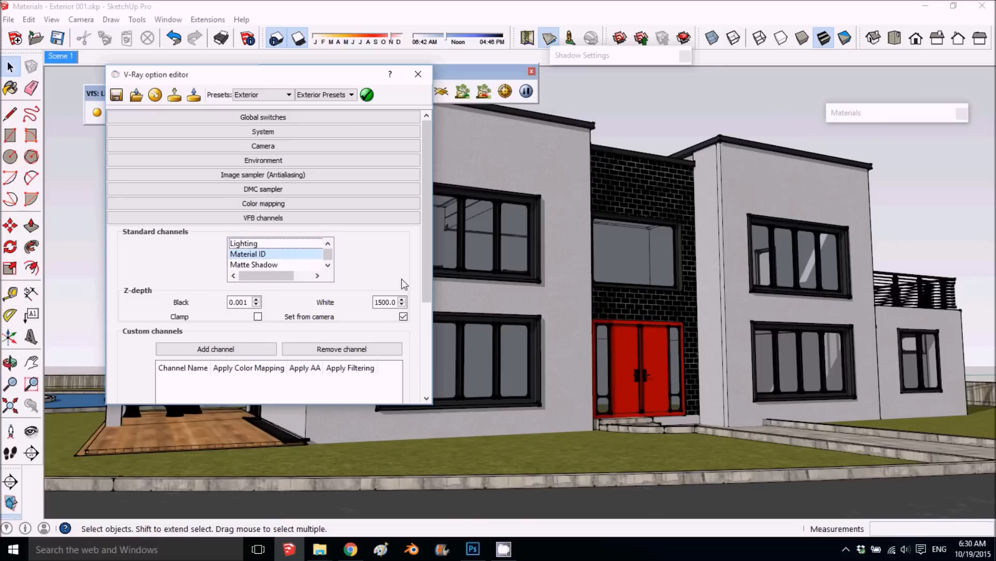
{"action": "mouse_move", "coordinate": [410, 272]}
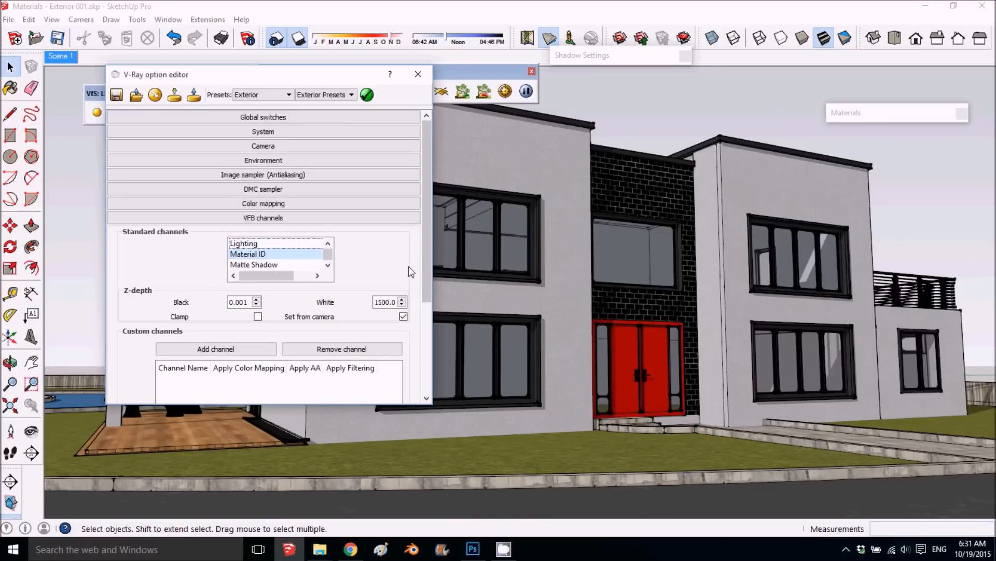
{"action": "mouse_move", "coordinate": [461, 73]}
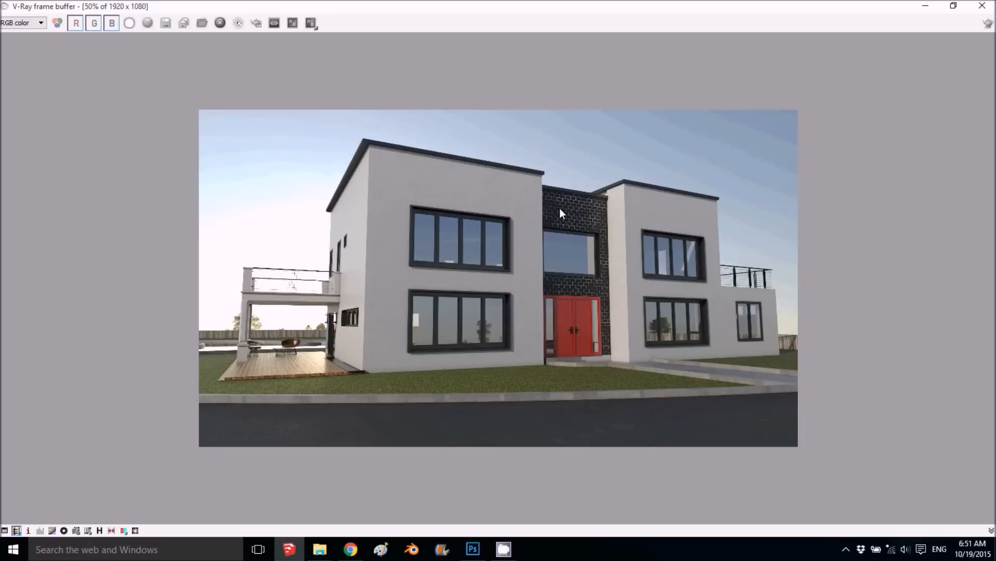
{"action": "mouse_move", "coordinate": [692, 283]}
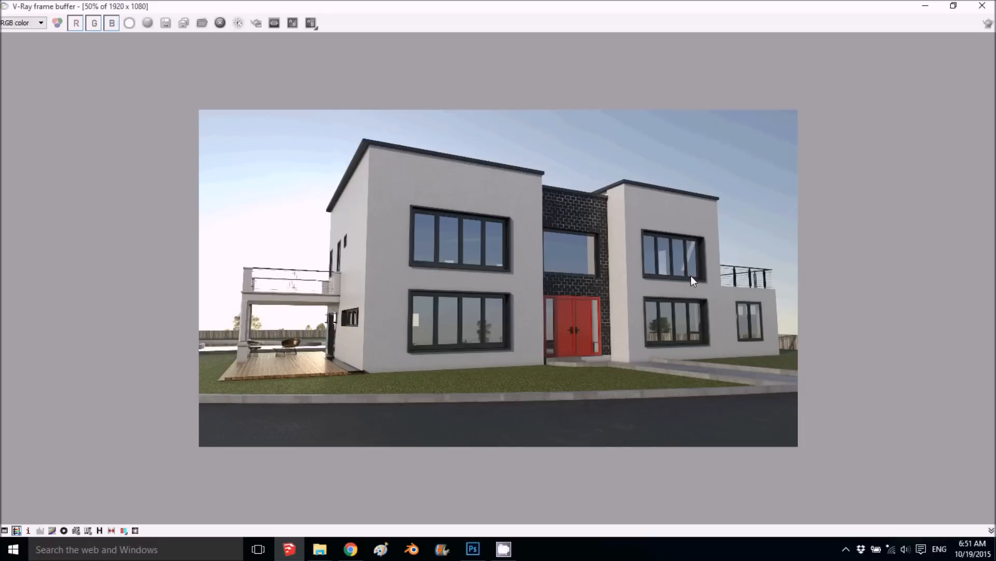
{"action": "mouse_move", "coordinate": [225, 285]}
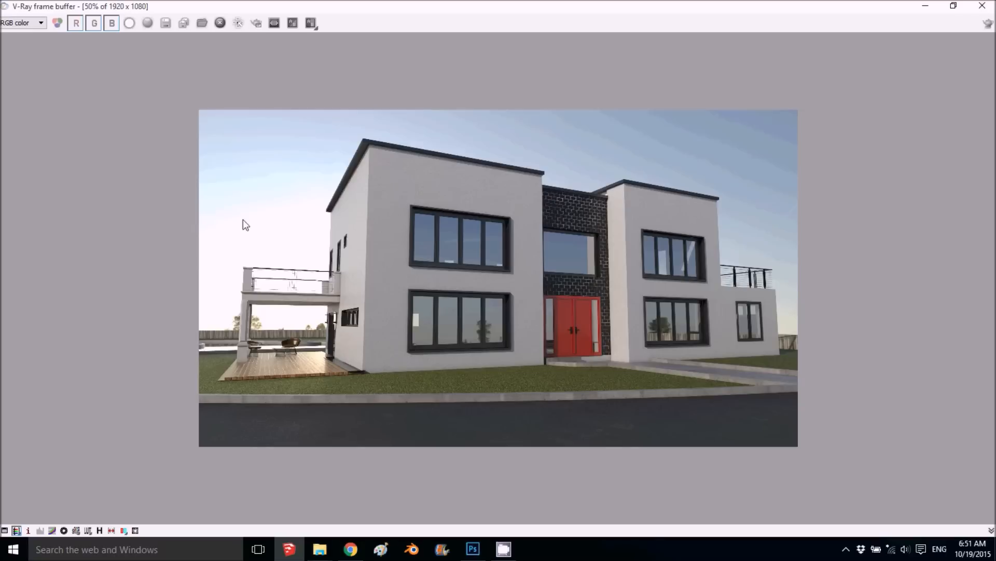
{"action": "mouse_move", "coordinate": [259, 331]}
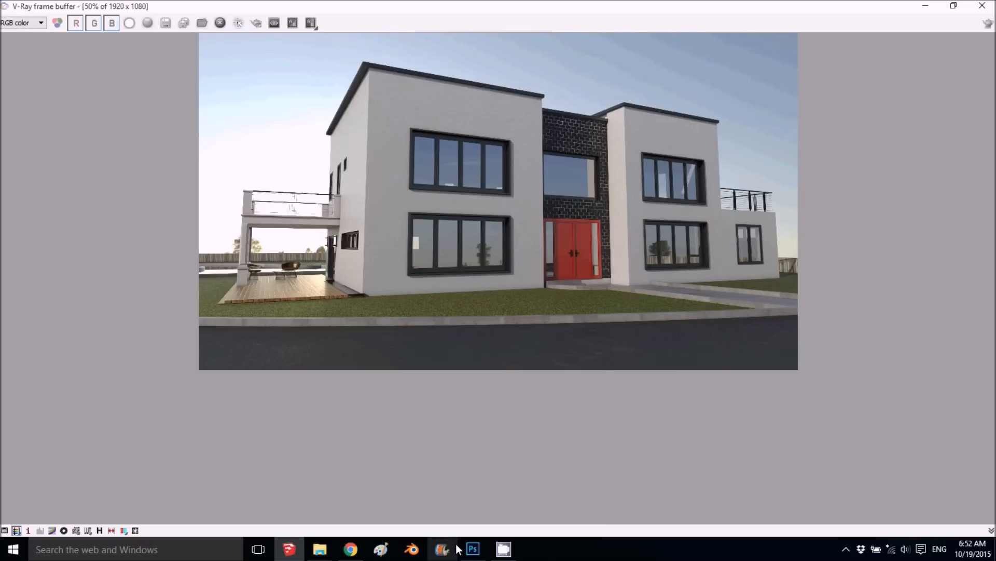
- Bring up the VizPeople HDRI sky panorama in Photoshop from the taskbar
{"action": "left_click", "coordinate": [474, 549]}
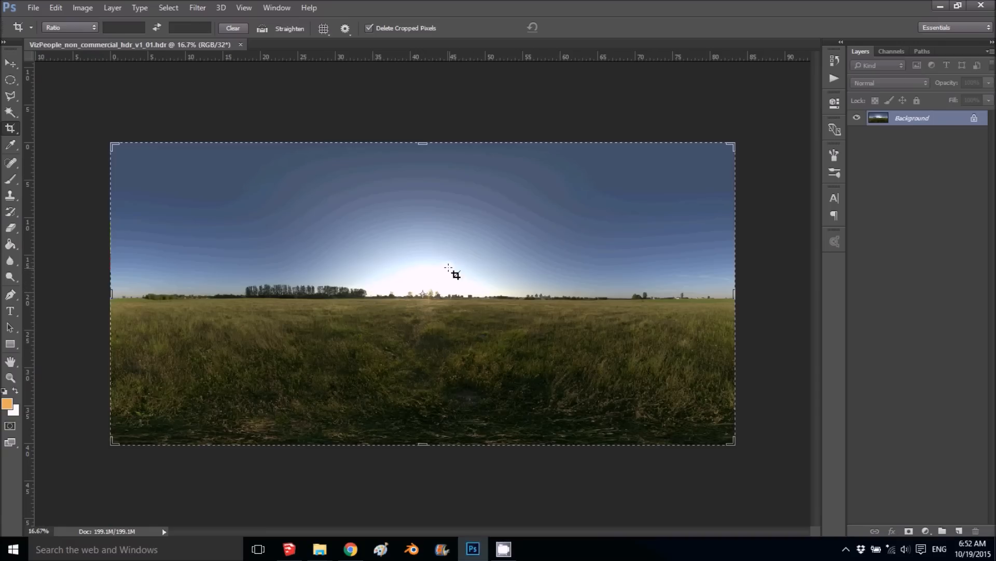
{"action": "mouse_move", "coordinate": [510, 291]}
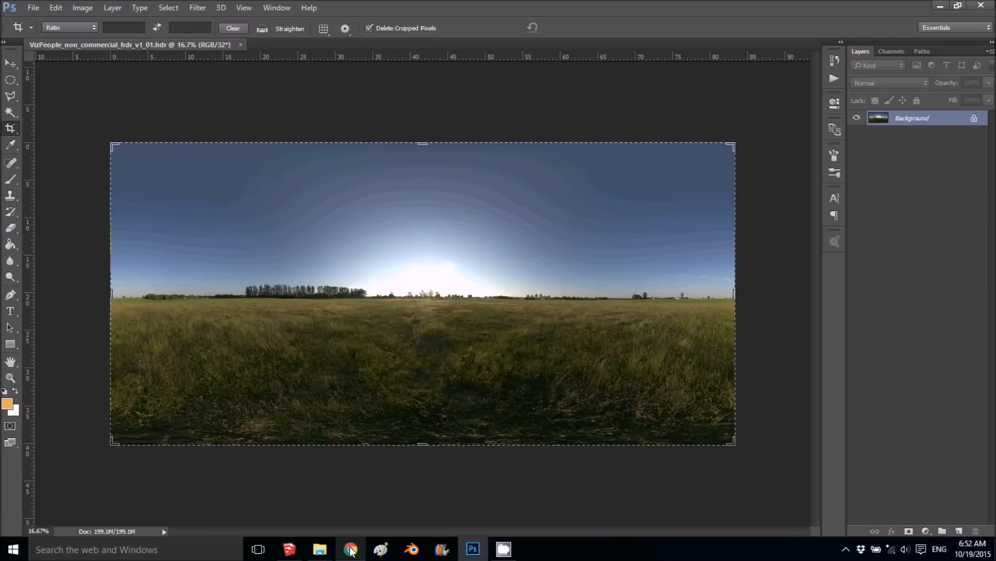
{"action": "mouse_move", "coordinate": [351, 548]}
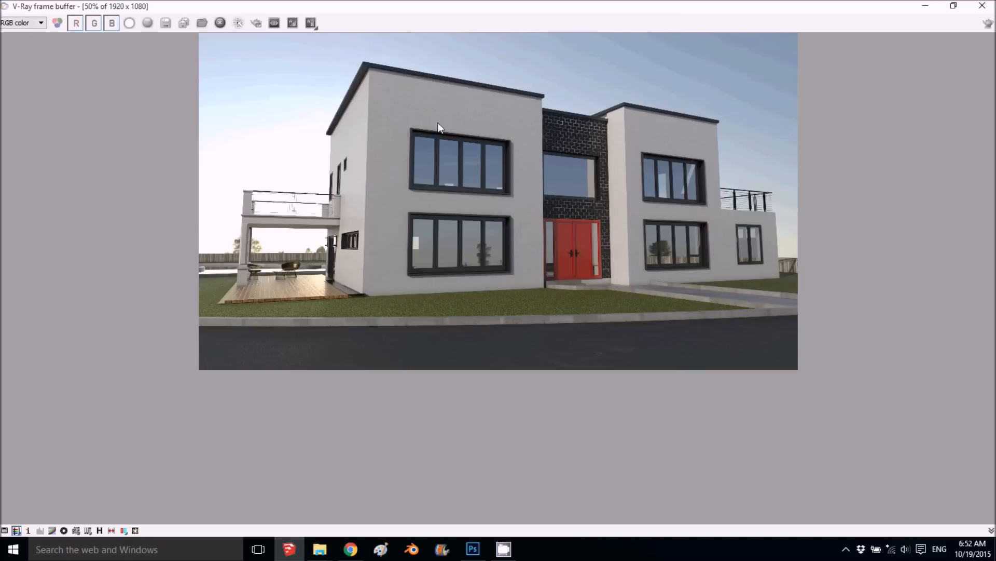
{"action": "mouse_move", "coordinate": [236, 349]}
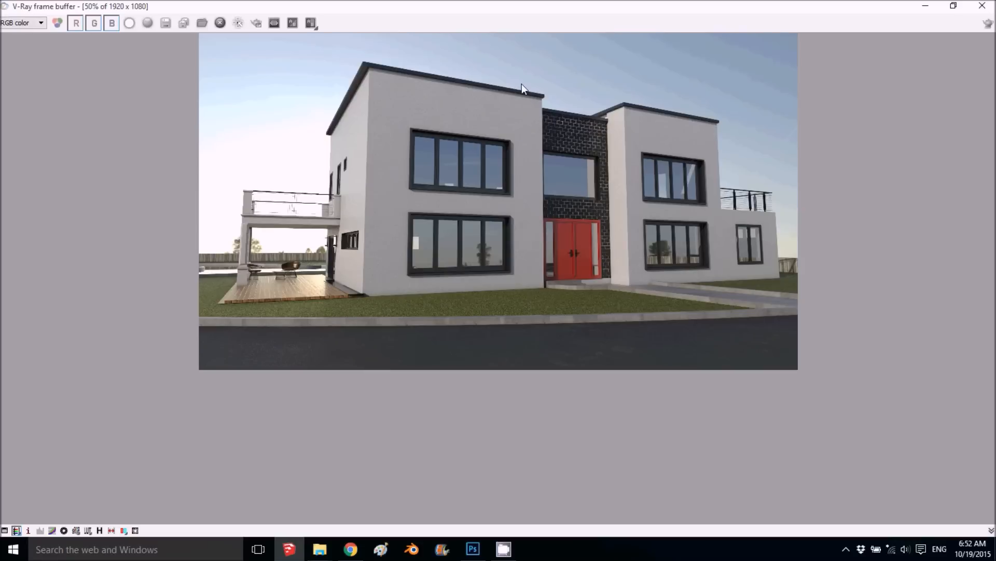
{"action": "mouse_move", "coordinate": [372, 91]}
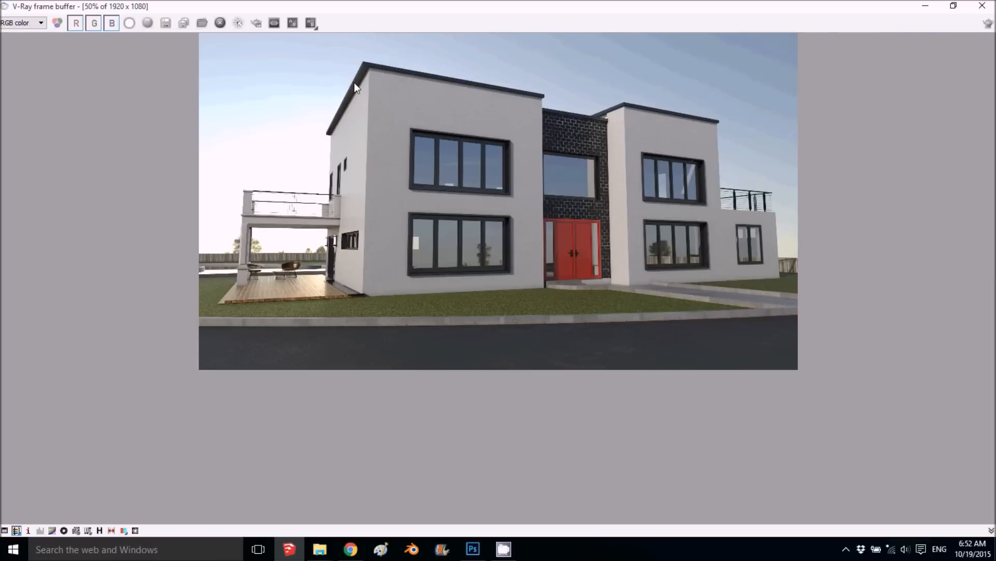
{"action": "mouse_move", "coordinate": [184, 23]}
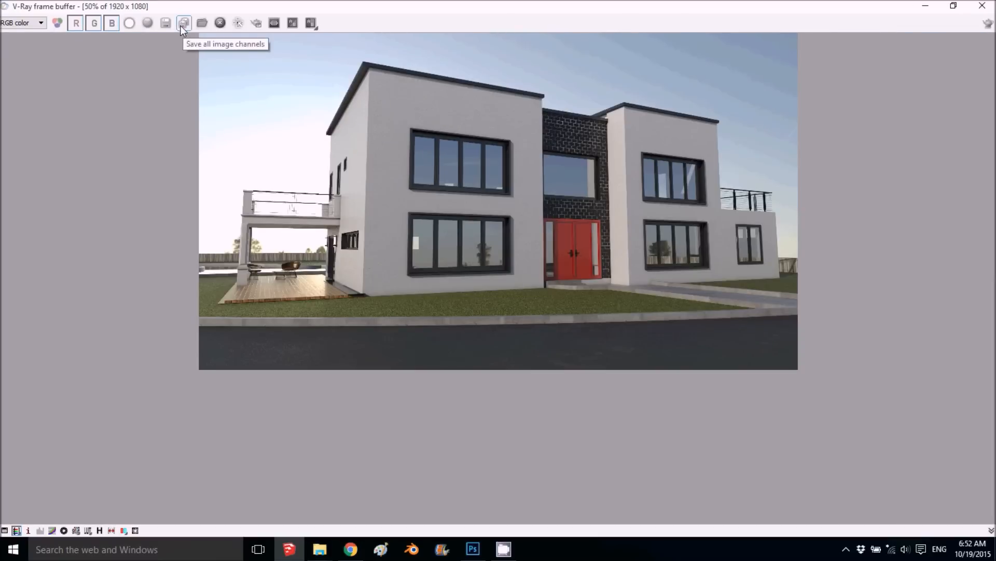
{"action": "mouse_move", "coordinate": [185, 29]}
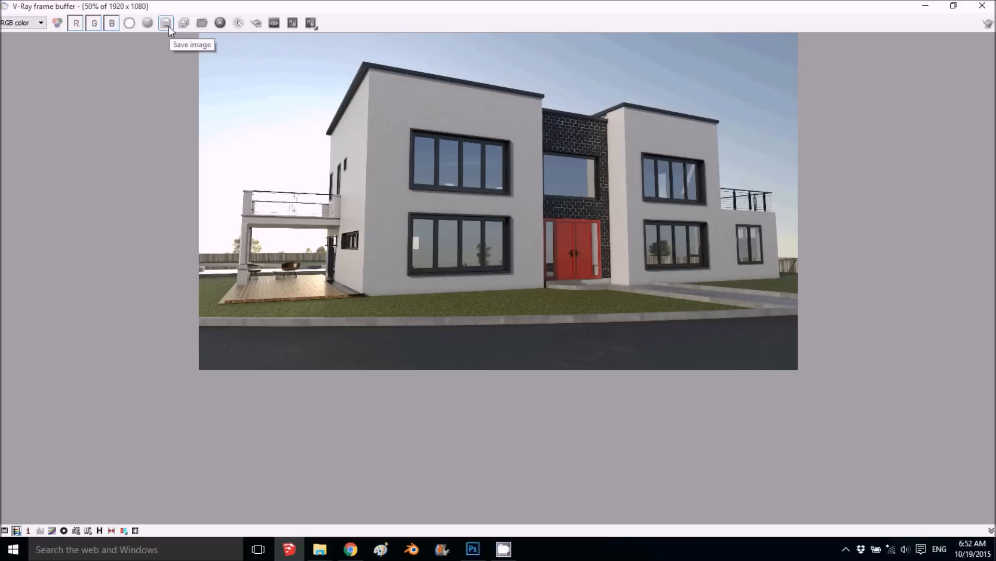
{"action": "mouse_move", "coordinate": [187, 53]}
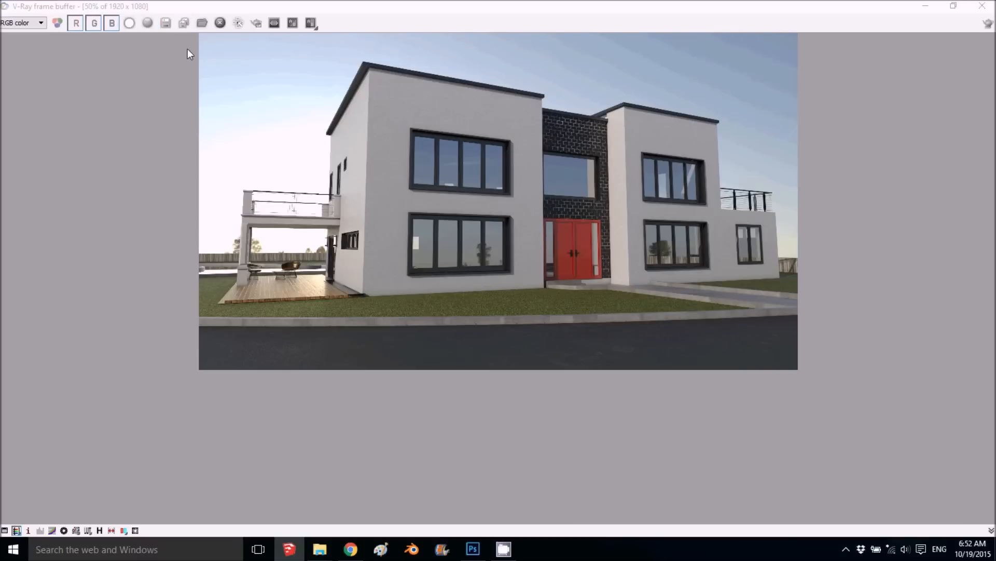
- Save all render channels as PNGs and view the Material ID channel image in Photos
{"action": "left_click", "coordinate": [166, 22]}
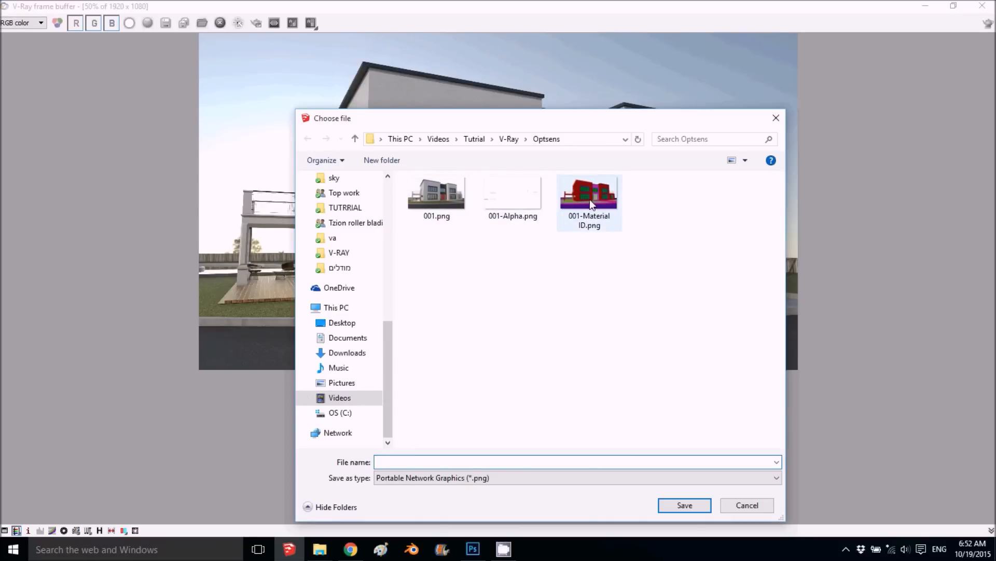
{"action": "double_click", "coordinate": [588, 191]}
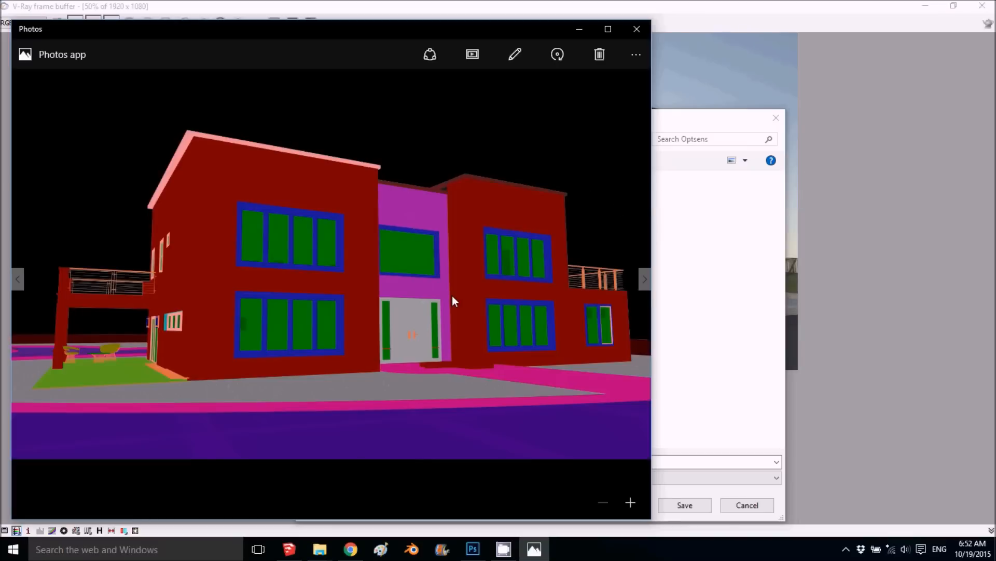
{"action": "mouse_move", "coordinate": [197, 335]}
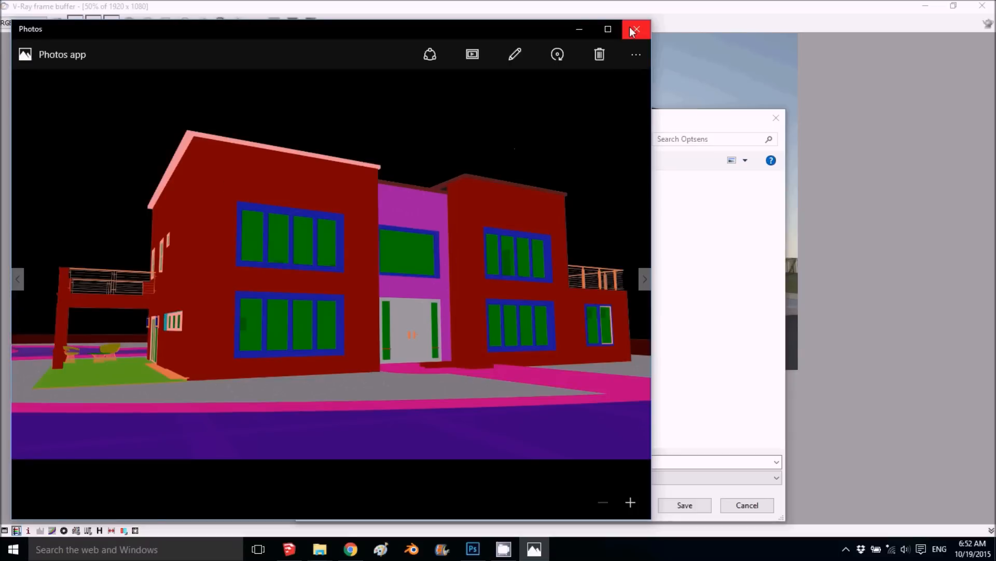
- Close Photos and set the V-Ray Environment background intensity to 3.5
{"action": "left_click", "coordinate": [636, 29]}
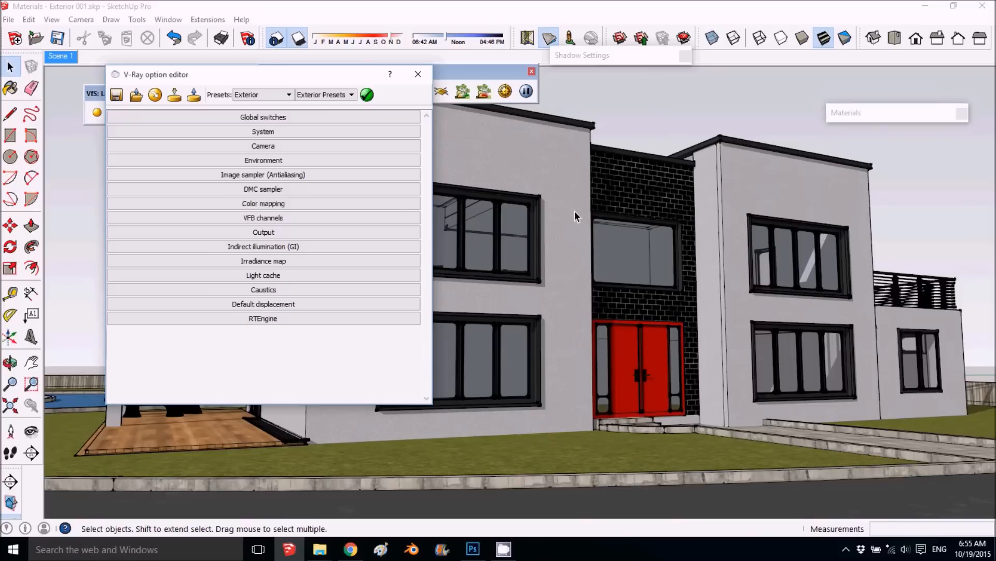
{"action": "left_click", "coordinate": [262, 160]}
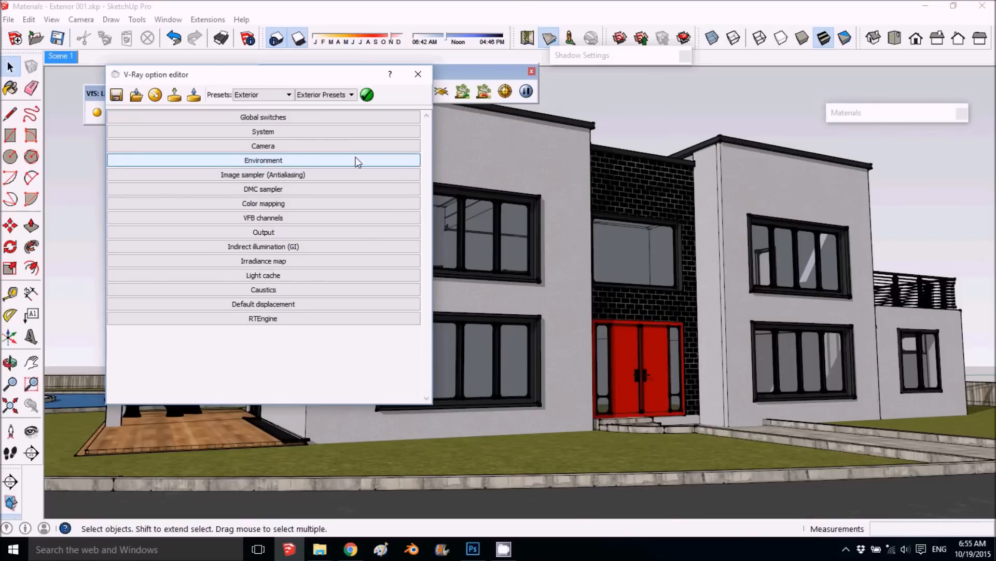
{"action": "left_click", "coordinate": [263, 160]}
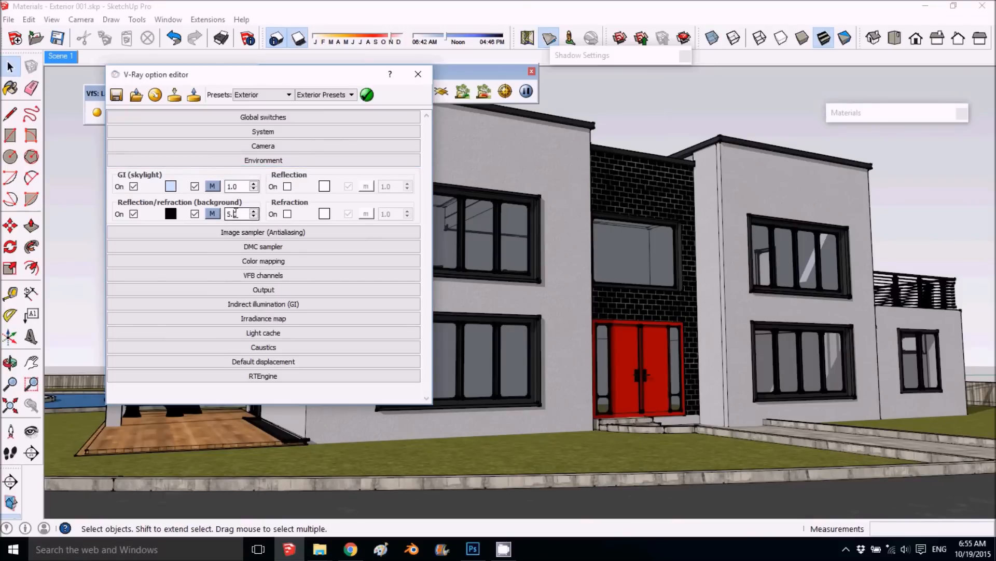
{"action": "triple_click", "coordinate": [236, 213]}
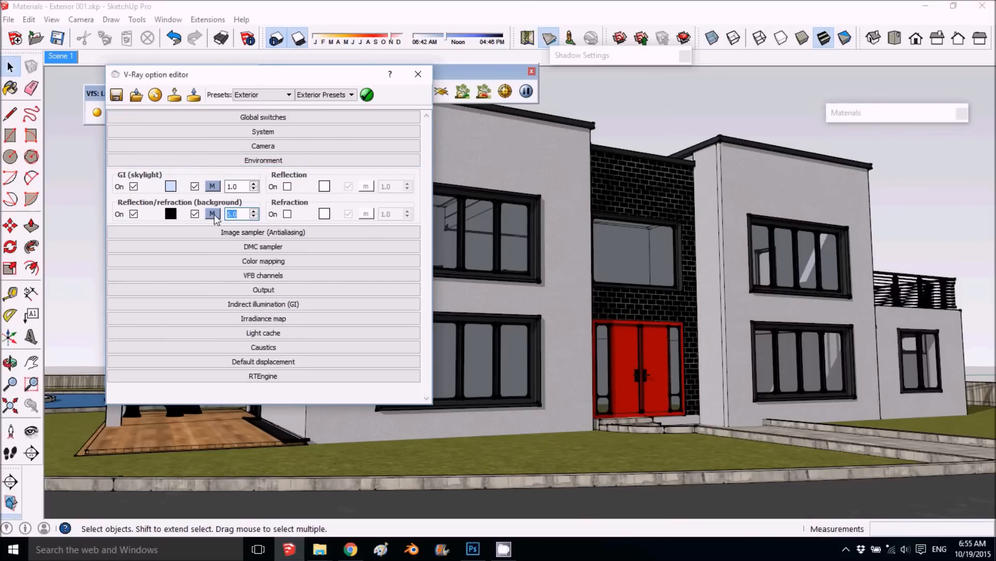
{"action": "type", "text": "3.5"}
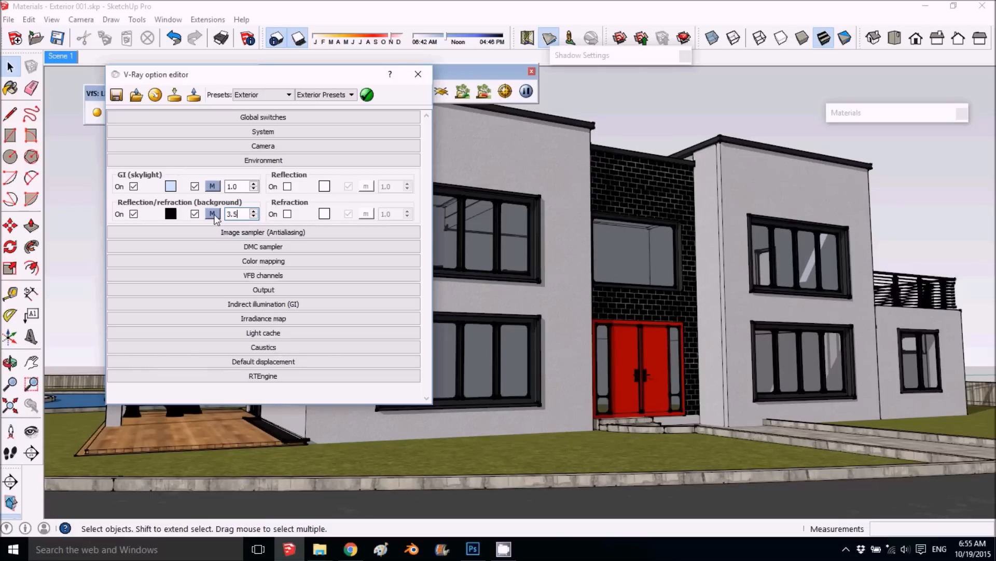
{"action": "left_click", "coordinate": [212, 214]}
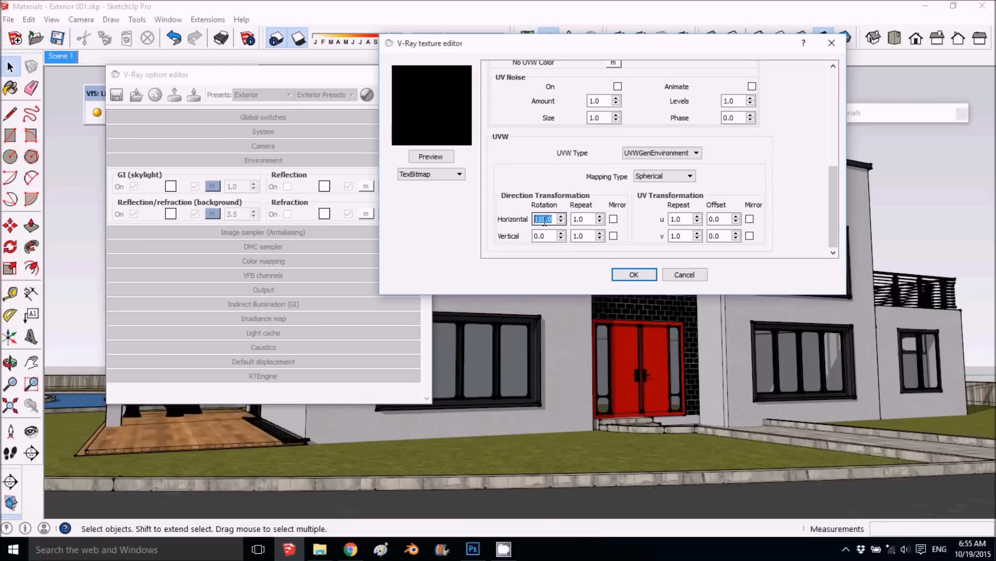
- Try a horizontal sky rotation of 117.0 and apply it
{"action": "type", "text": "117.0"}
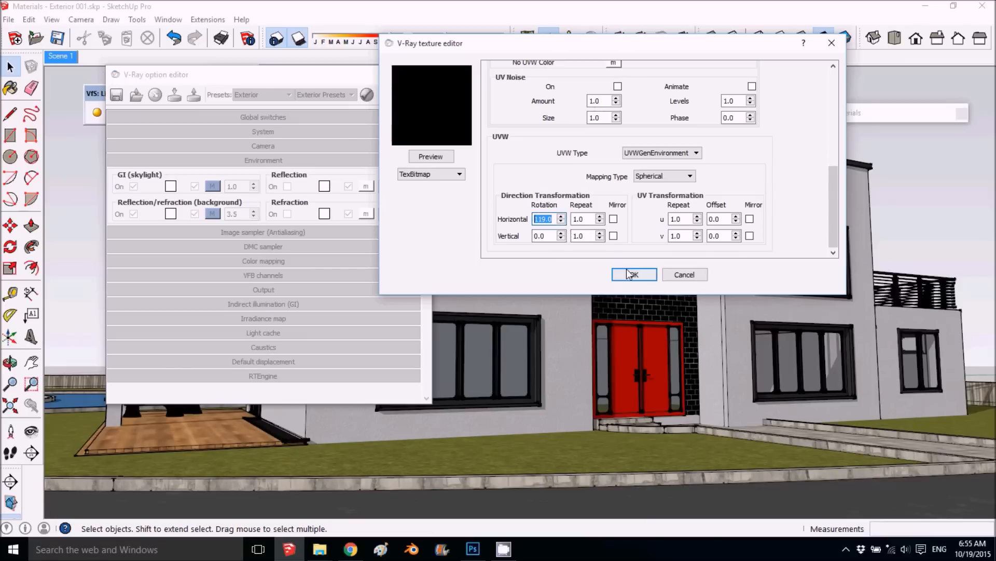
{"action": "left_click", "coordinate": [633, 274]}
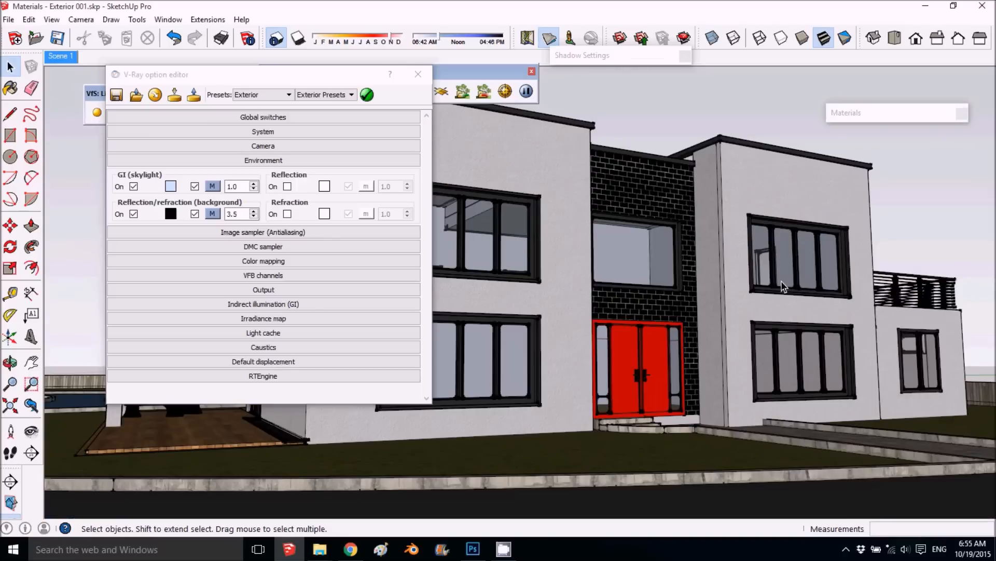
{"action": "mouse_move", "coordinate": [435, 252]}
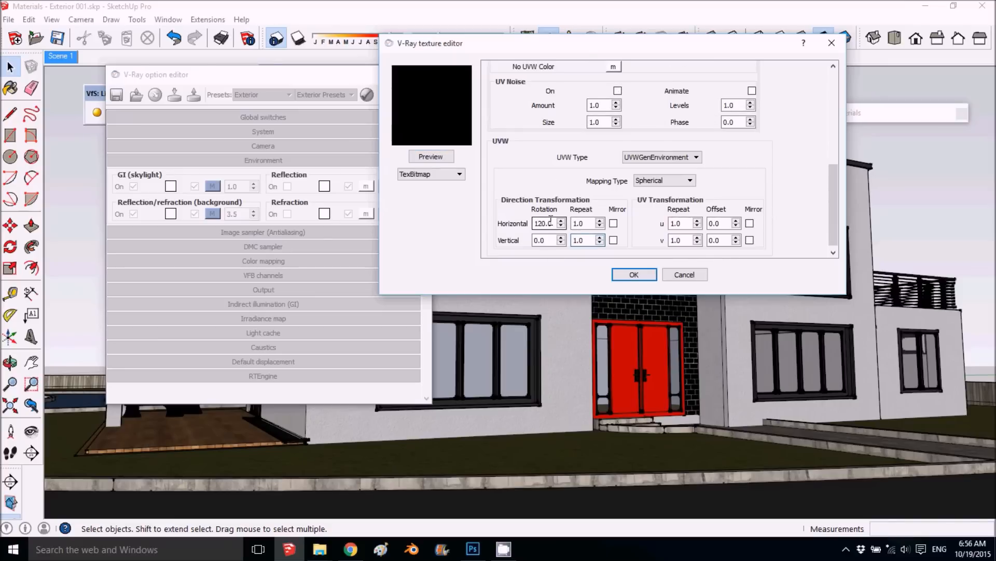
- Set the background sky's horizontal rotation to 270.0 and confirm
{"action": "triple_click", "coordinate": [543, 223]}
{"action": "type", "text": "0"}
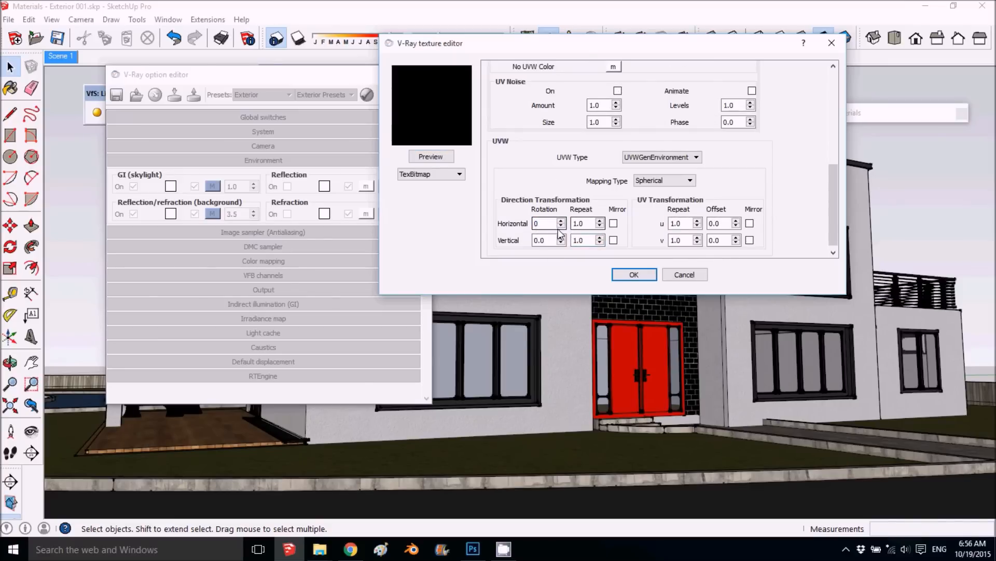
{"action": "left_click", "coordinate": [544, 223]}
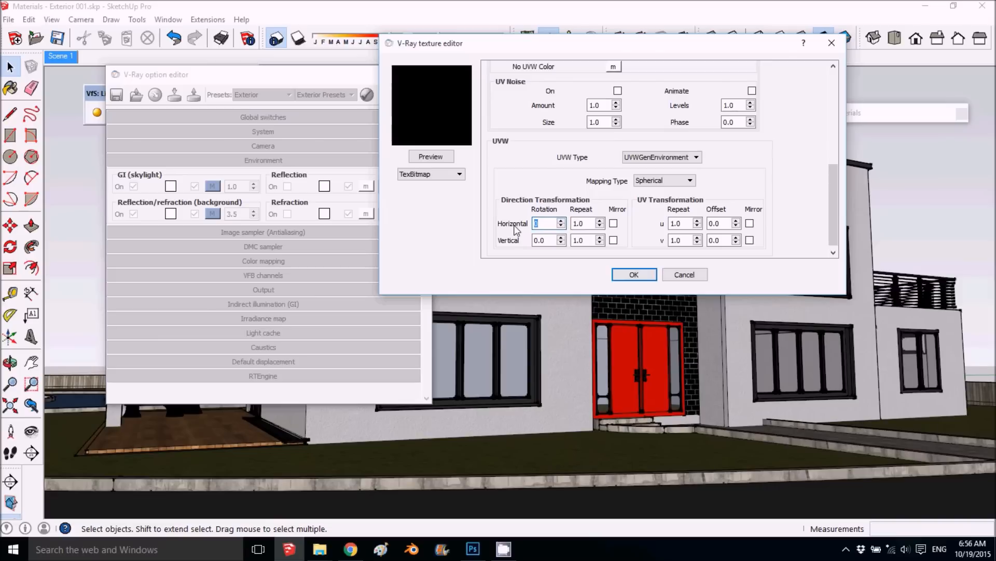
{"action": "mouse_move", "coordinate": [452, 265]}
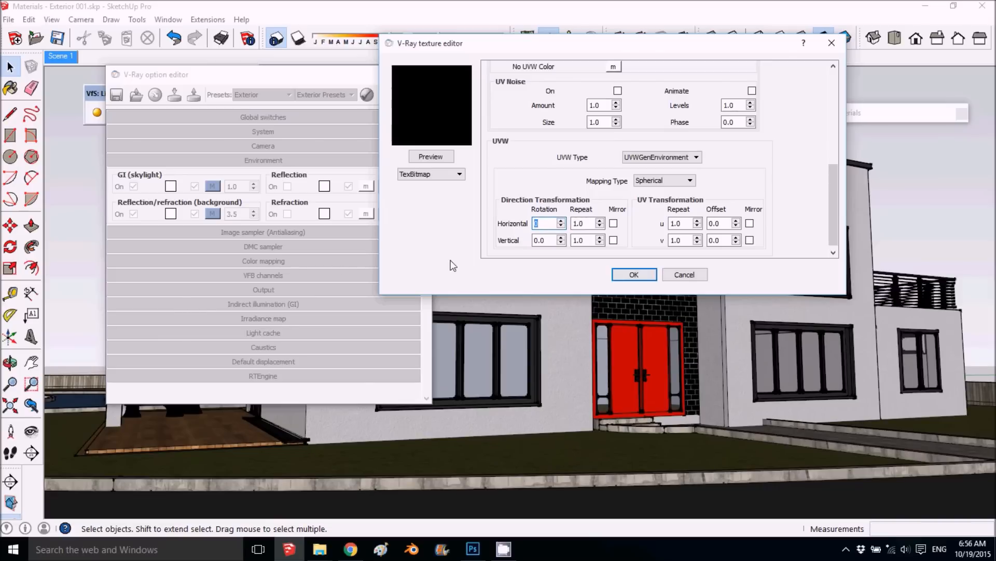
{"action": "mouse_move", "coordinate": [656, 381]}
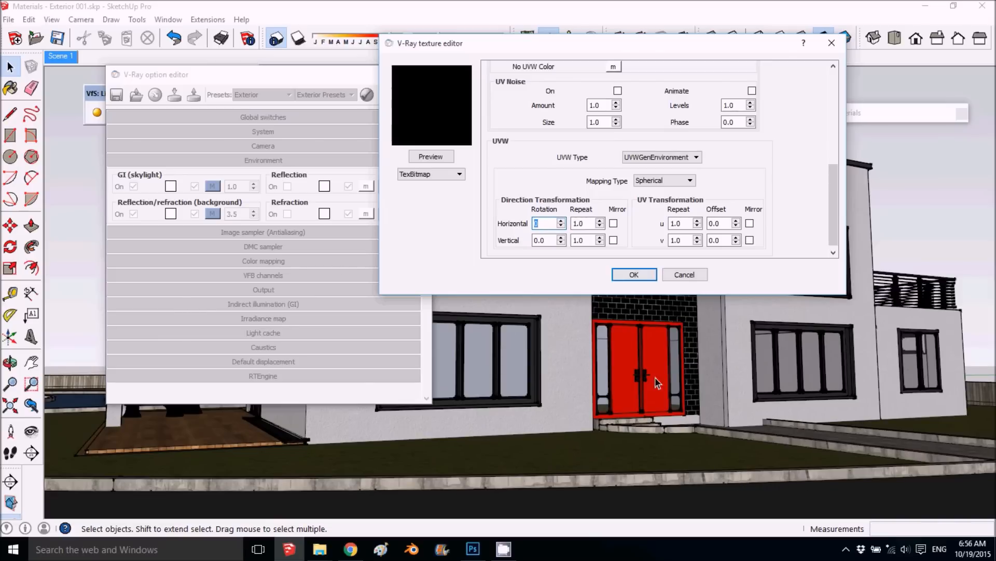
{"action": "type", "text": "2"}
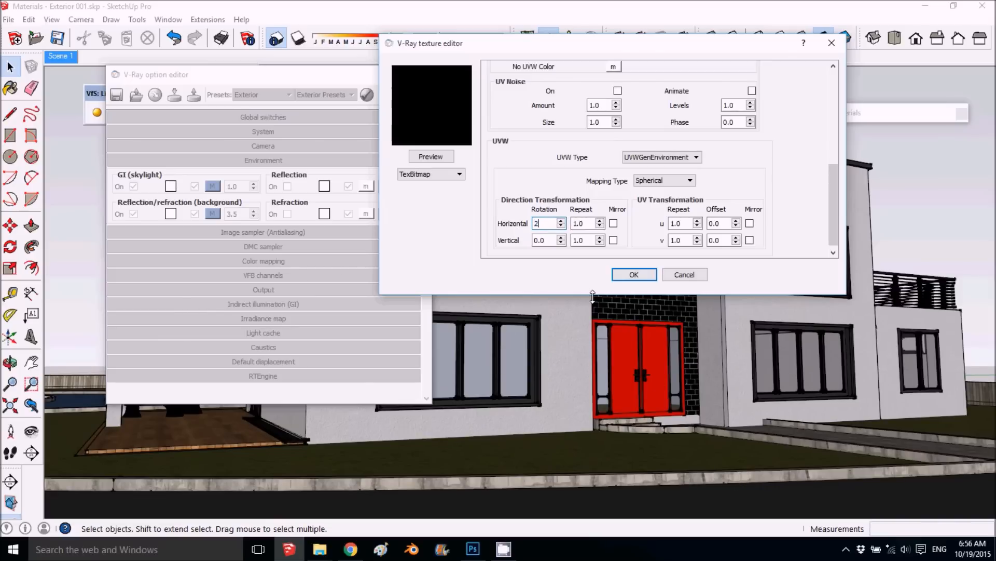
{"action": "type", "text": "270.0"}
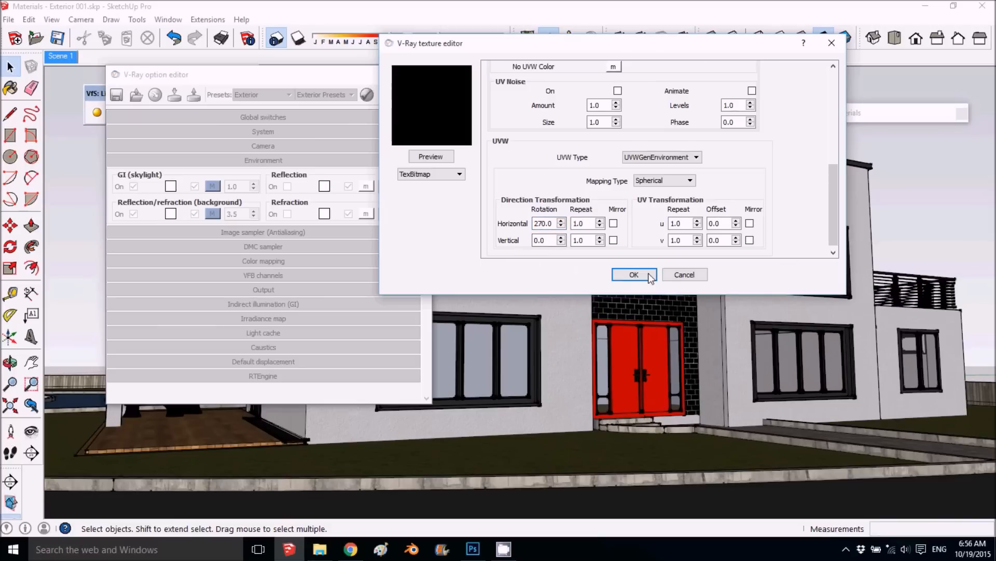
{"action": "left_click", "coordinate": [634, 274]}
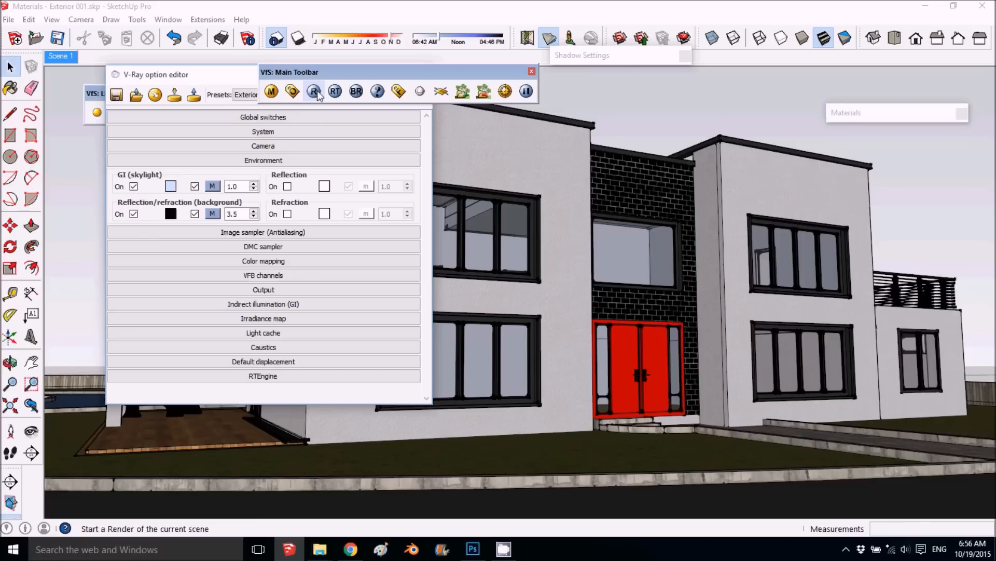
- Start a V-Ray render of the house under the rotated blue sky
{"action": "left_click", "coordinate": [314, 91]}
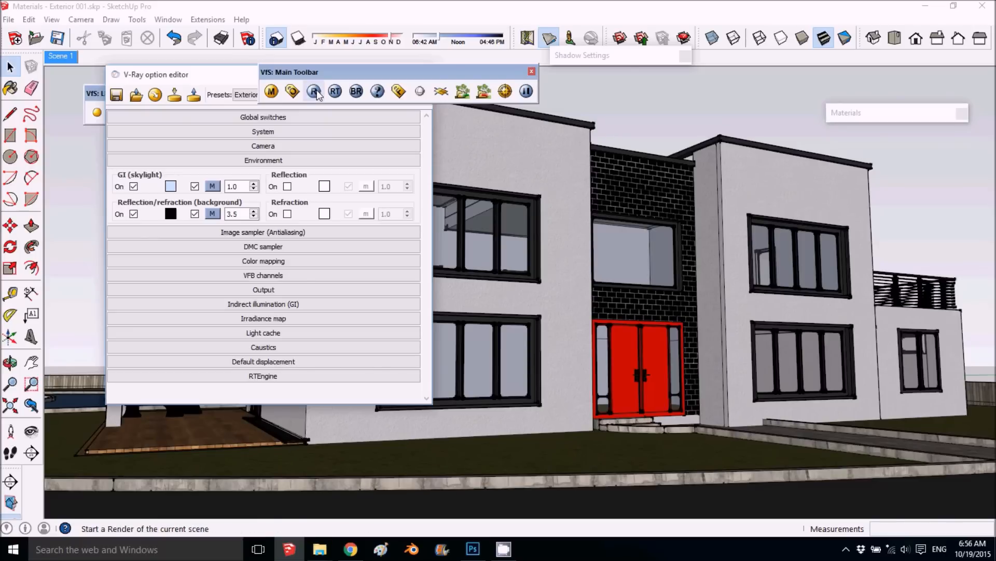
{"action": "left_click", "coordinate": [312, 91]}
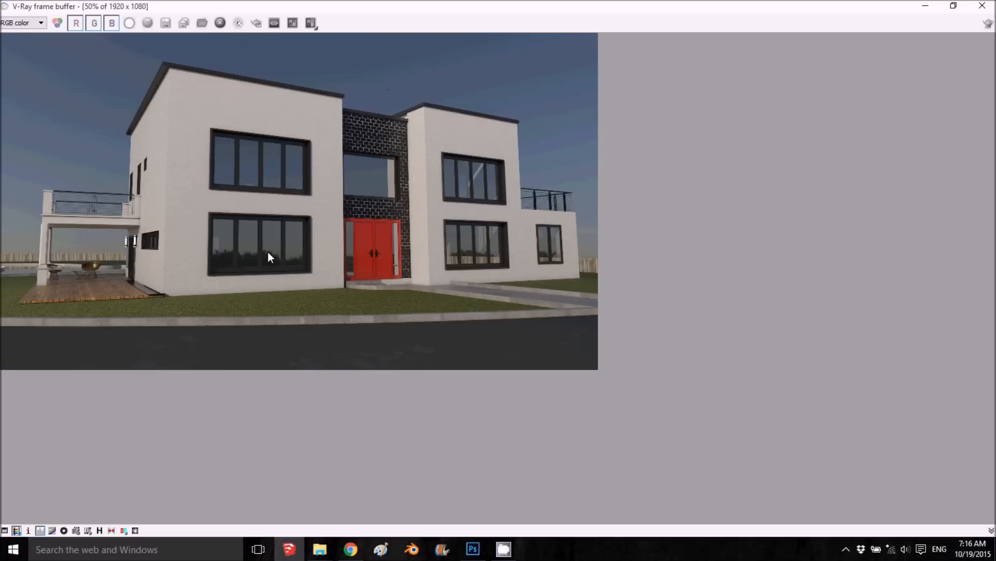
{"action": "mouse_move", "coordinate": [272, 262]}
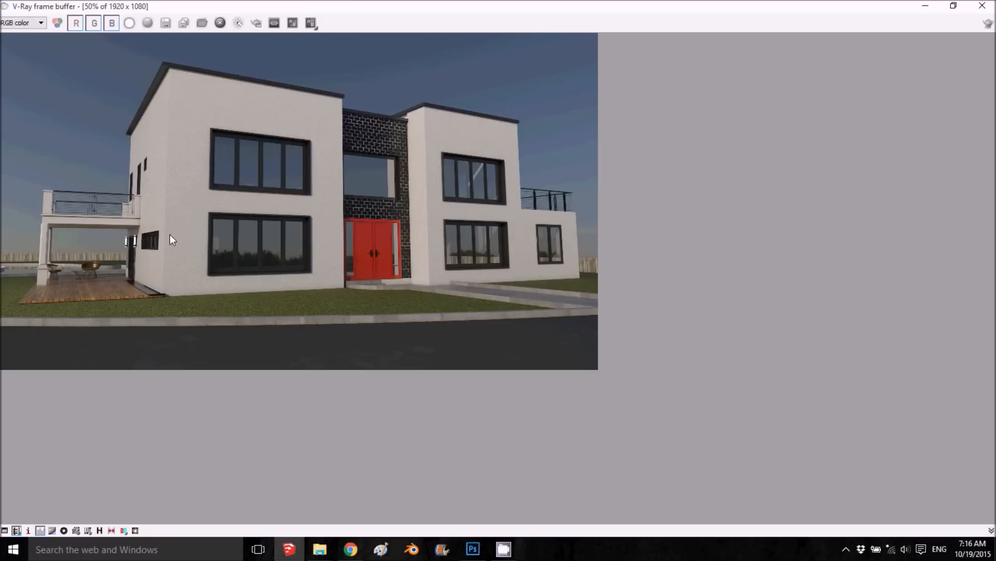
{"action": "mouse_move", "coordinate": [150, 248]}
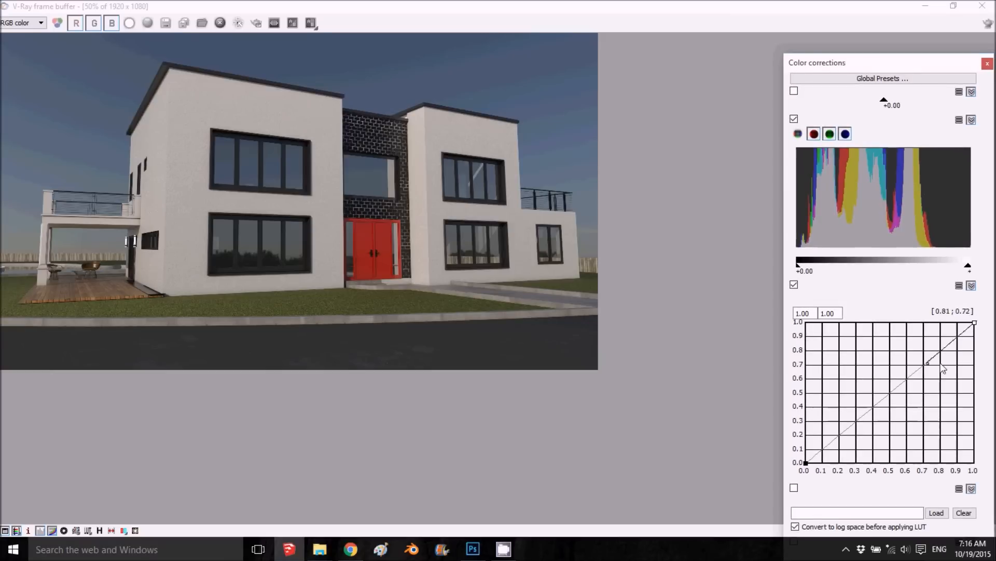
- Reshape the Curves correction, anchoring the shadows and lifting the midtones to brighten the render
{"action": "left_click_drag", "start_coordinate": [928, 363], "coordinate": [808, 457]}
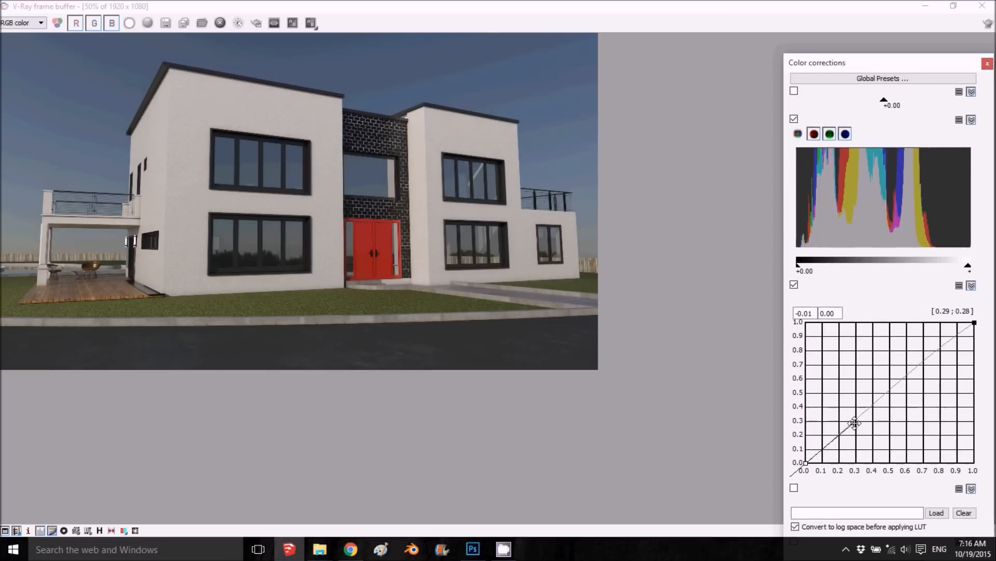
{"action": "left_click_drag", "start_coordinate": [854, 423], "coordinate": [858, 425]}
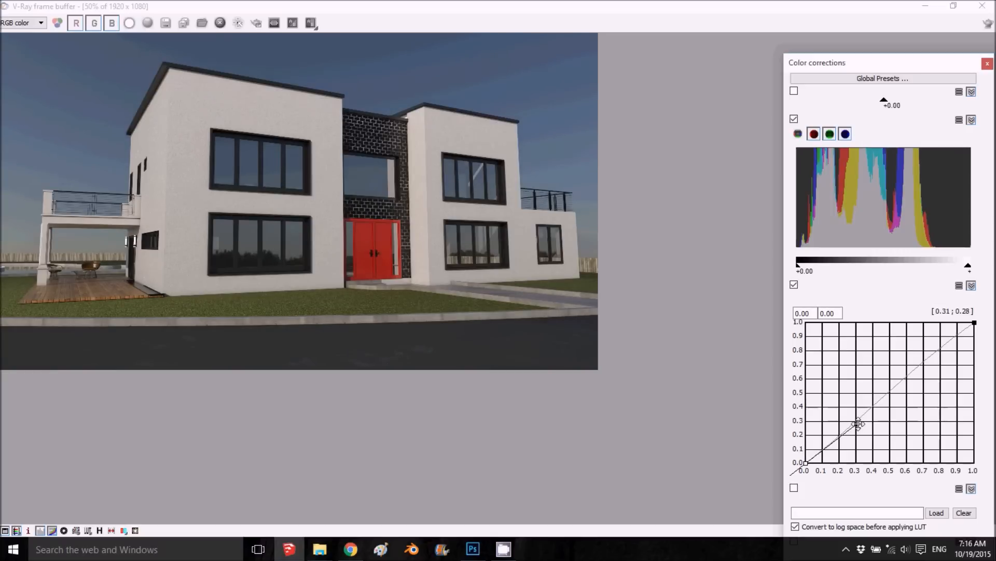
{"action": "left_click_drag", "start_coordinate": [858, 423], "coordinate": [857, 424]}
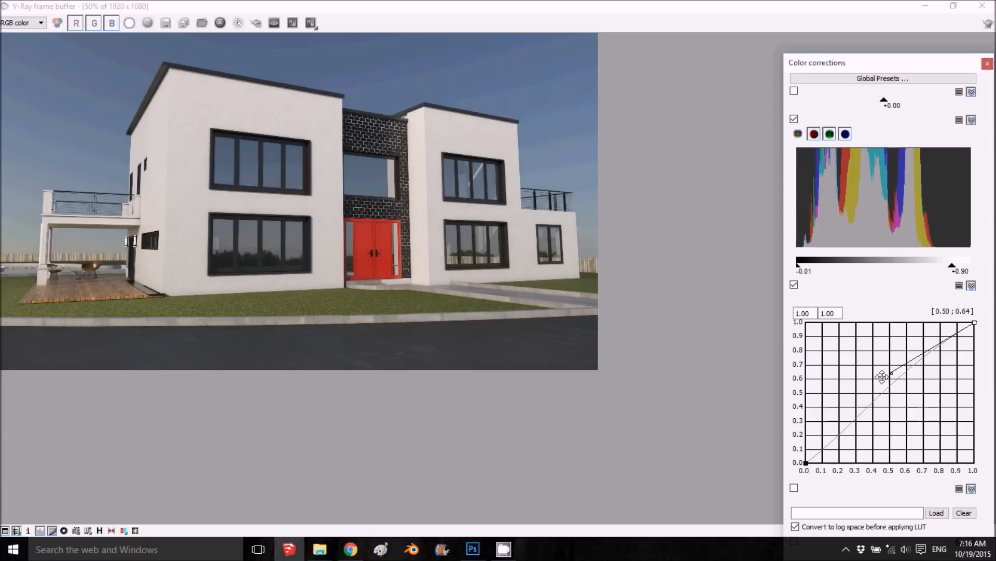
{"action": "left_click_drag", "start_coordinate": [890, 373], "coordinate": [880, 378]}
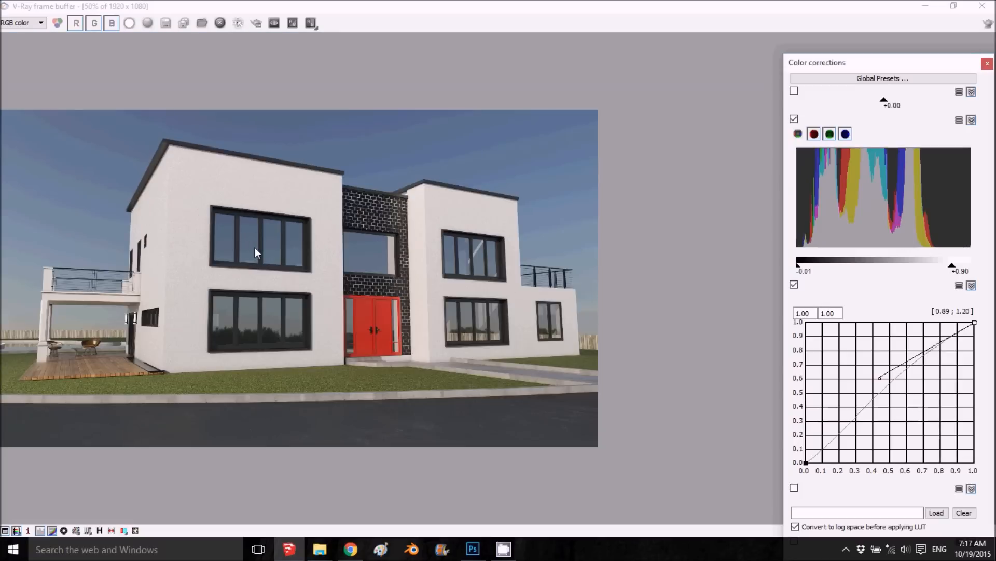
{"action": "mouse_move", "coordinate": [549, 344]}
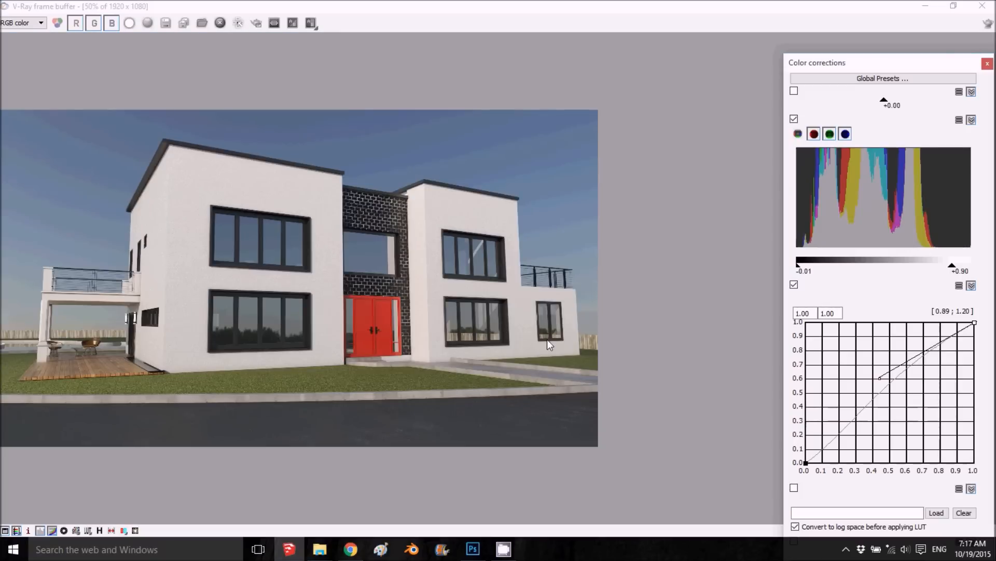
{"action": "mouse_move", "coordinate": [228, 356]}
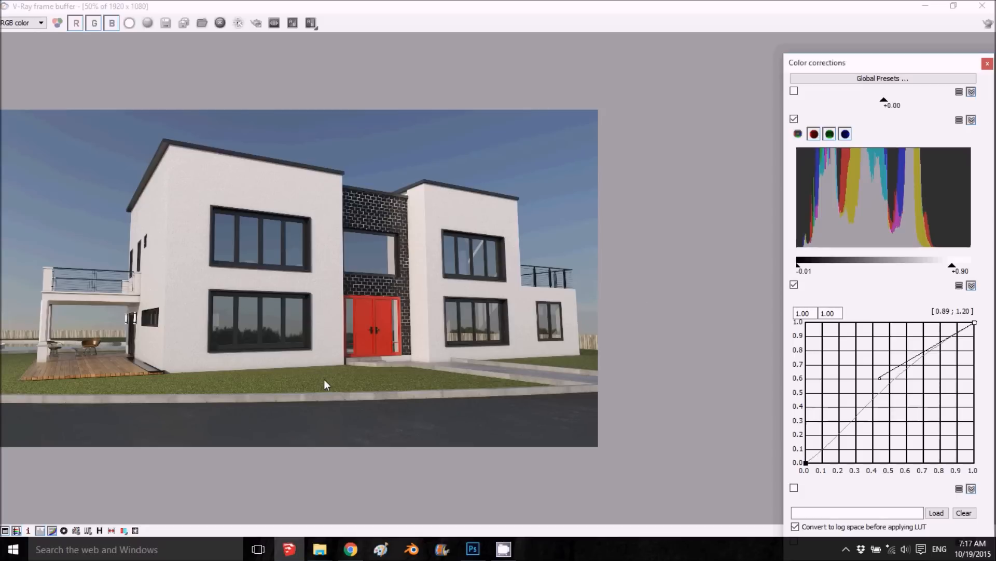
{"action": "mouse_move", "coordinate": [497, 290]}
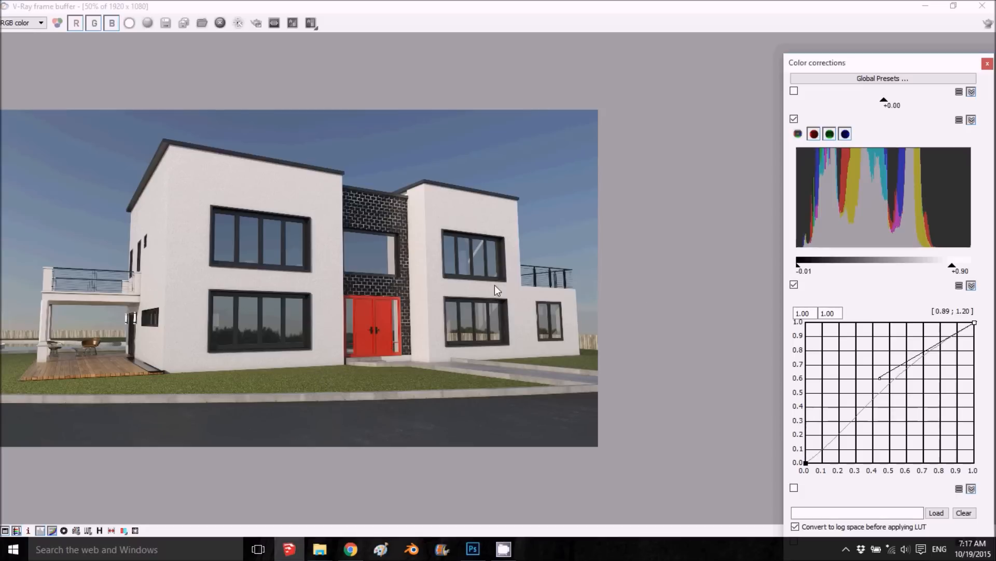
{"action": "mouse_move", "coordinate": [573, 515]}
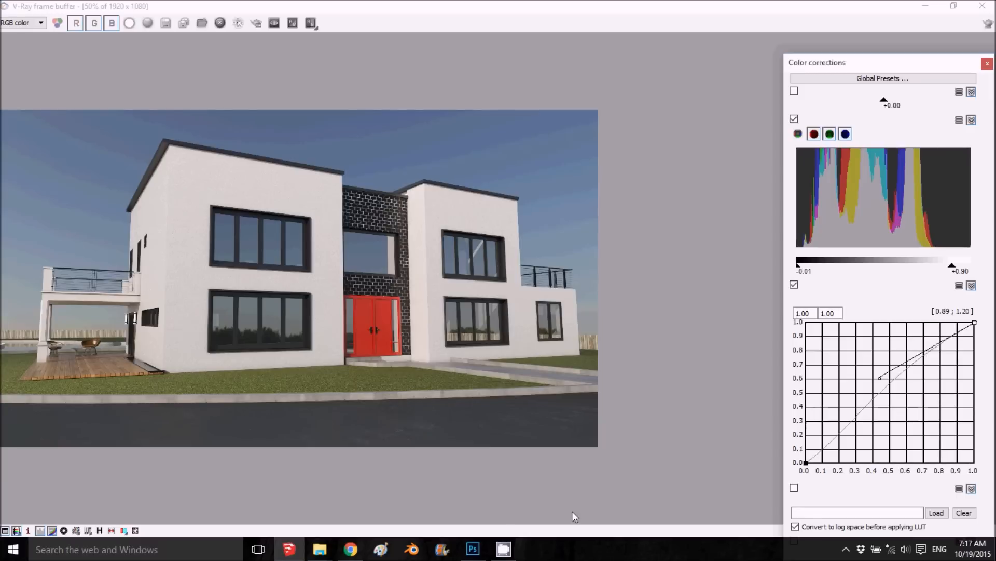